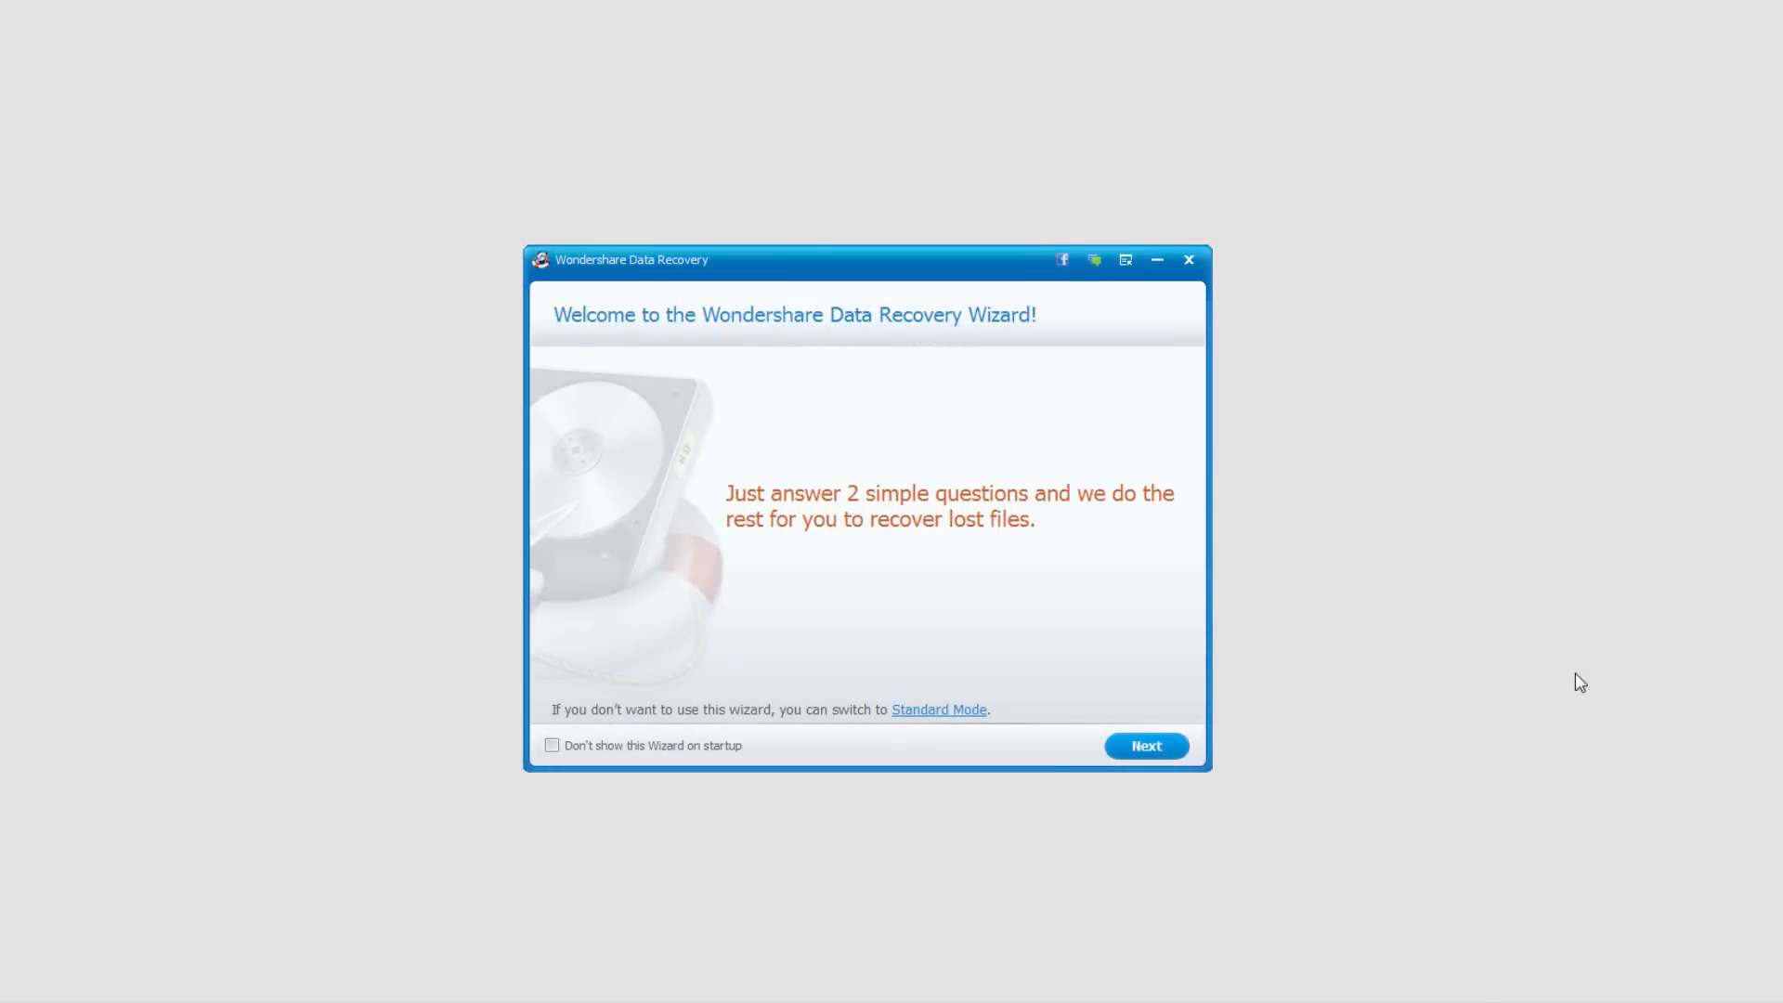
pyautogui.moveTo(1278, 532)
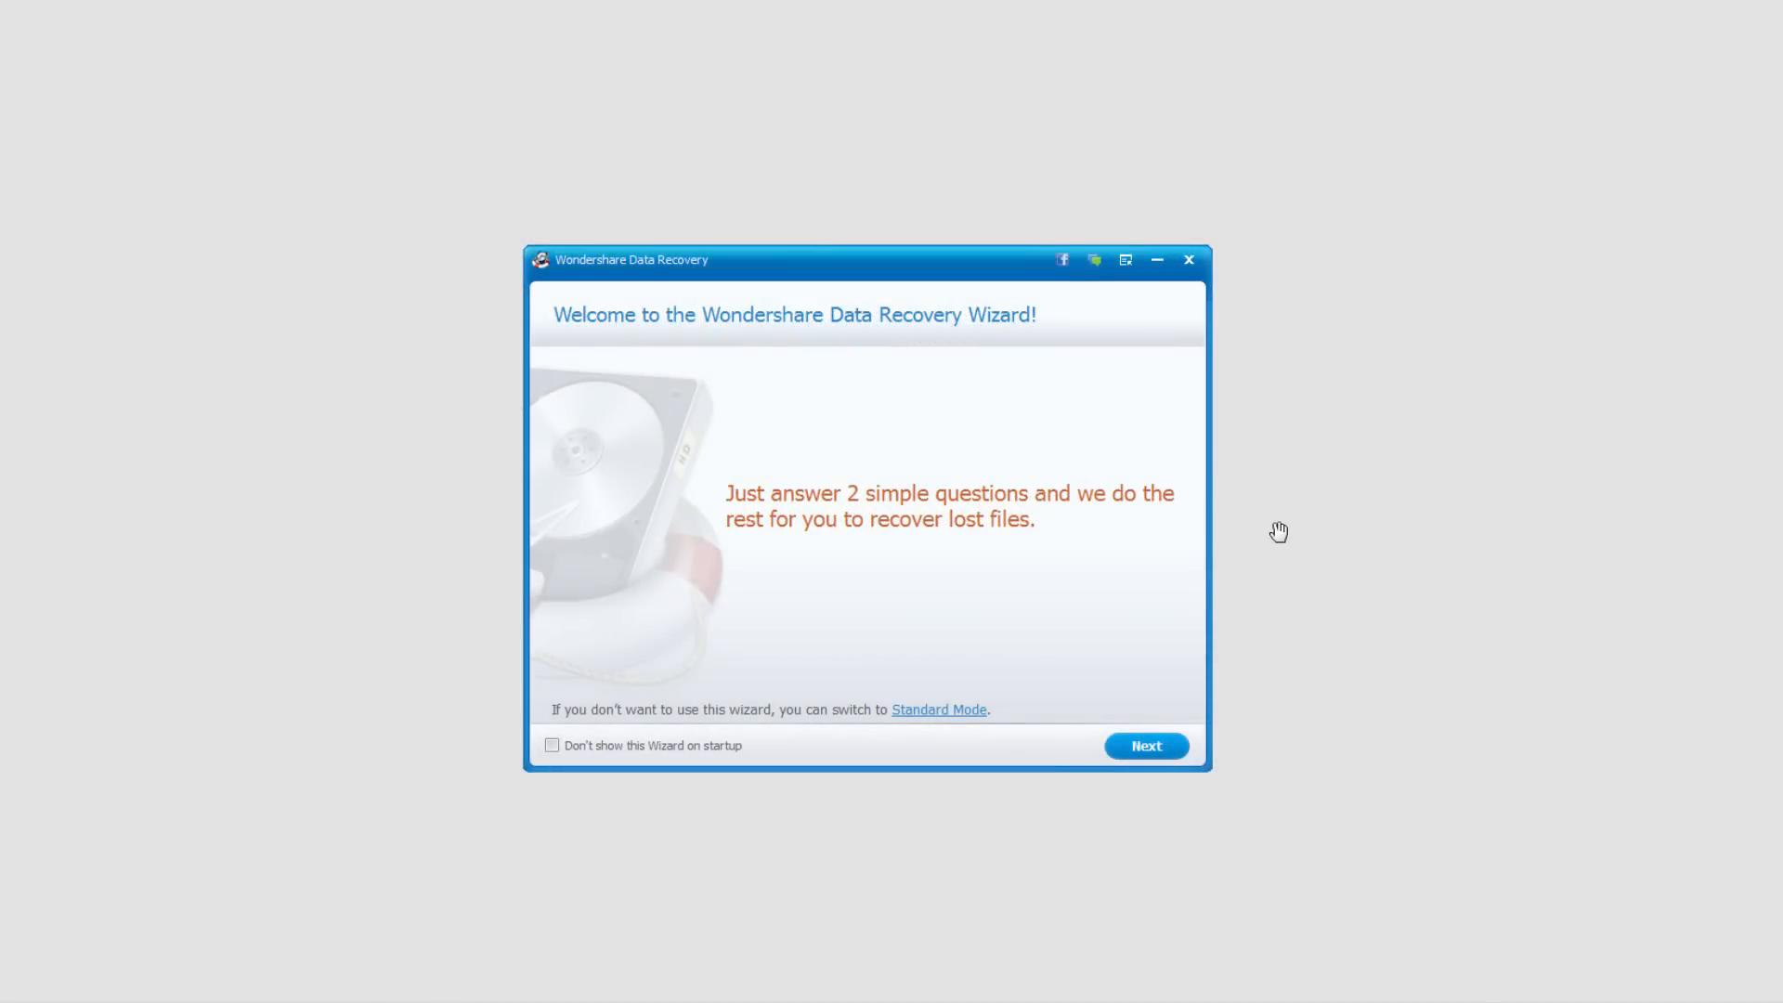
pyautogui.moveTo(1028, 547)
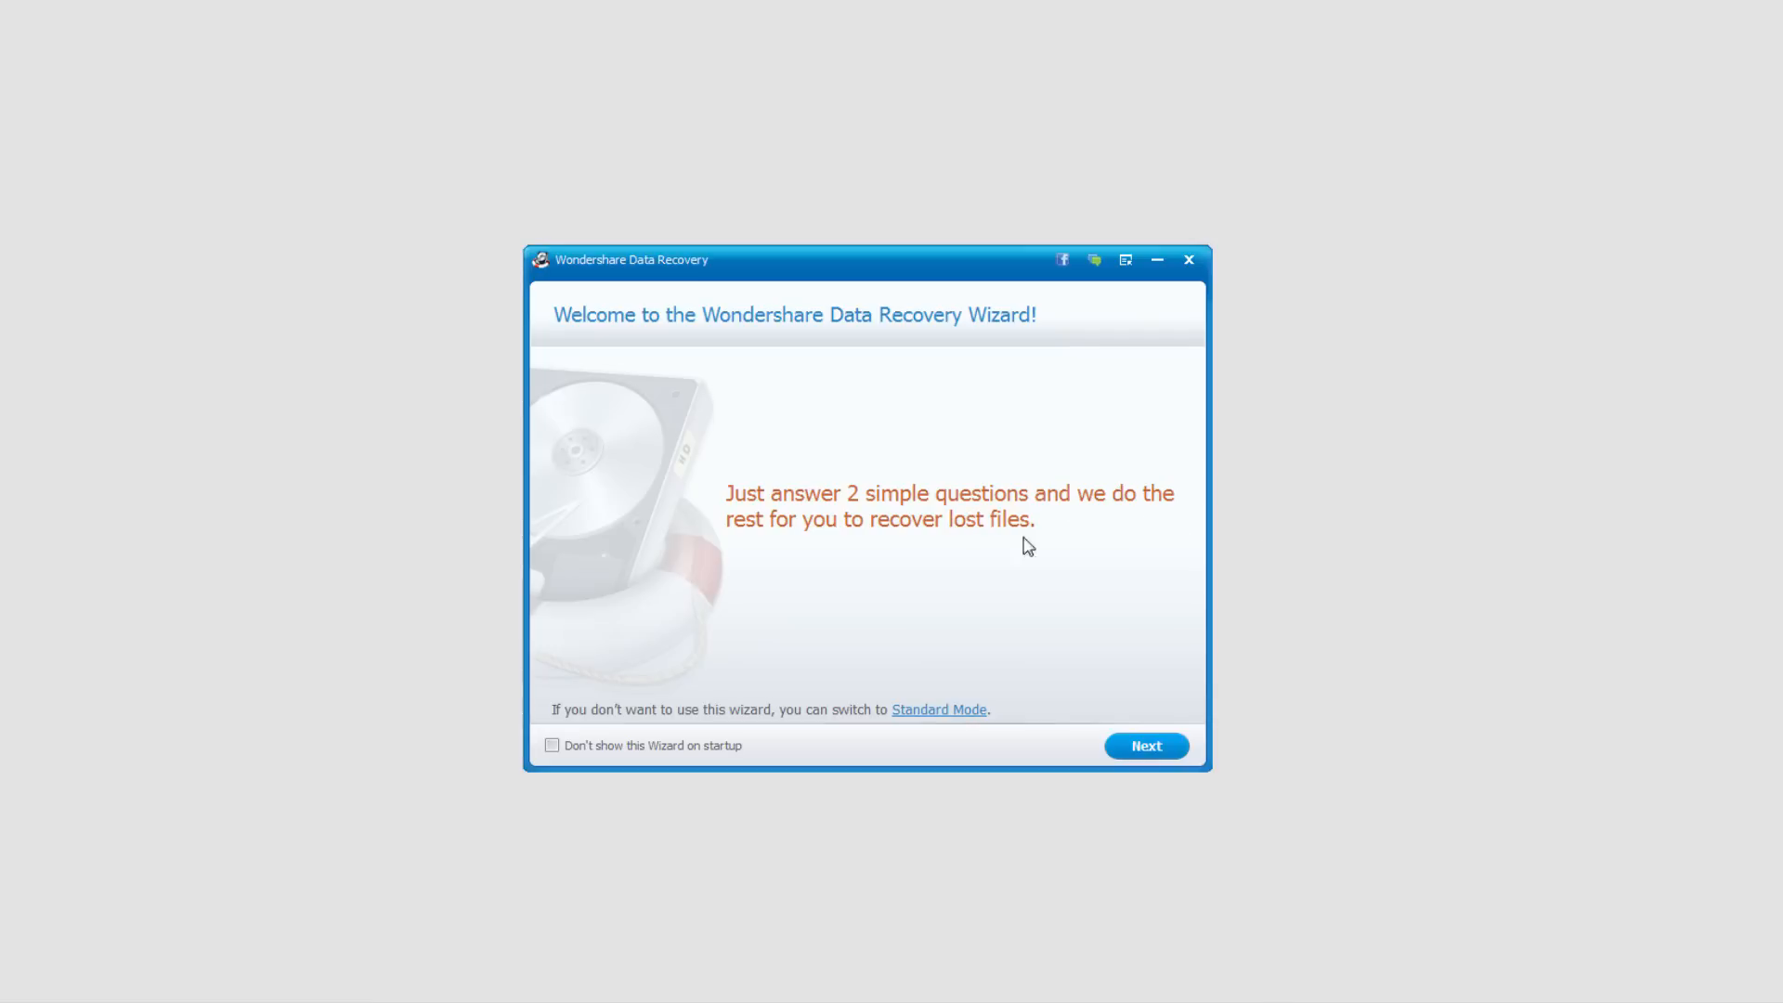
# - Move past the welcome page to the file-type question, keeping Photo/Graphic selected
pyautogui.click(1146, 746)
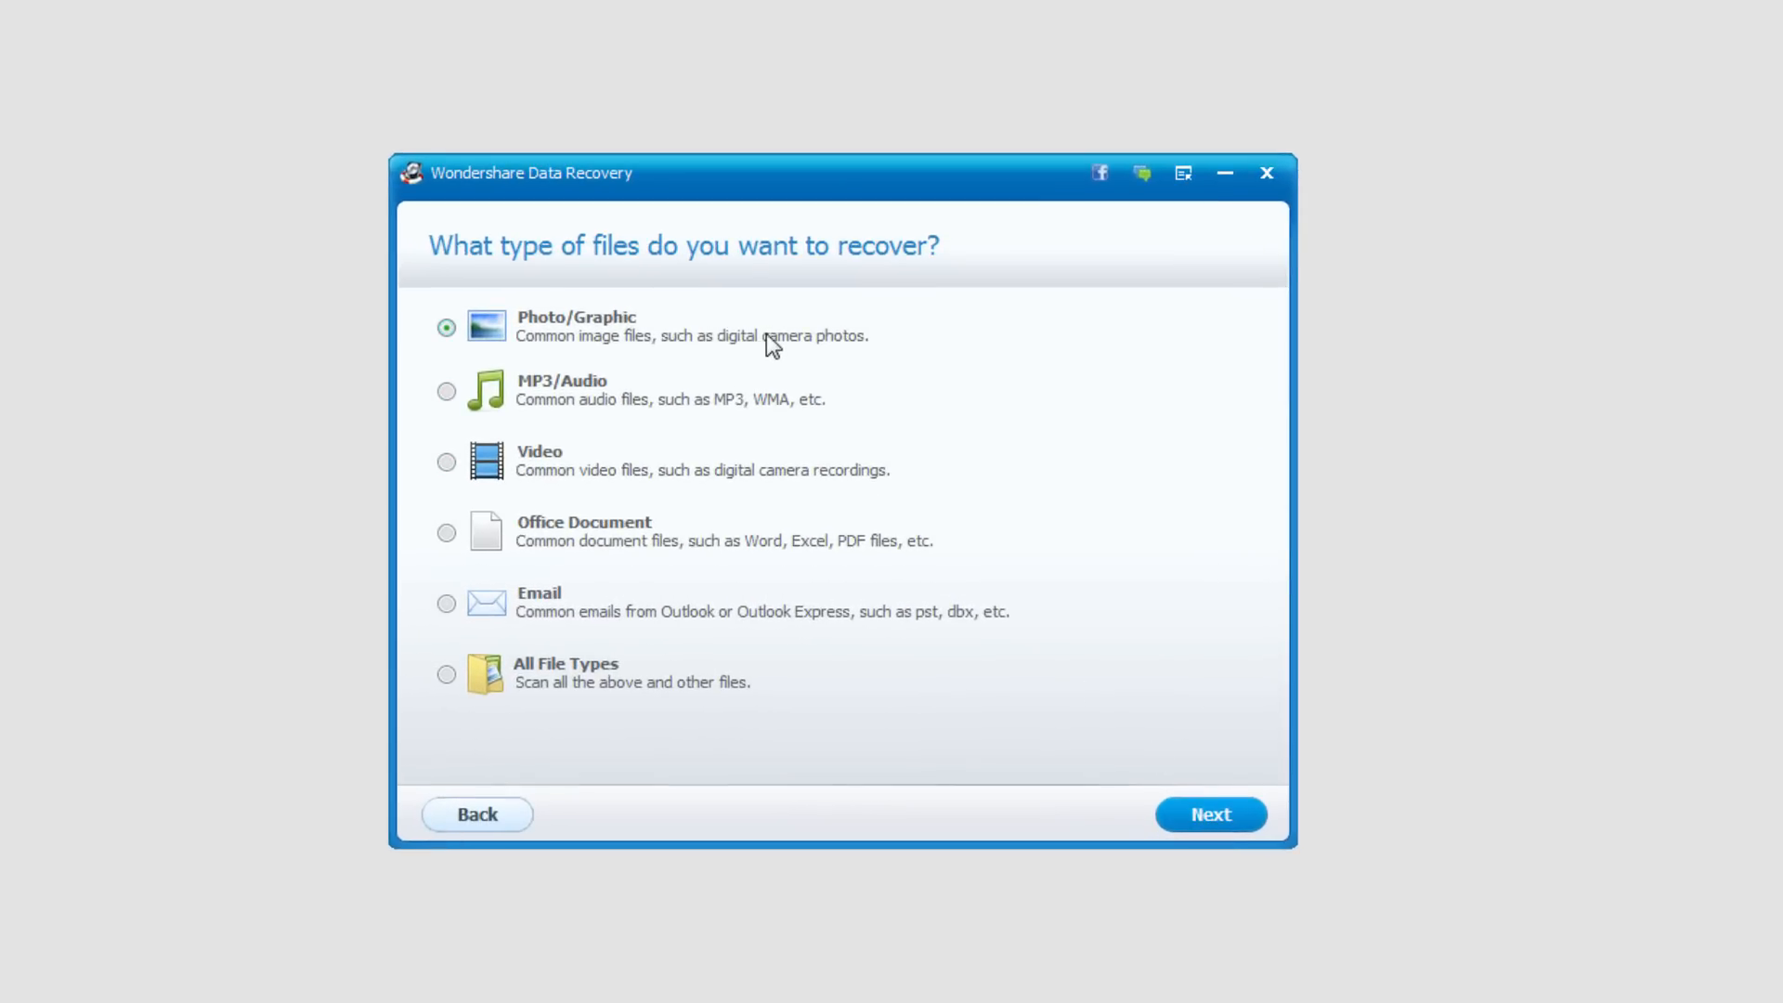
pyautogui.moveTo(529, 333)
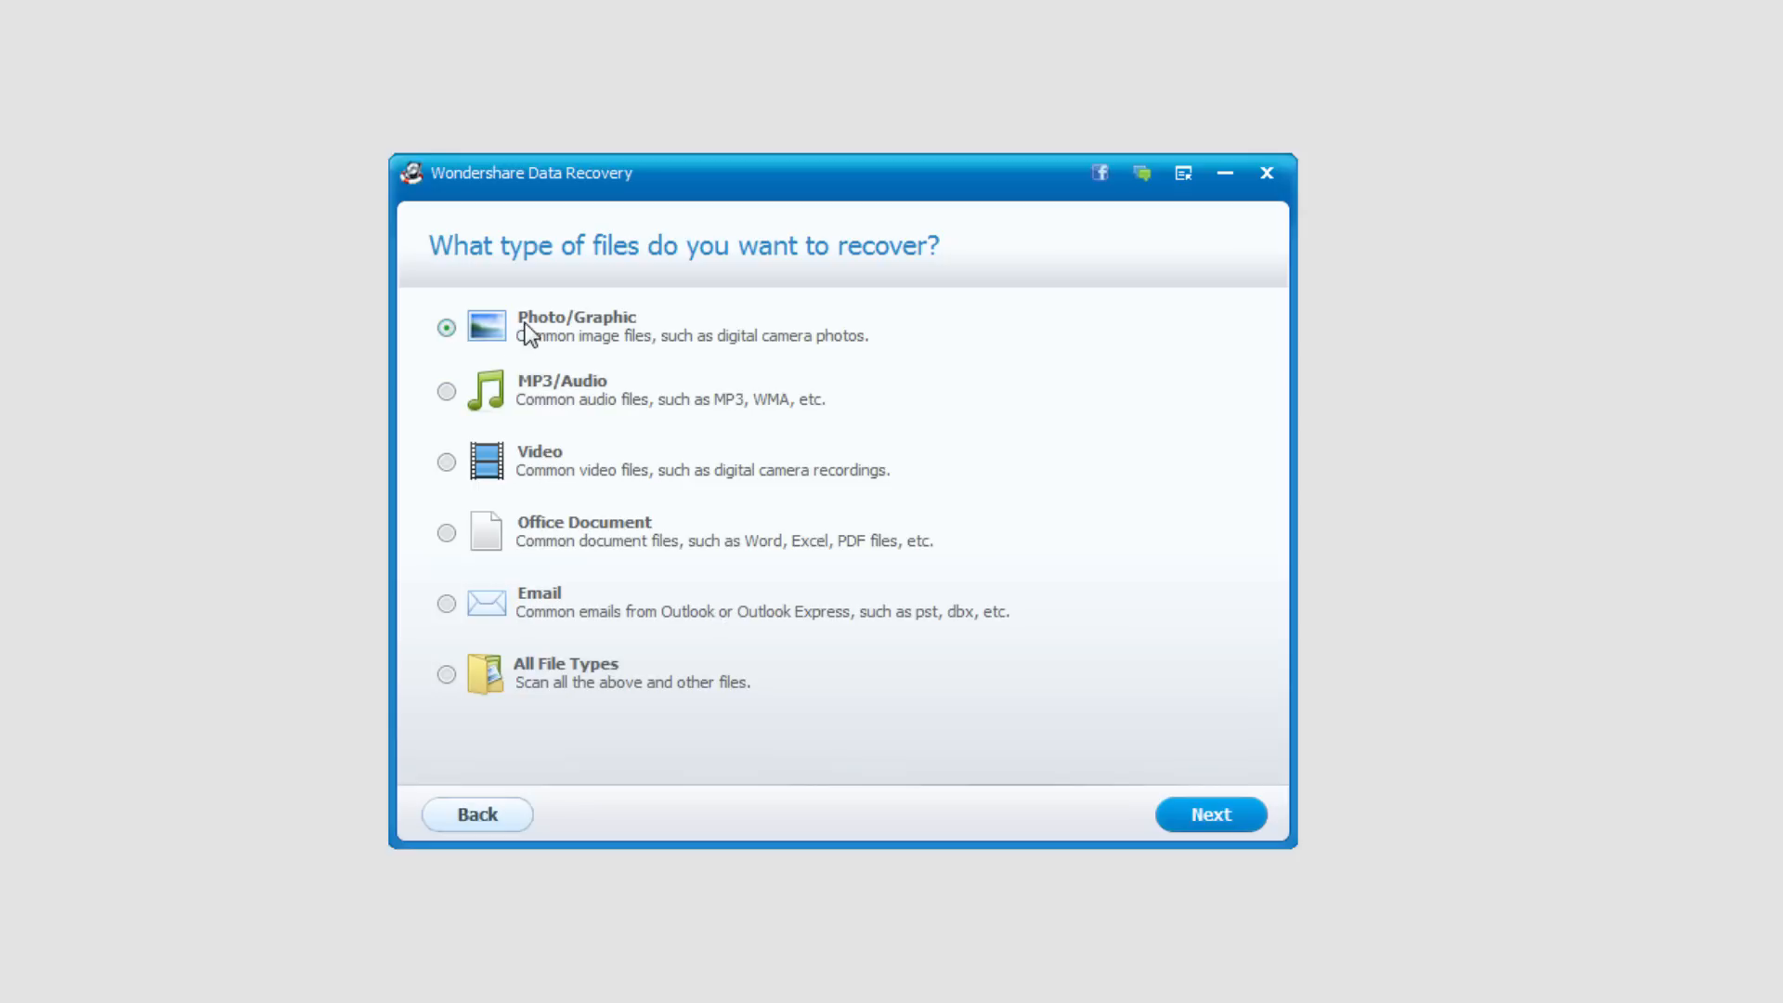
pyautogui.moveTo(582, 403)
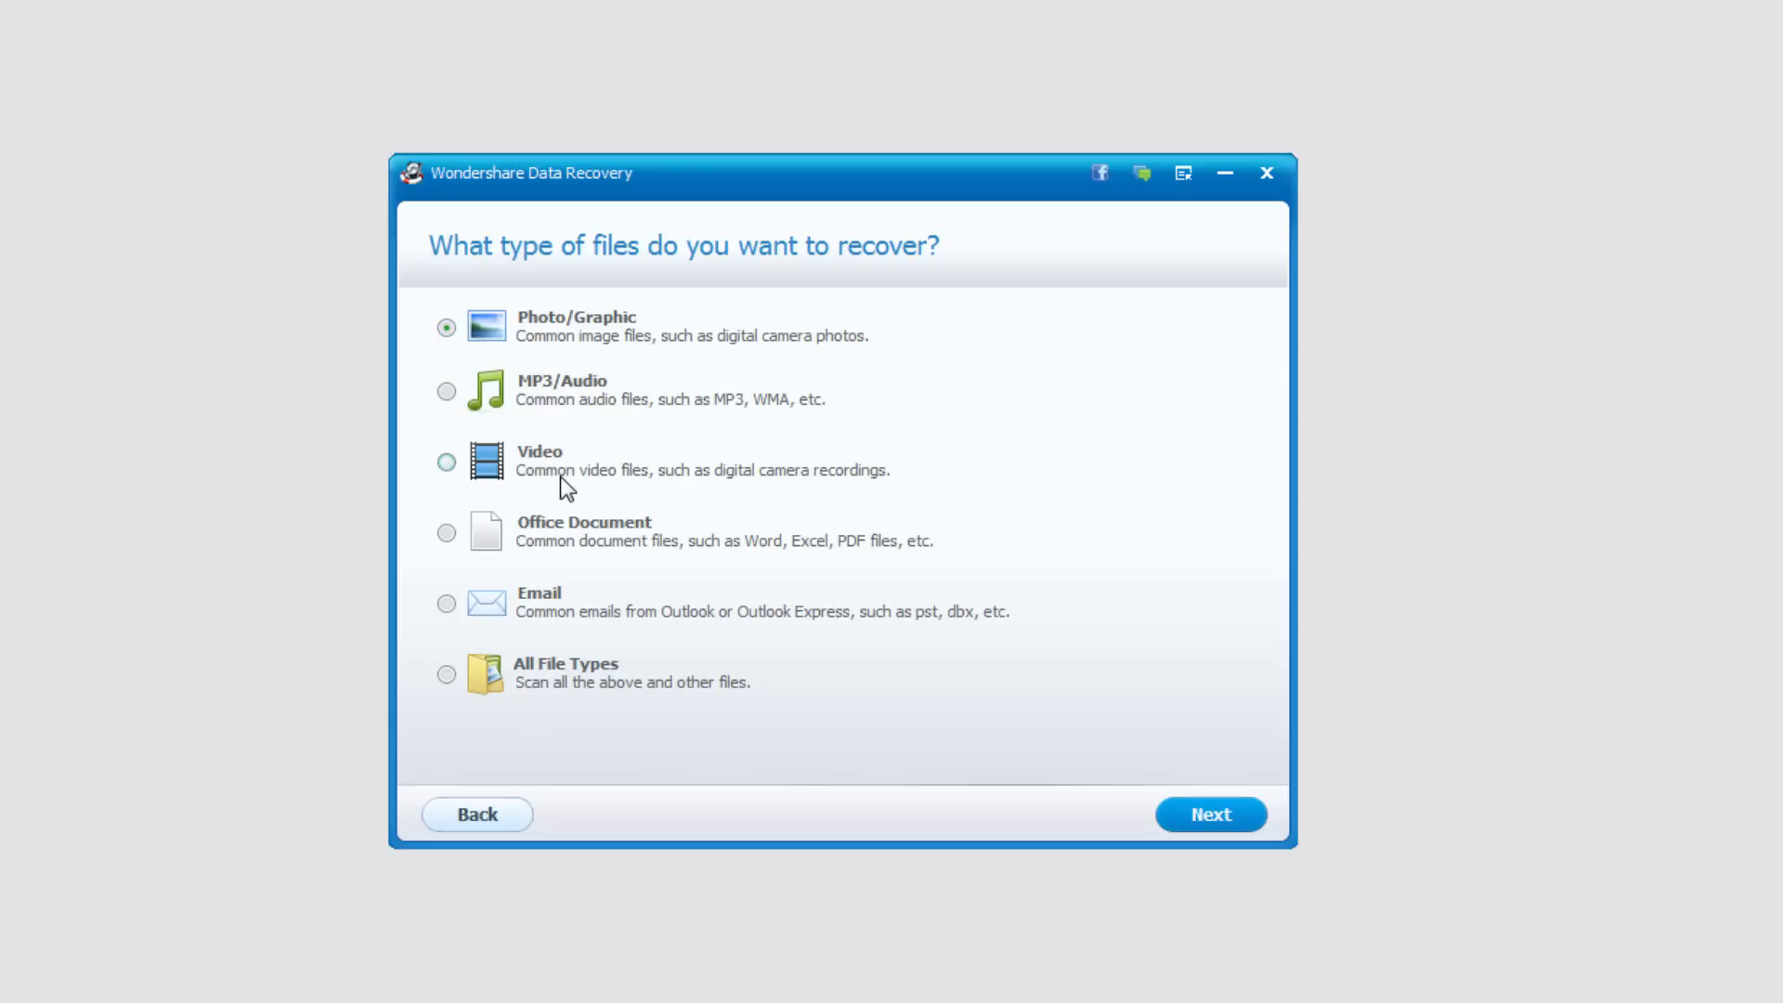
pyautogui.moveTo(1209, 814)
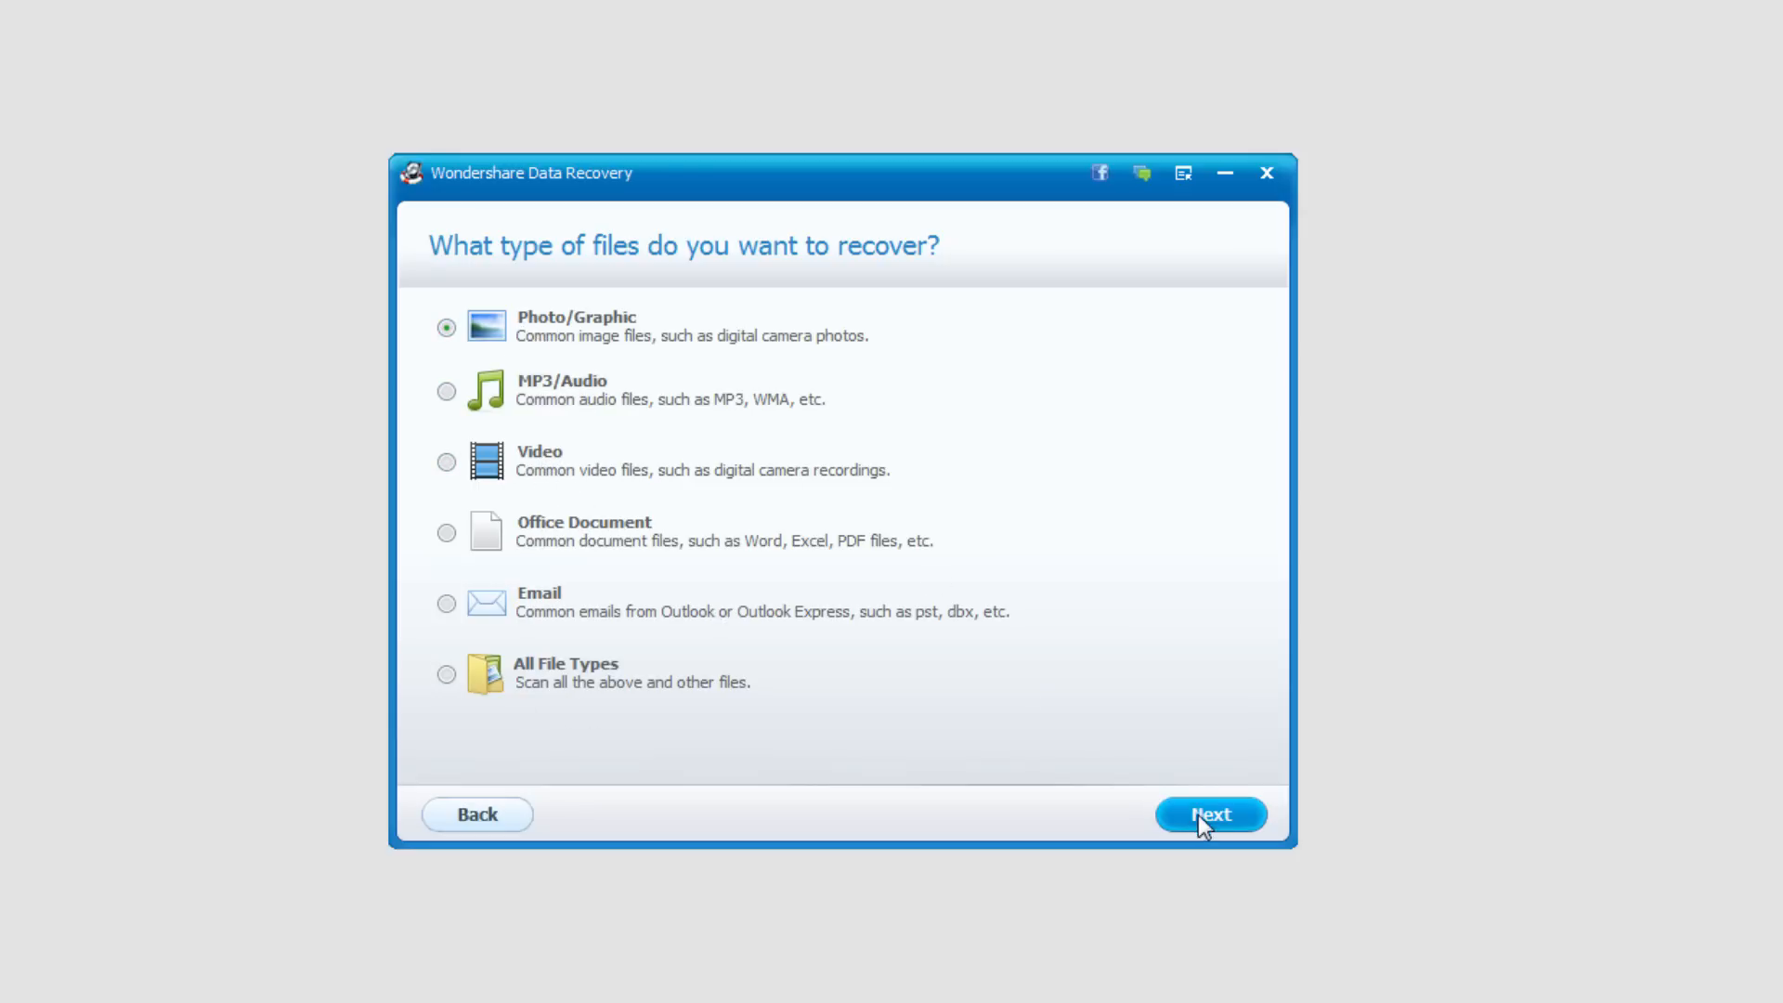
# - Confirm Photo/Graphic as the file type and choose Recycle Bin as the location
pyautogui.click(1210, 815)
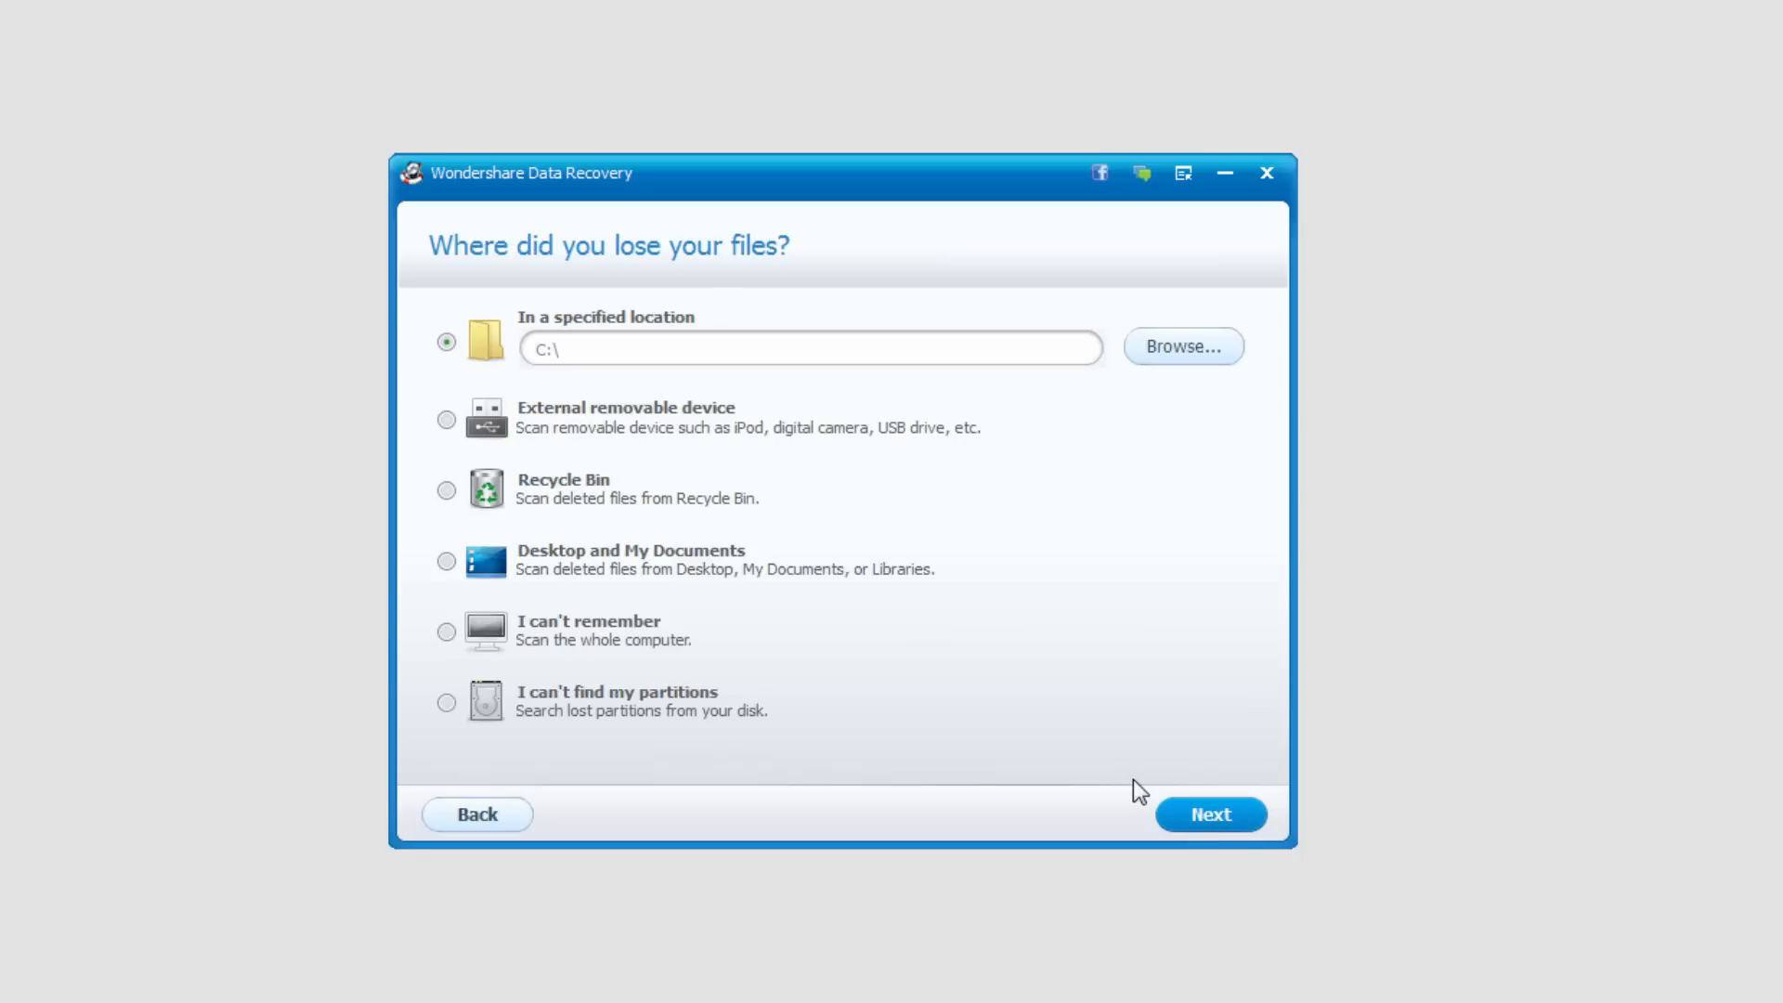
pyautogui.moveTo(1131, 785)
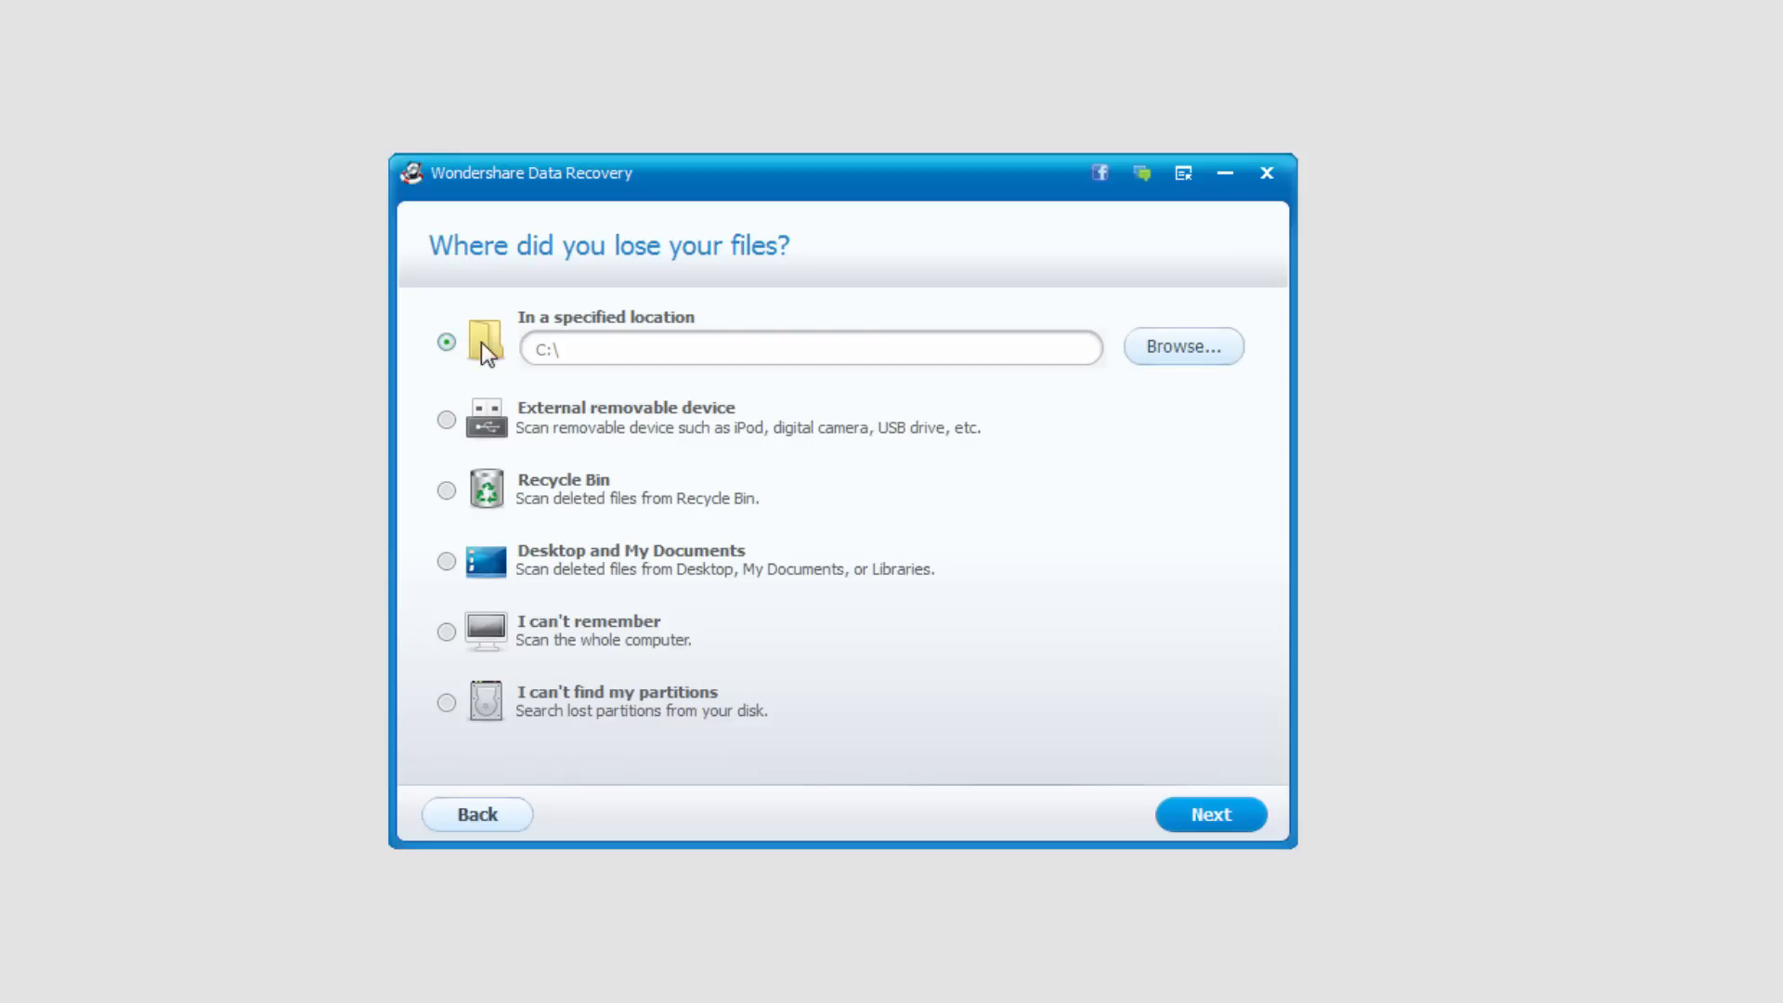
pyautogui.moveTo(1223, 341)
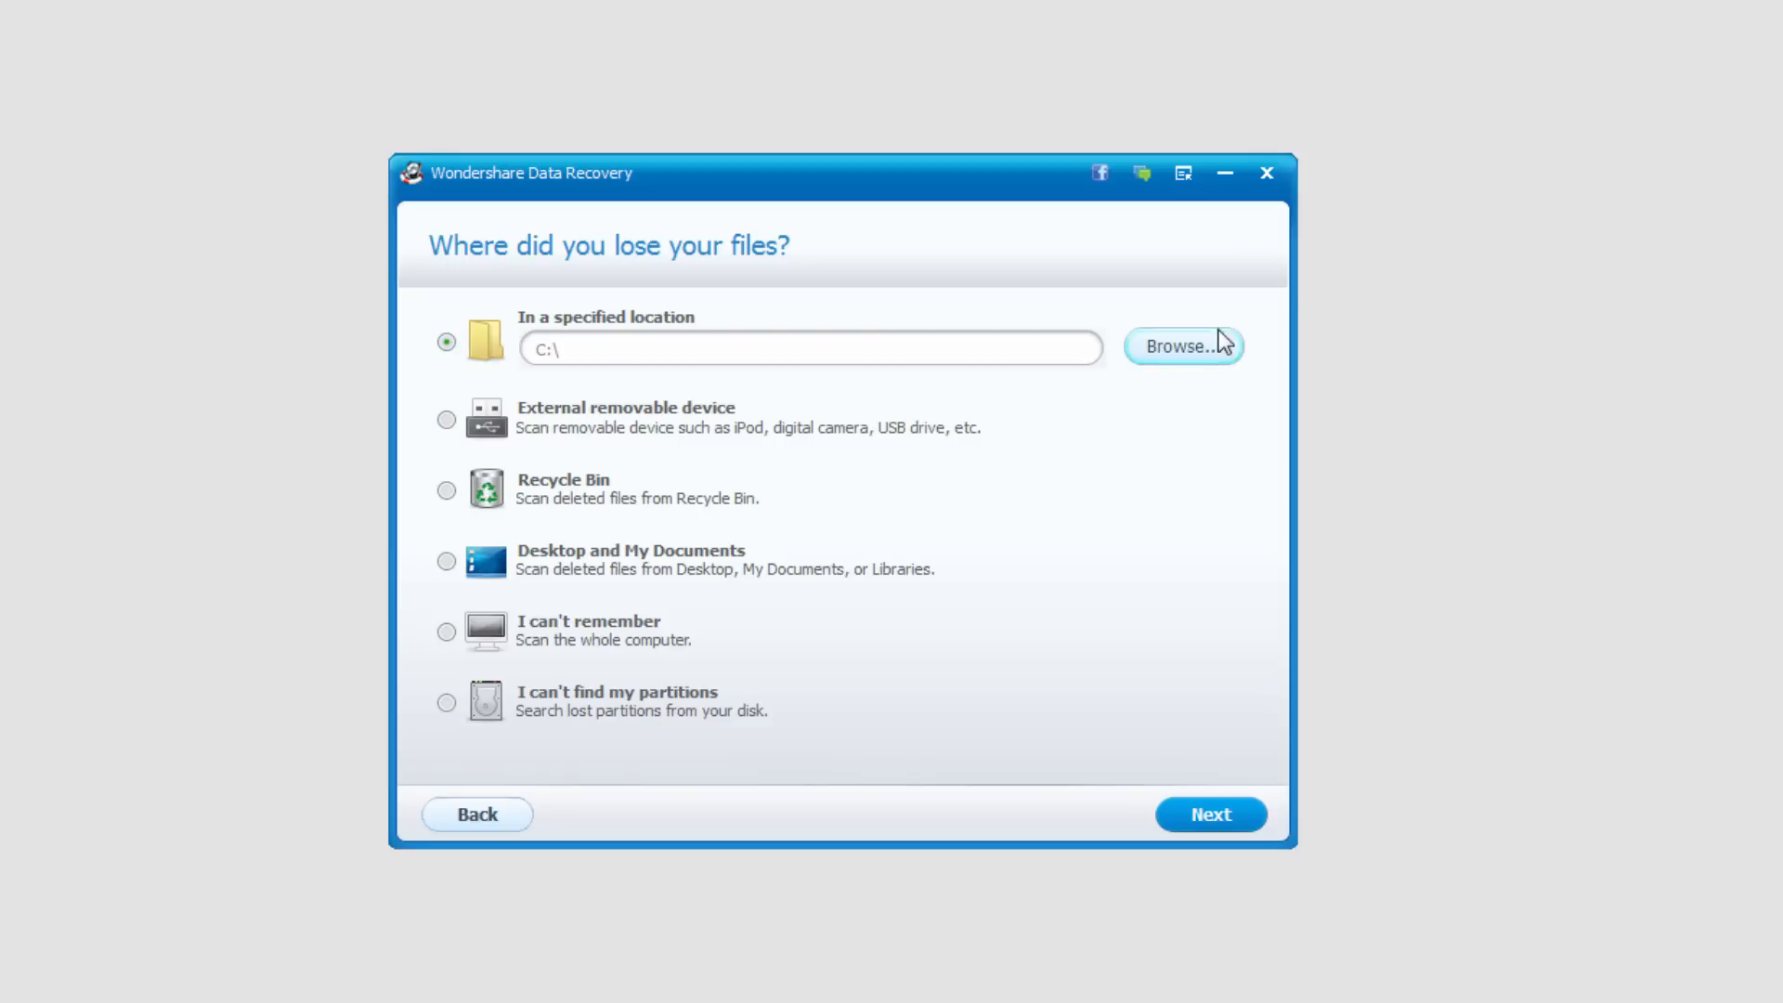
pyautogui.moveTo(603, 480)
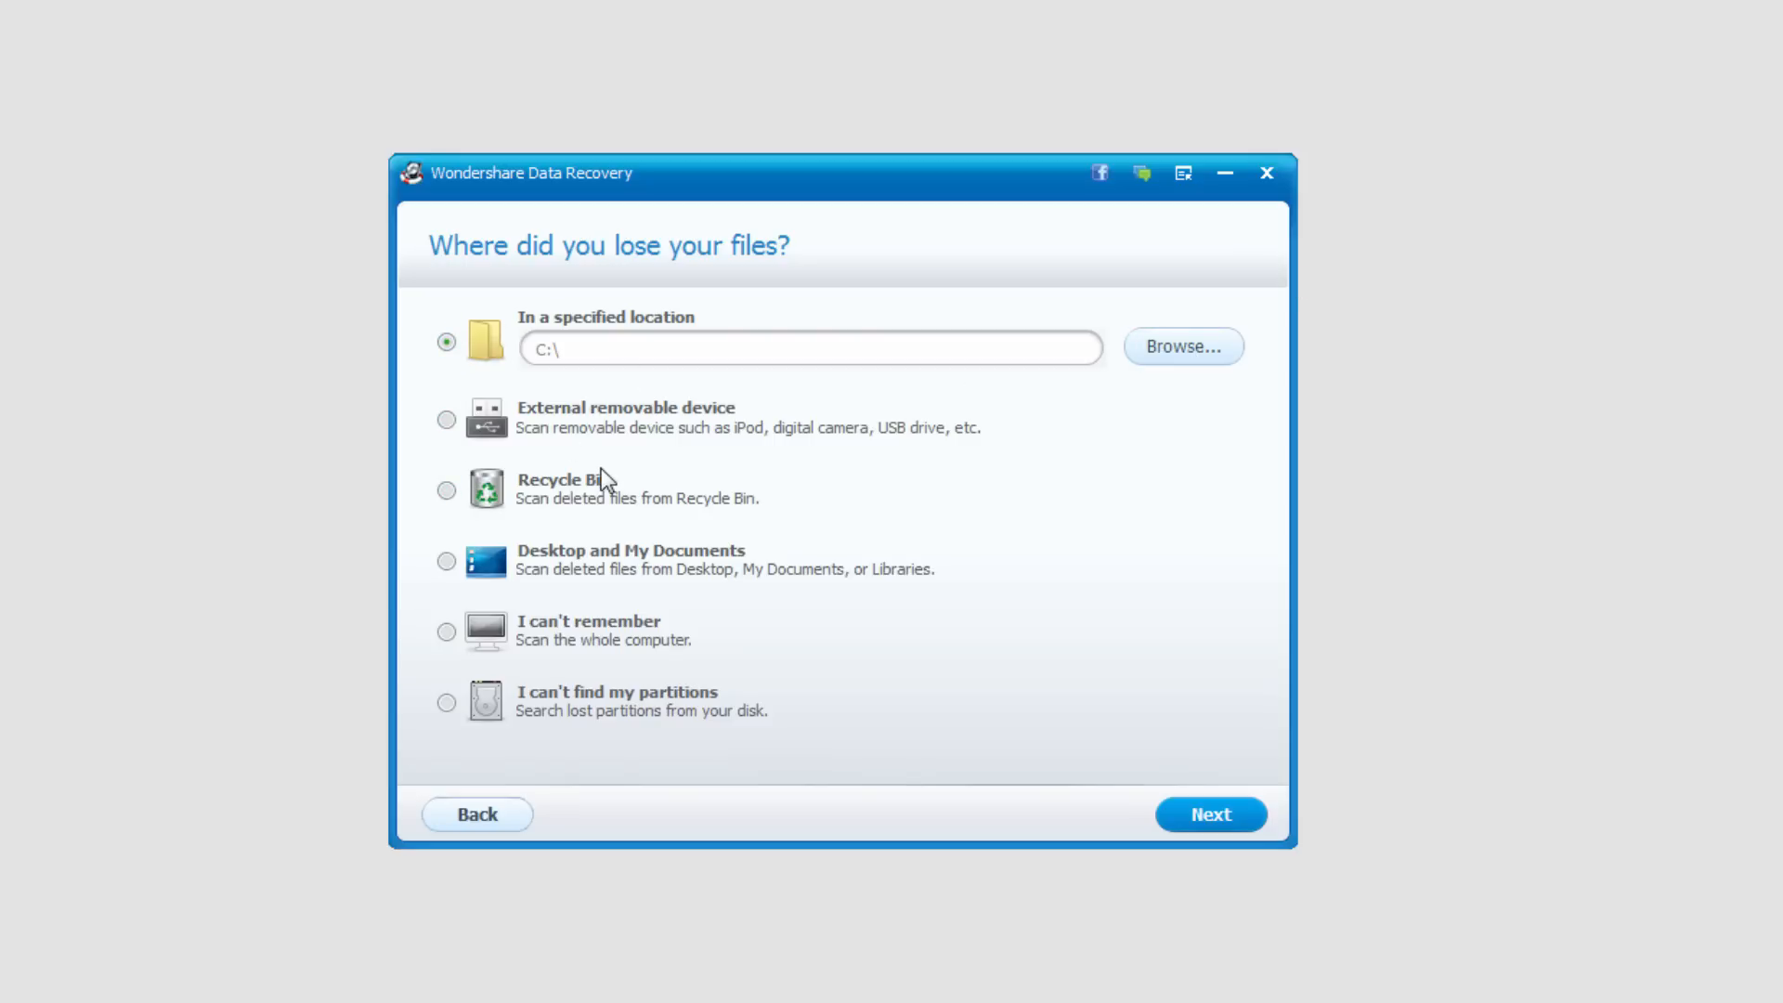
pyautogui.moveTo(482, 574)
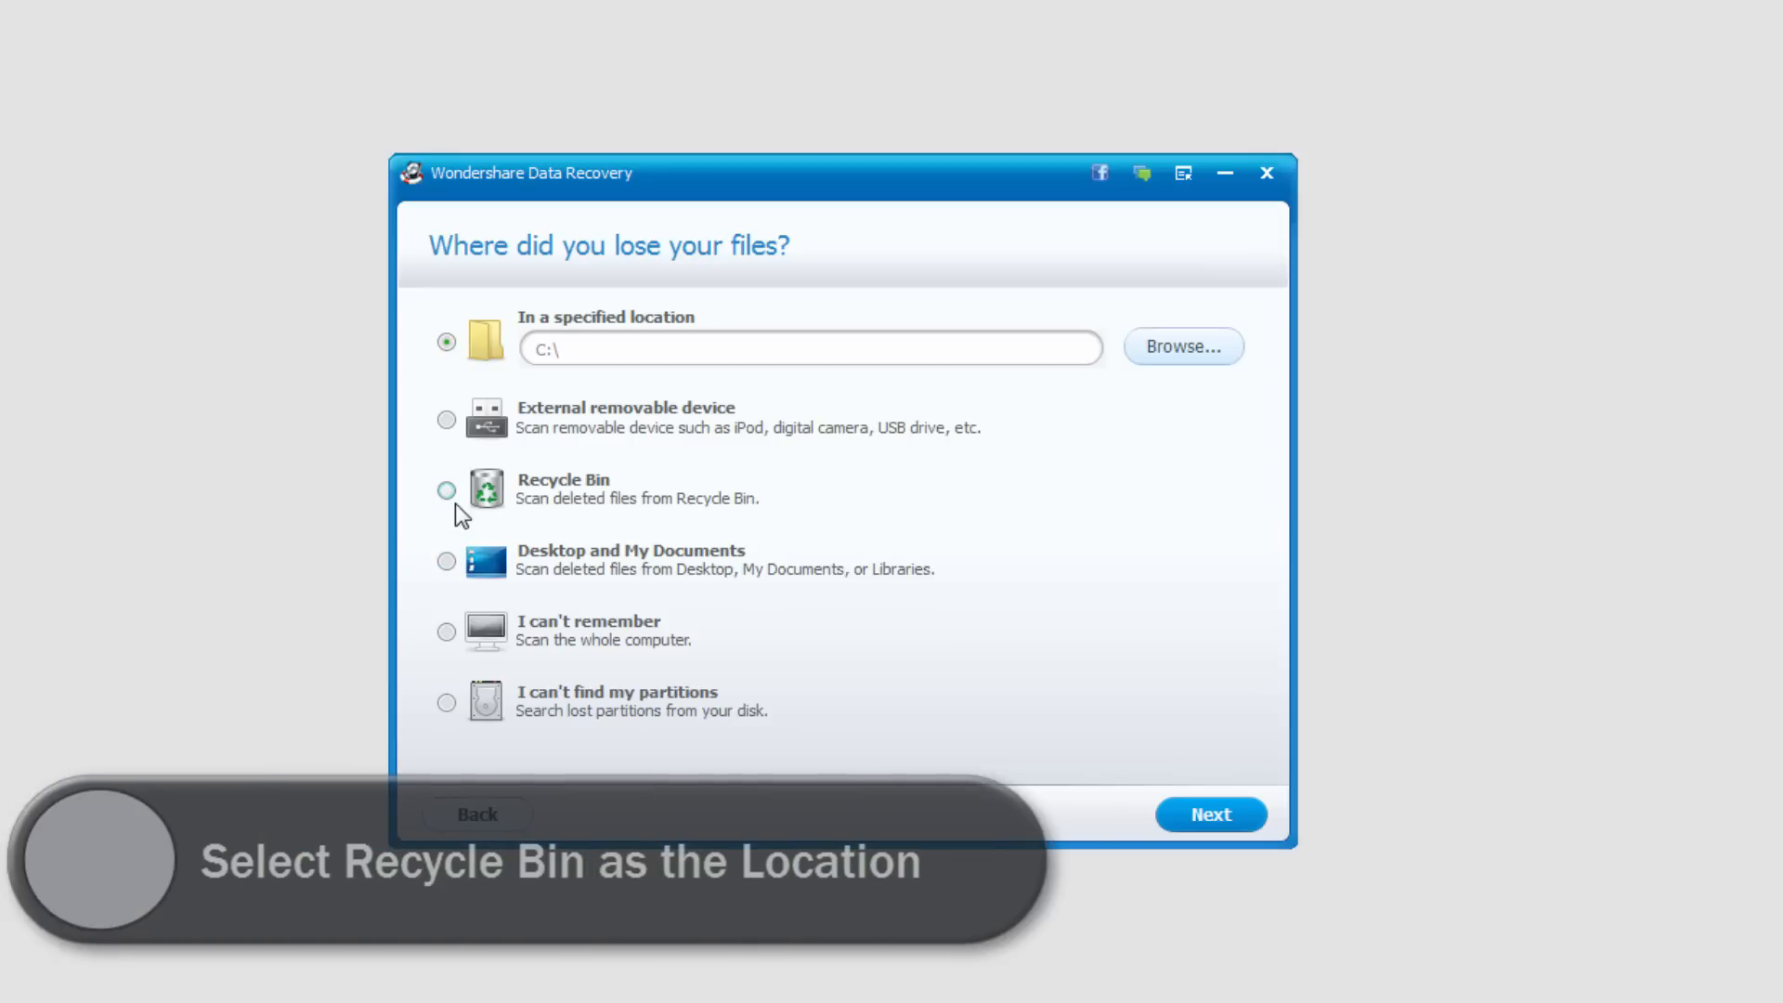
pyautogui.click(446, 491)
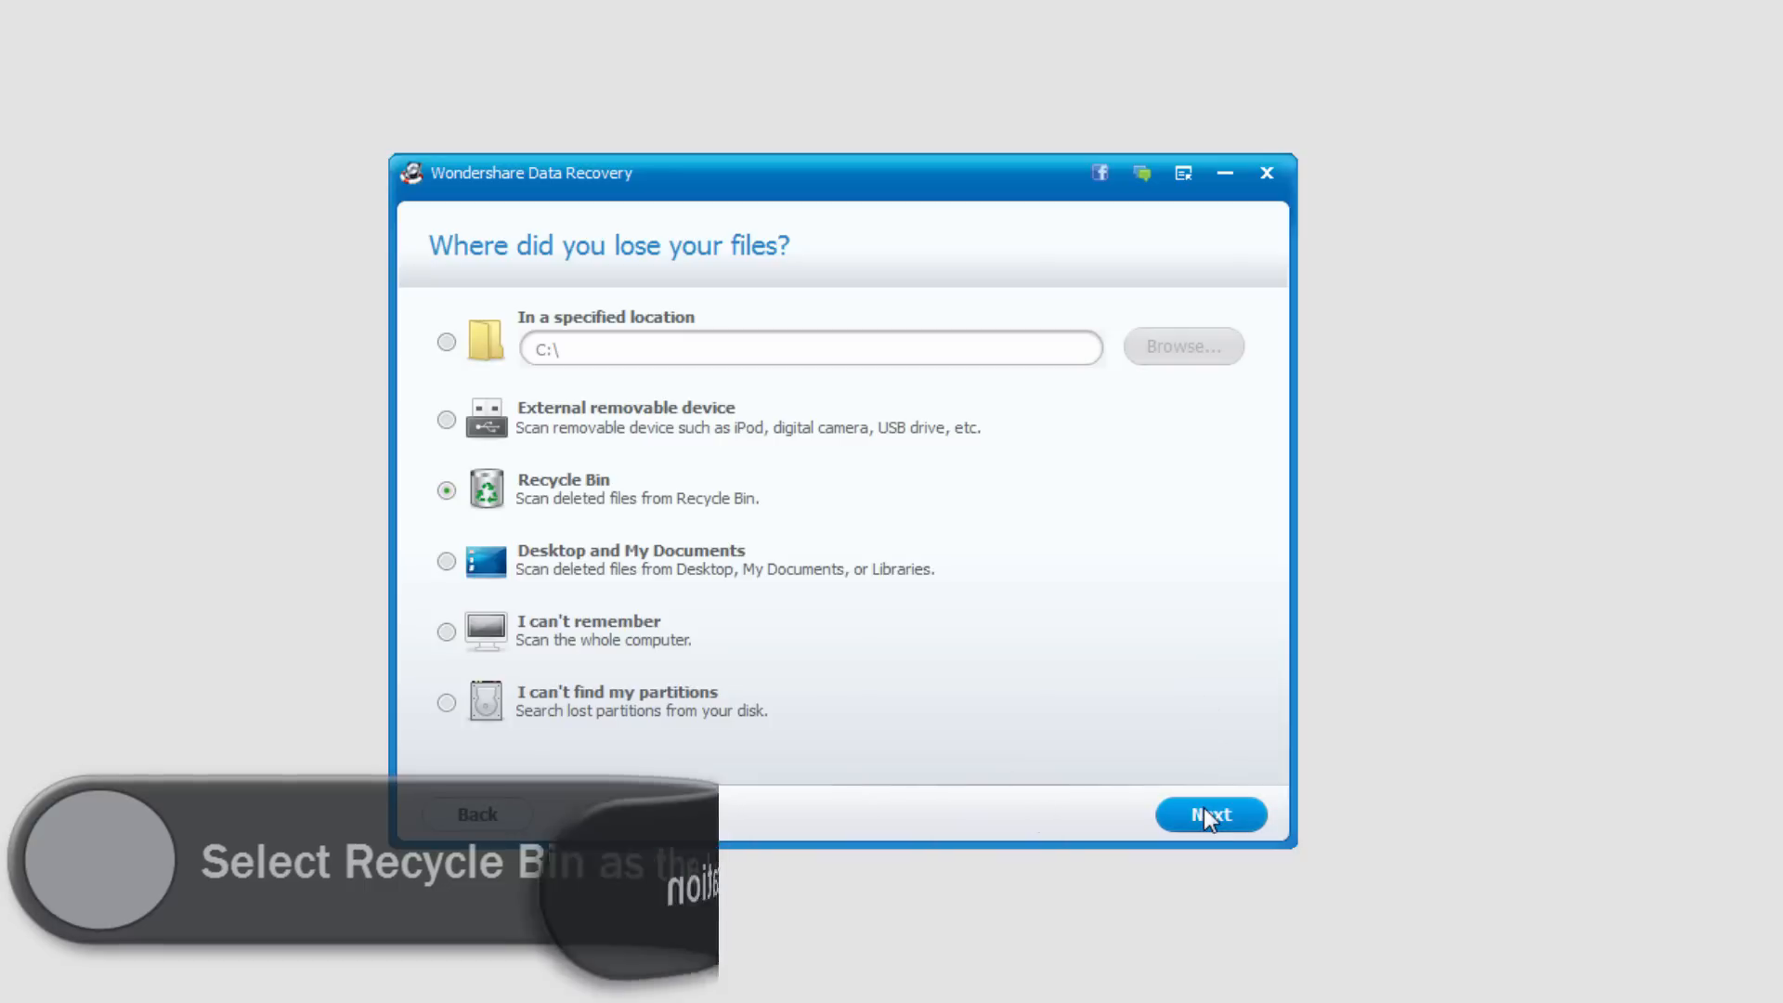
# - Confirm Recycle Bin and start the scan with Deep Scan and Raw File Recovery off
pyautogui.click(1210, 815)
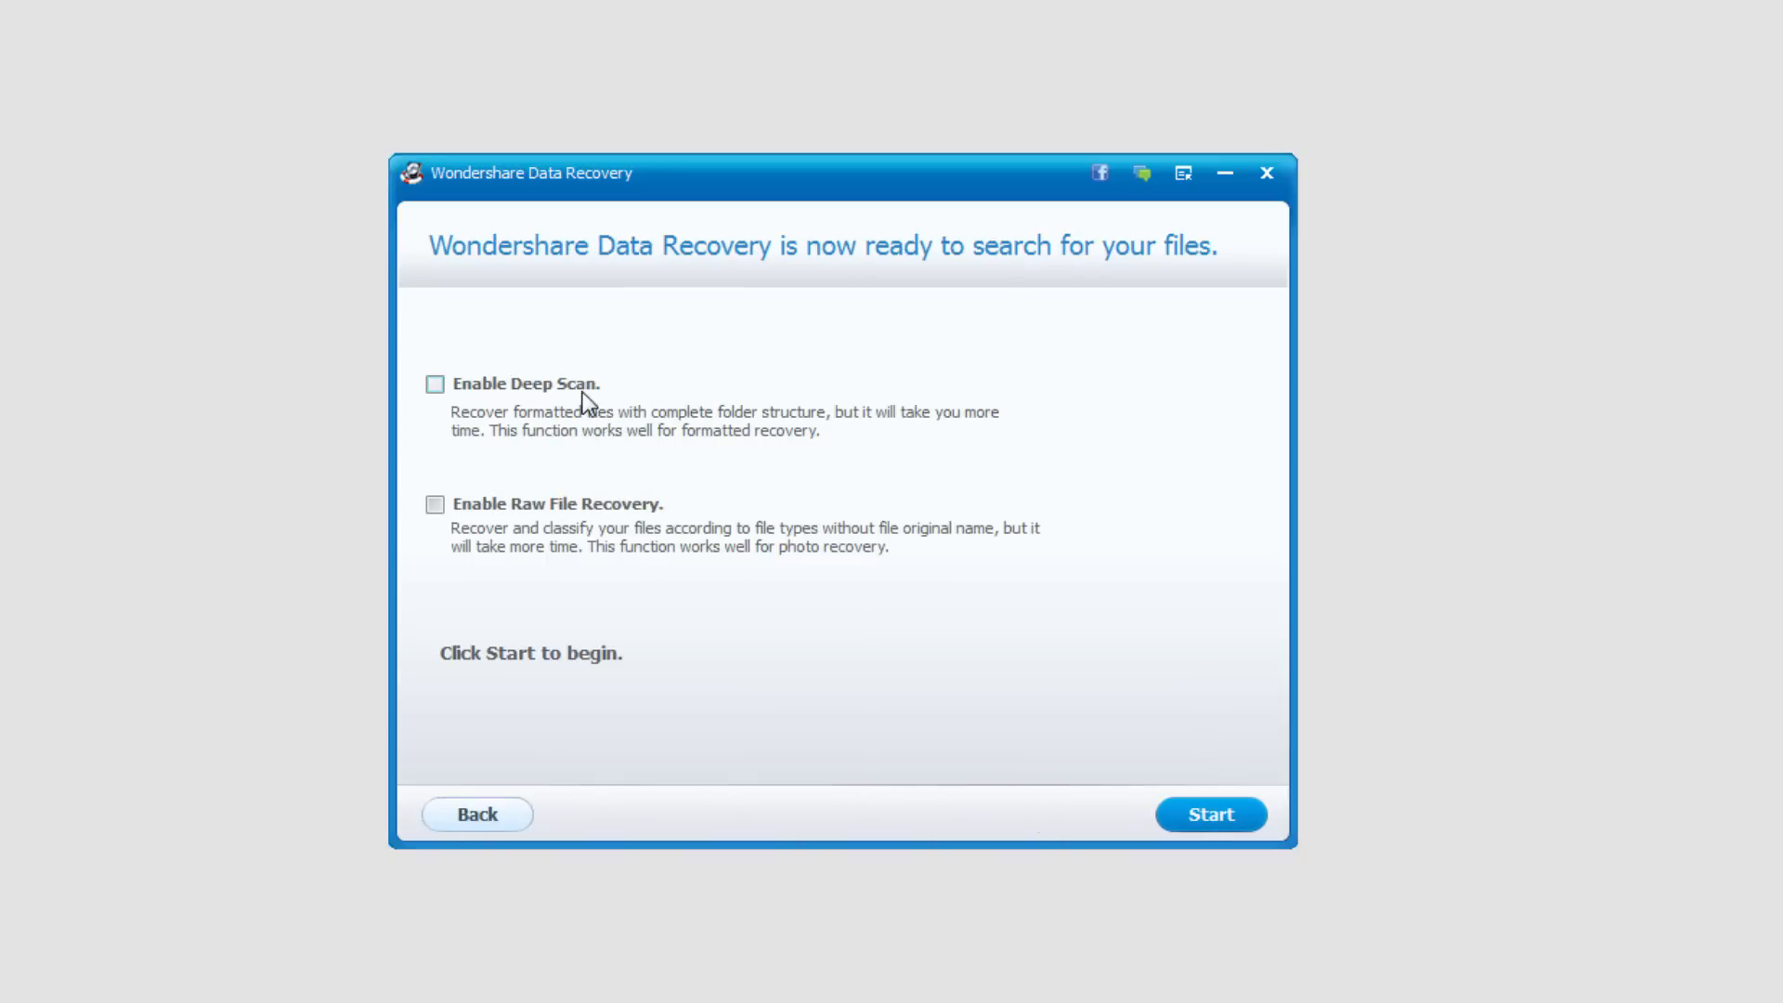
pyautogui.moveTo(646, 392)
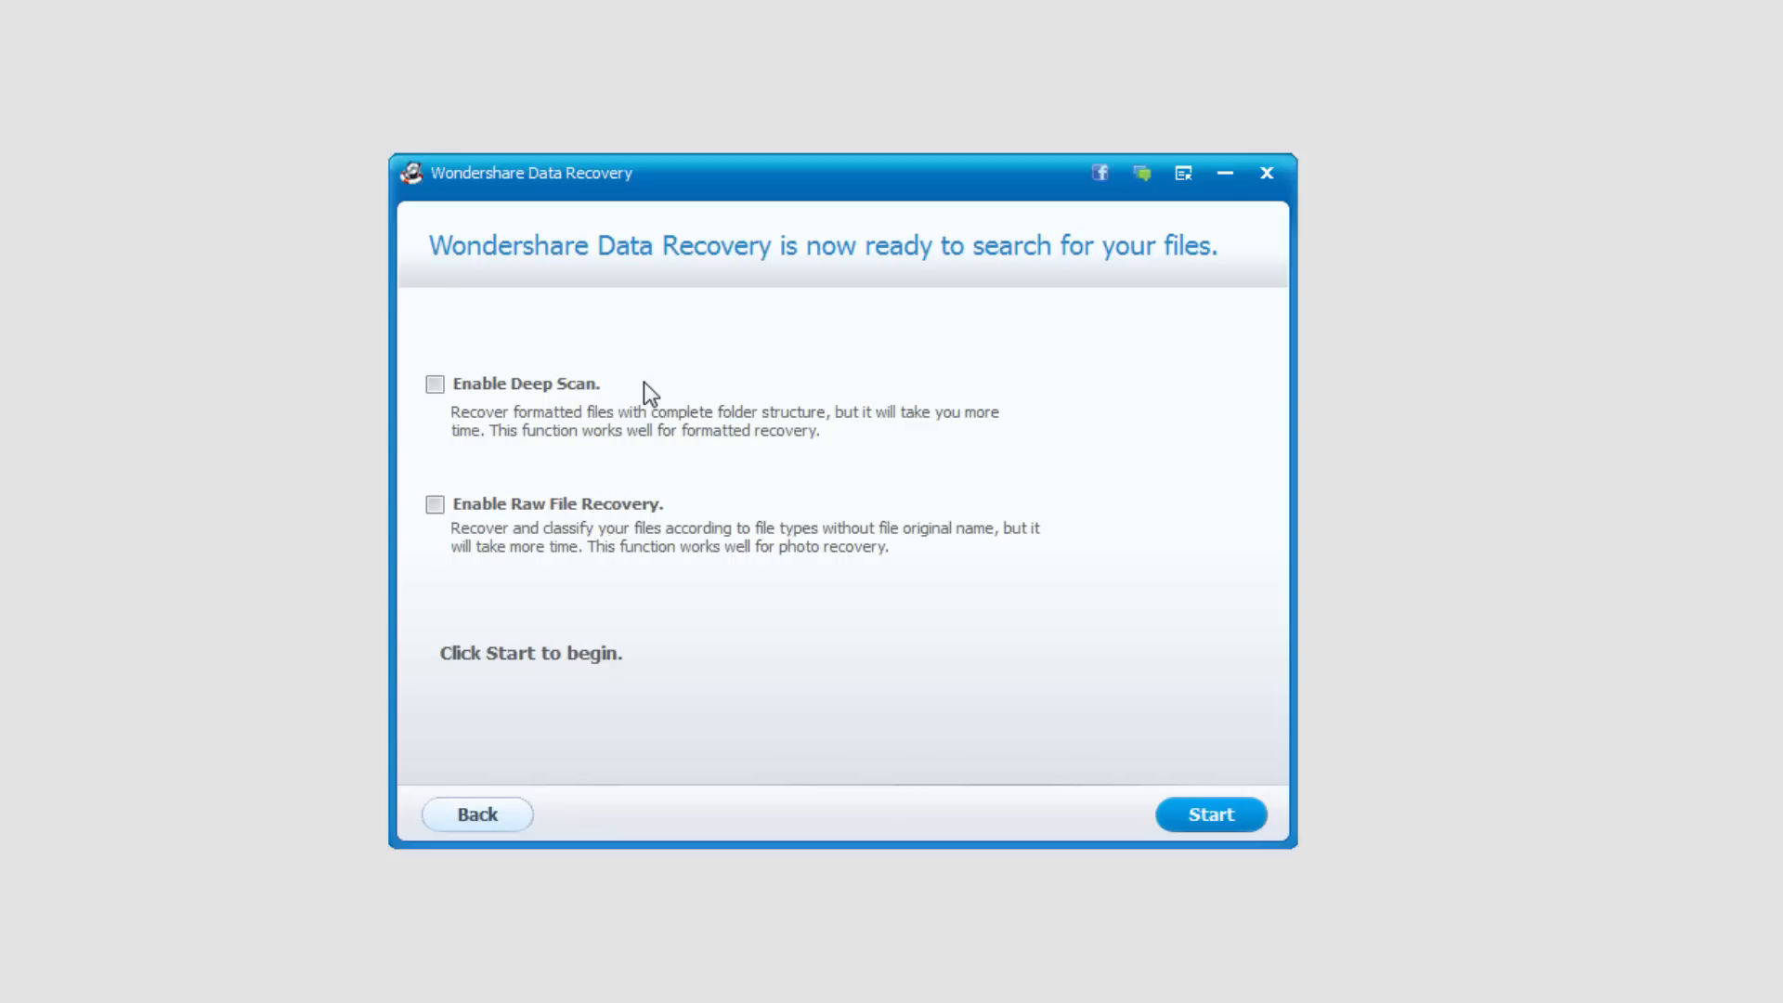
pyautogui.moveTo(745, 339)
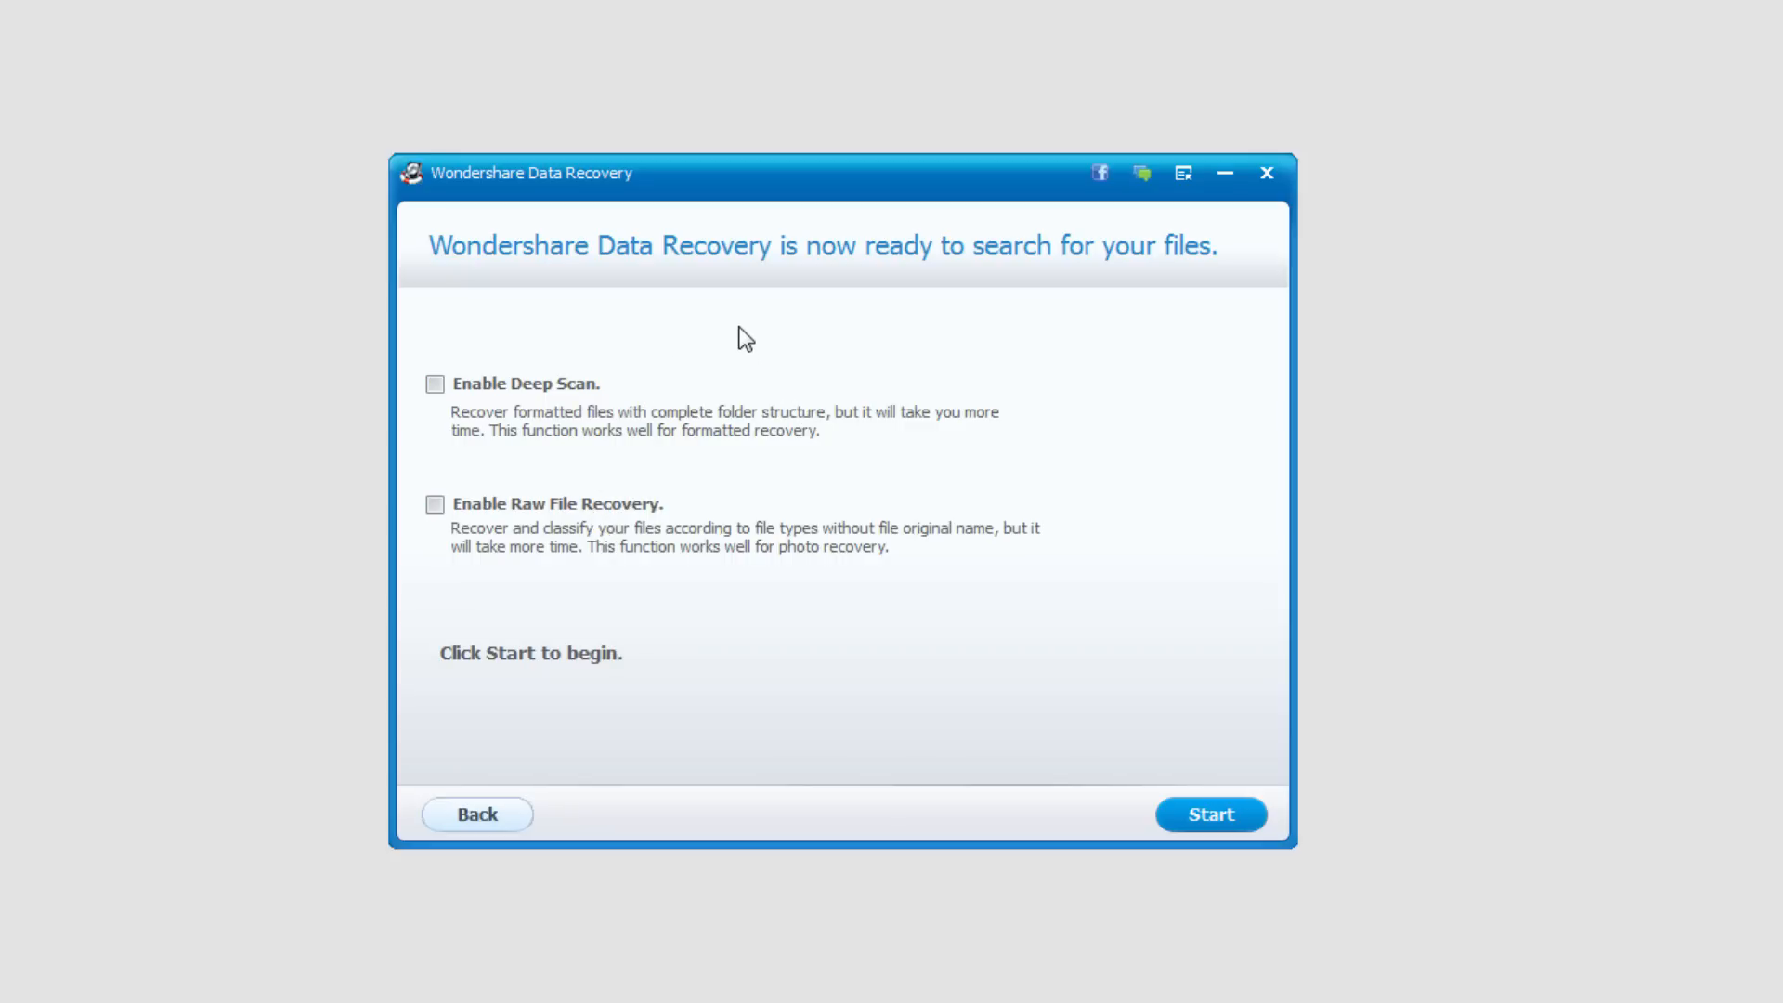
pyautogui.moveTo(646, 350)
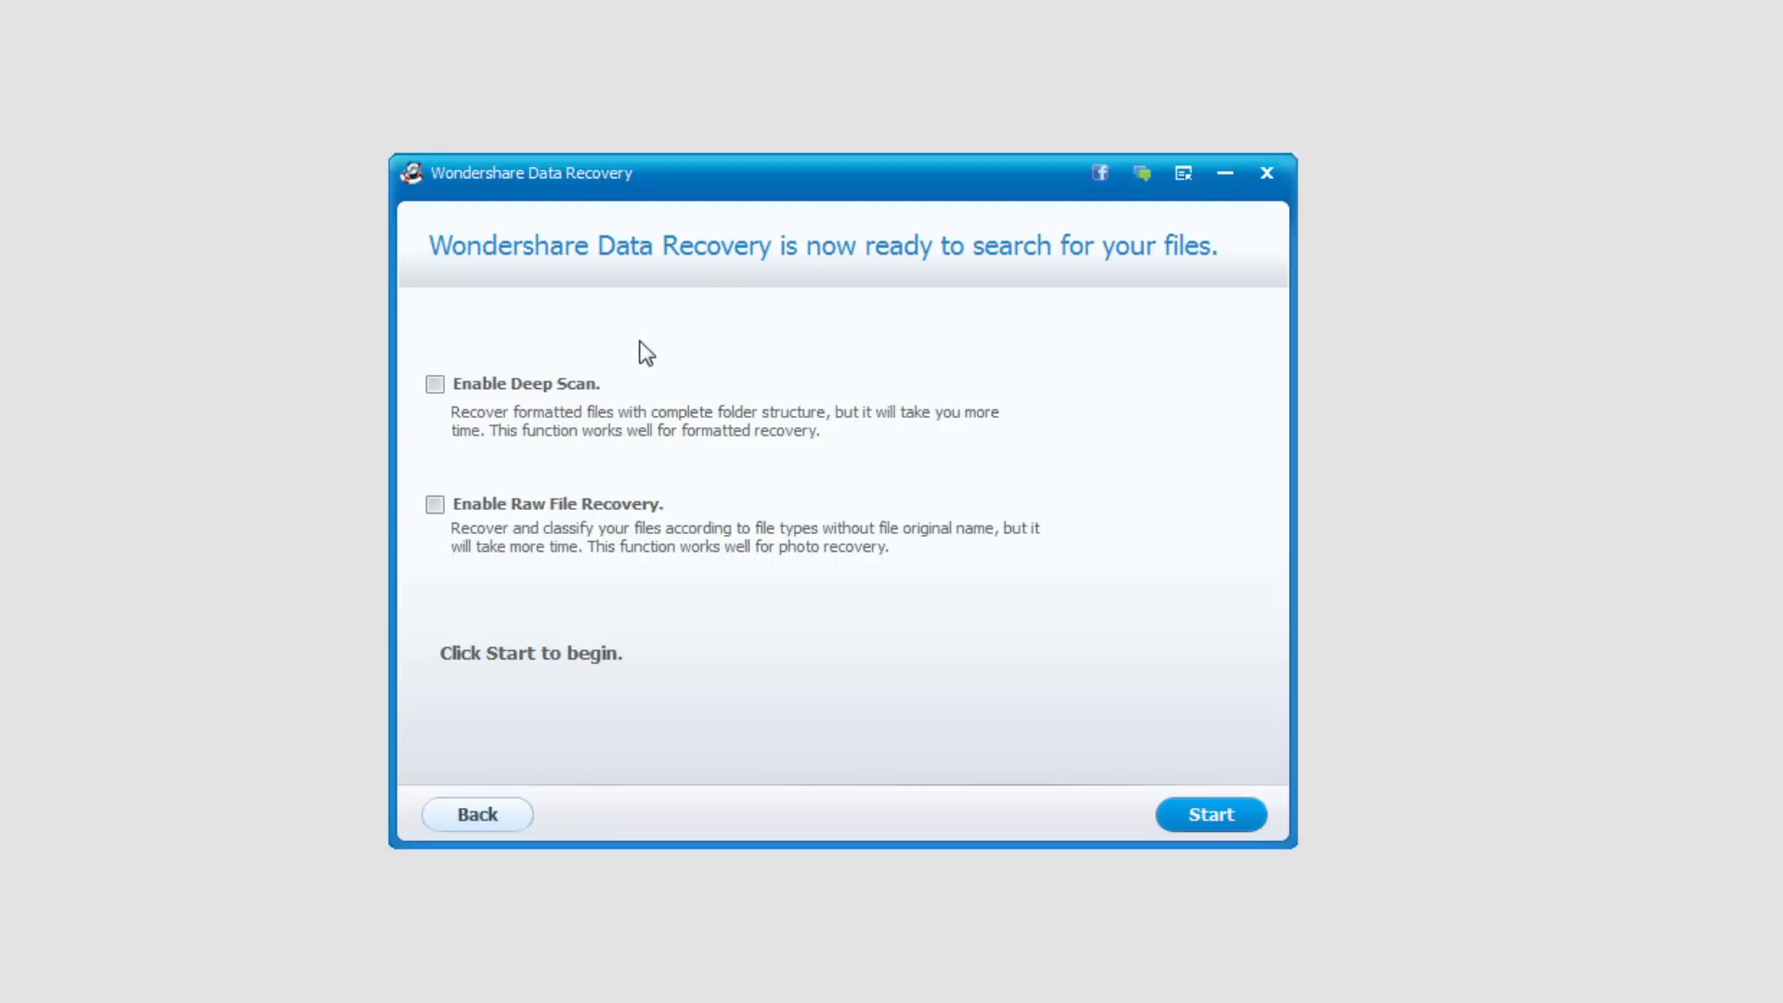
pyautogui.moveTo(657, 423)
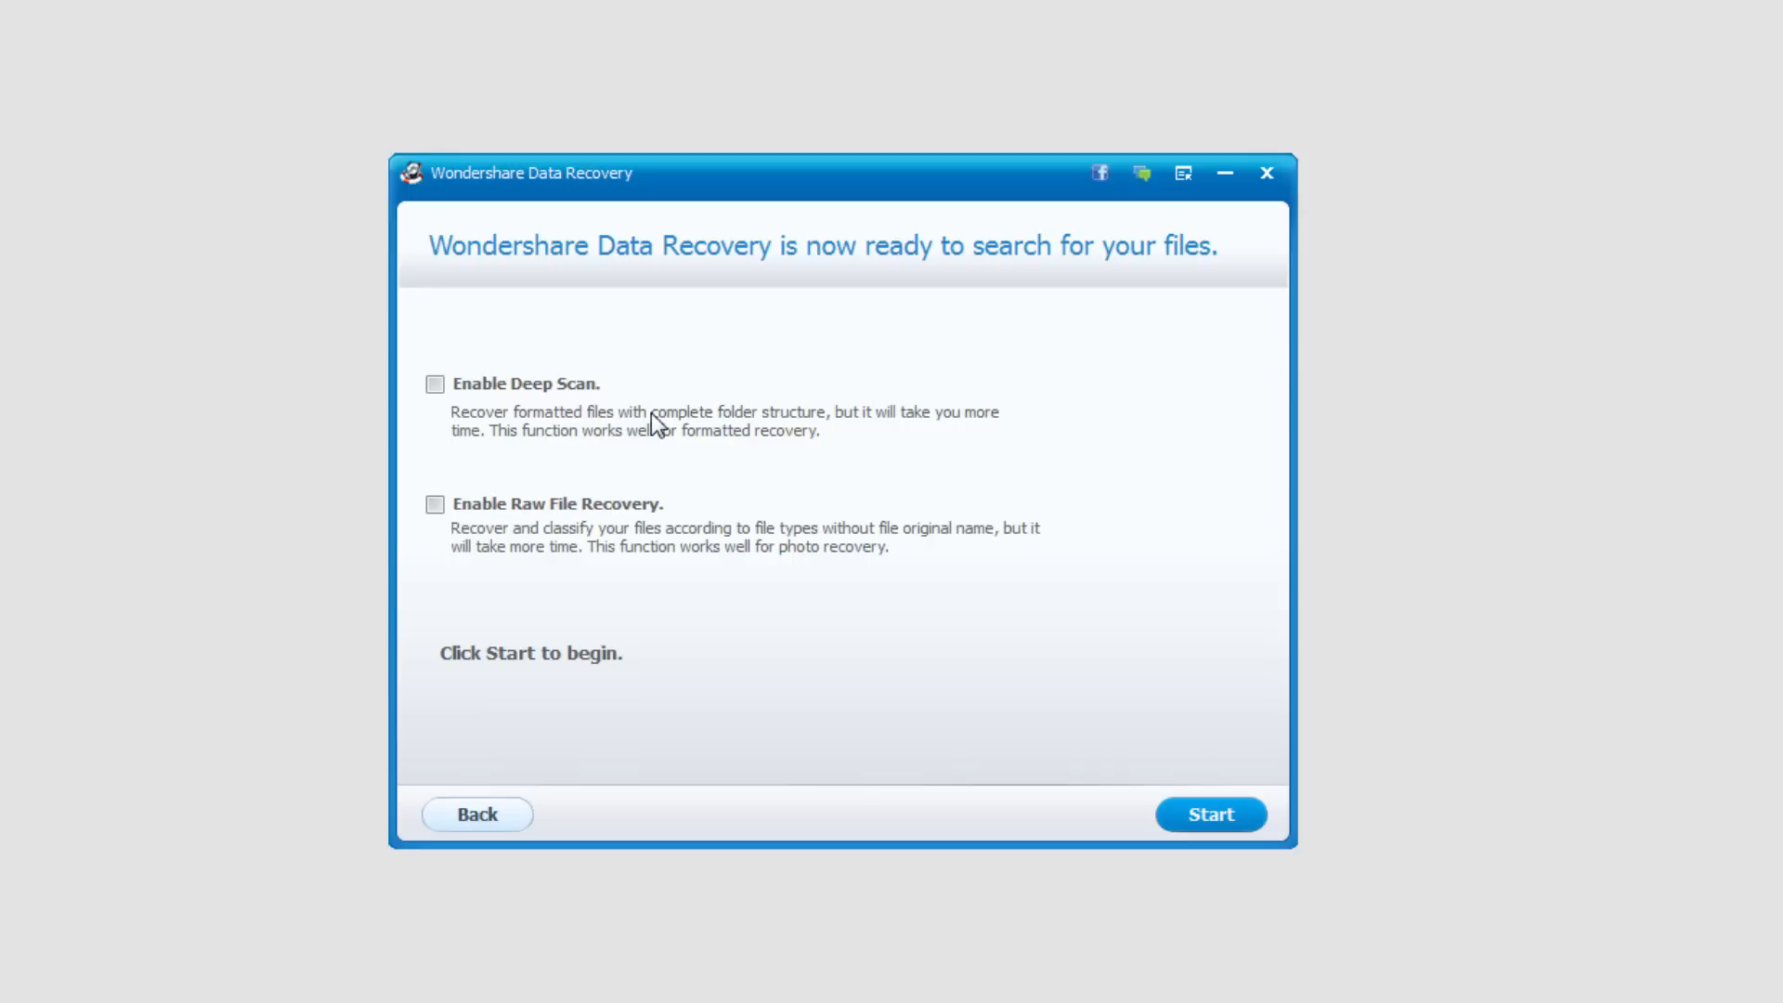
pyautogui.moveTo(737, 497)
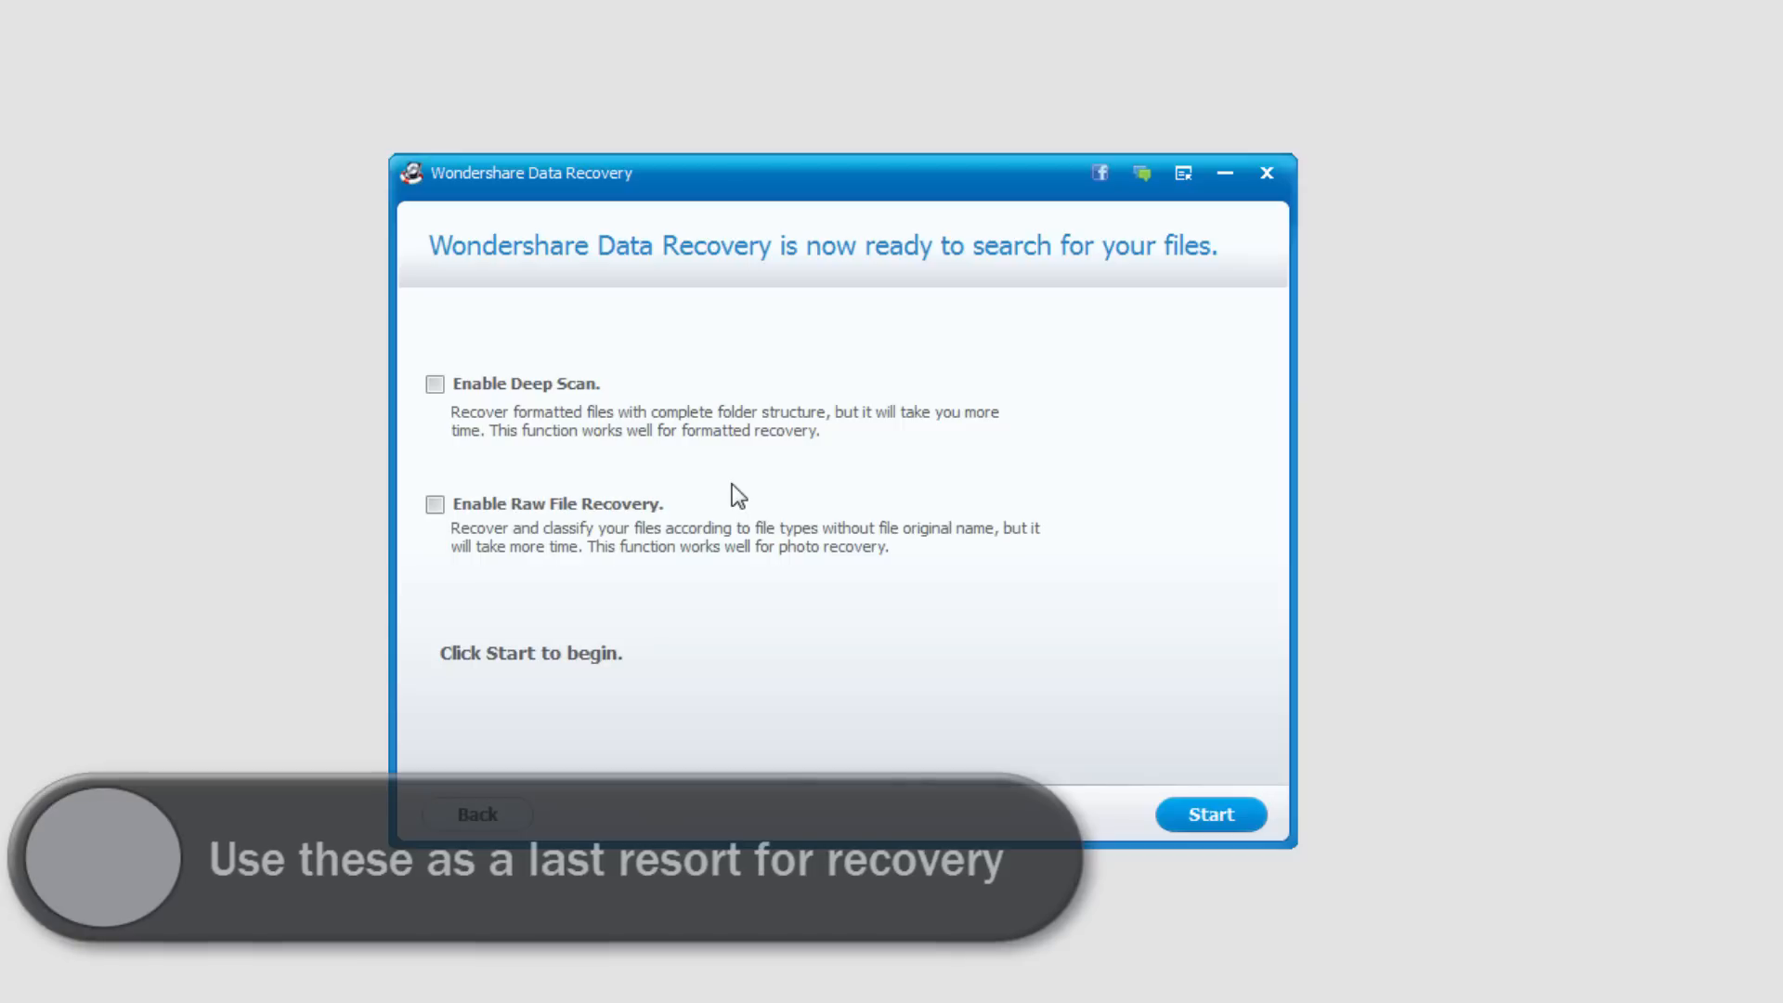
pyautogui.moveTo(668, 496)
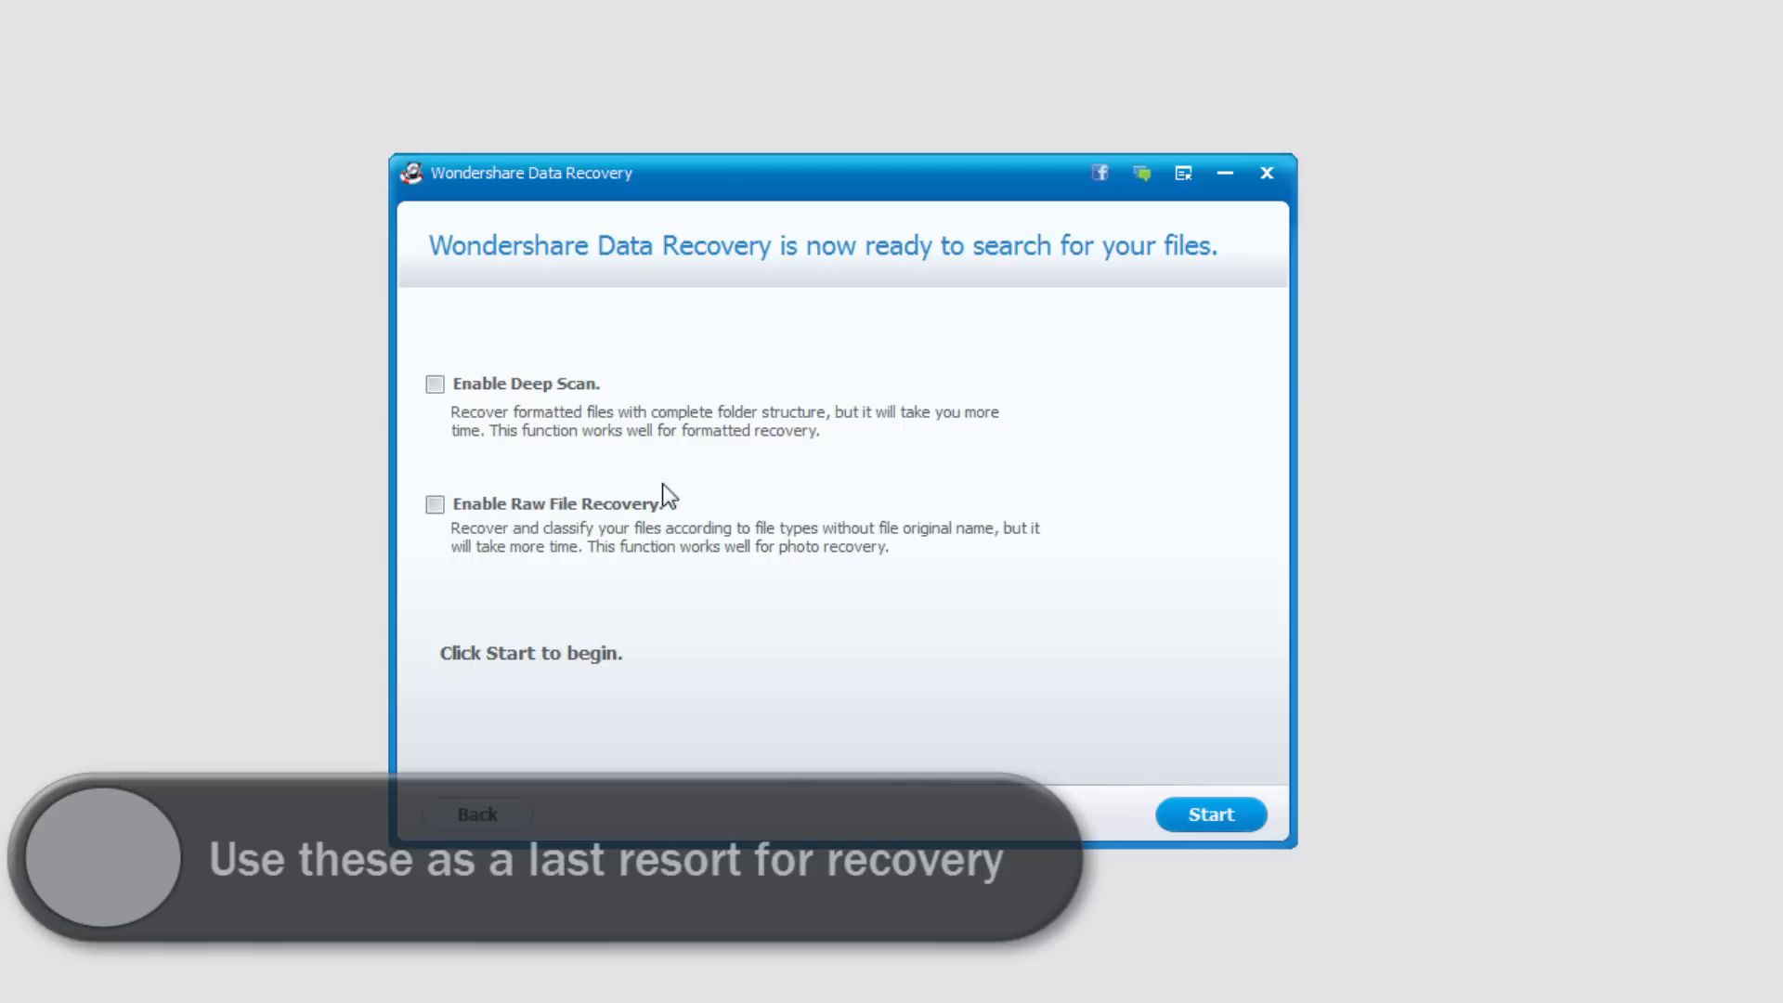
pyautogui.moveTo(870, 706)
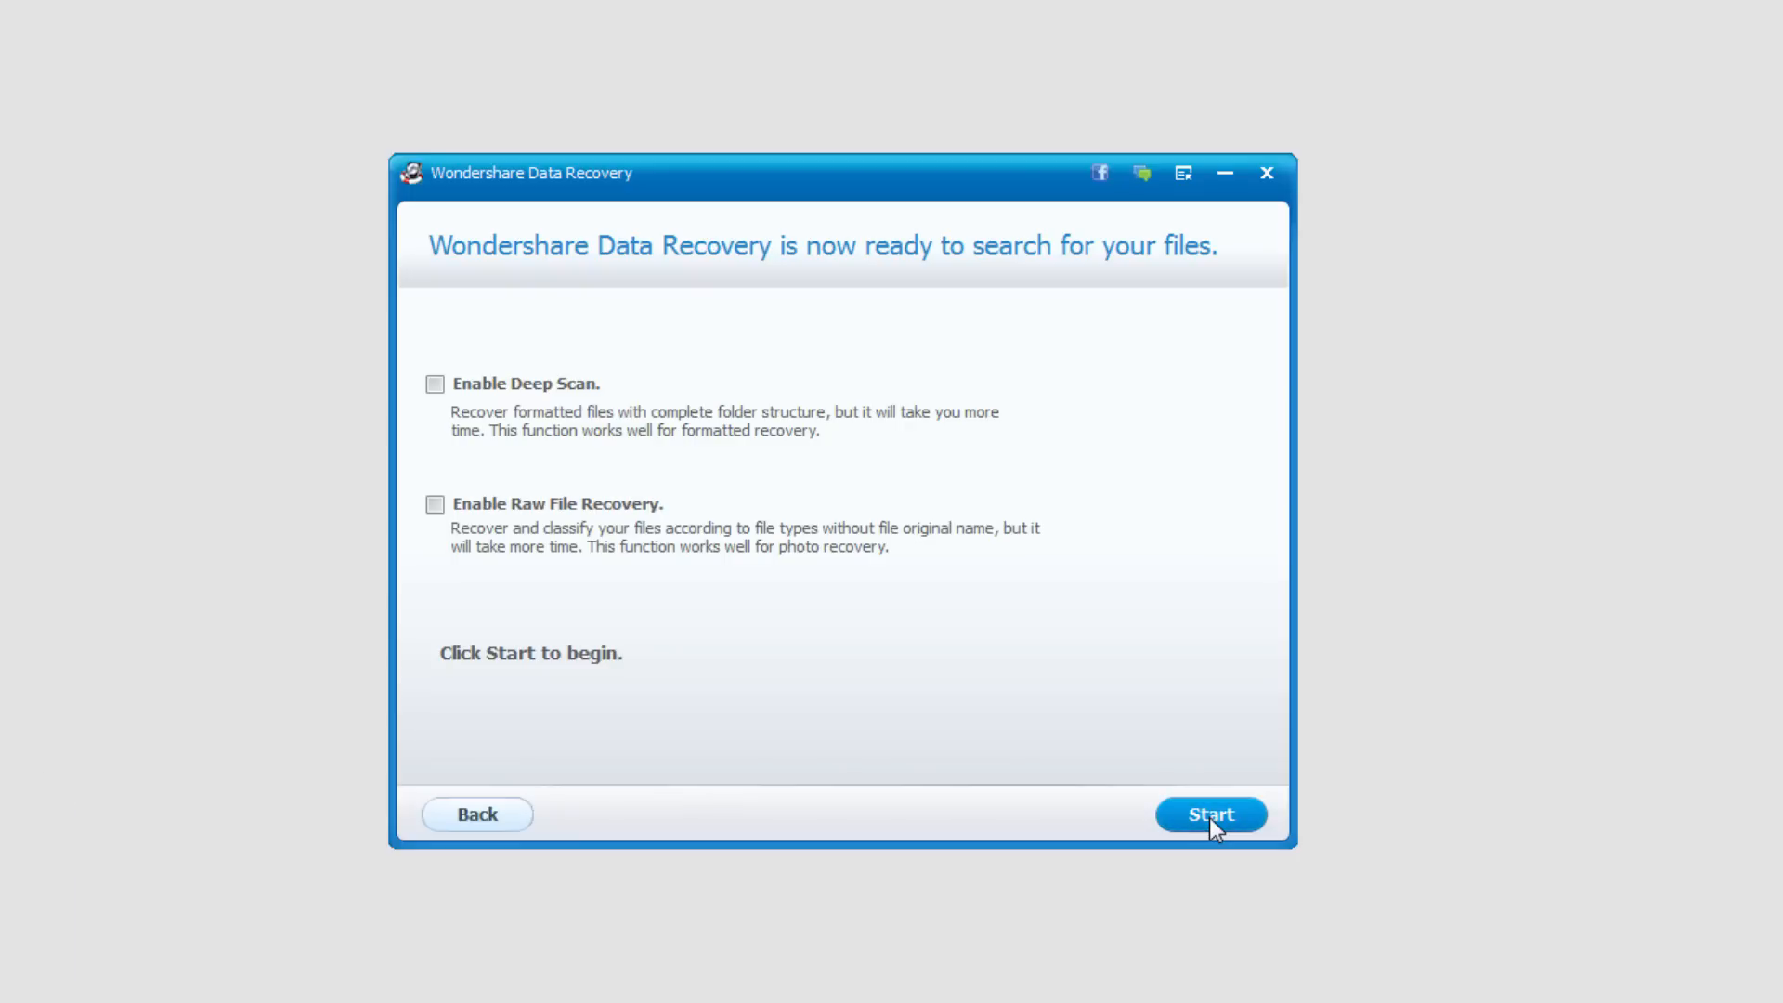
pyautogui.click(1211, 815)
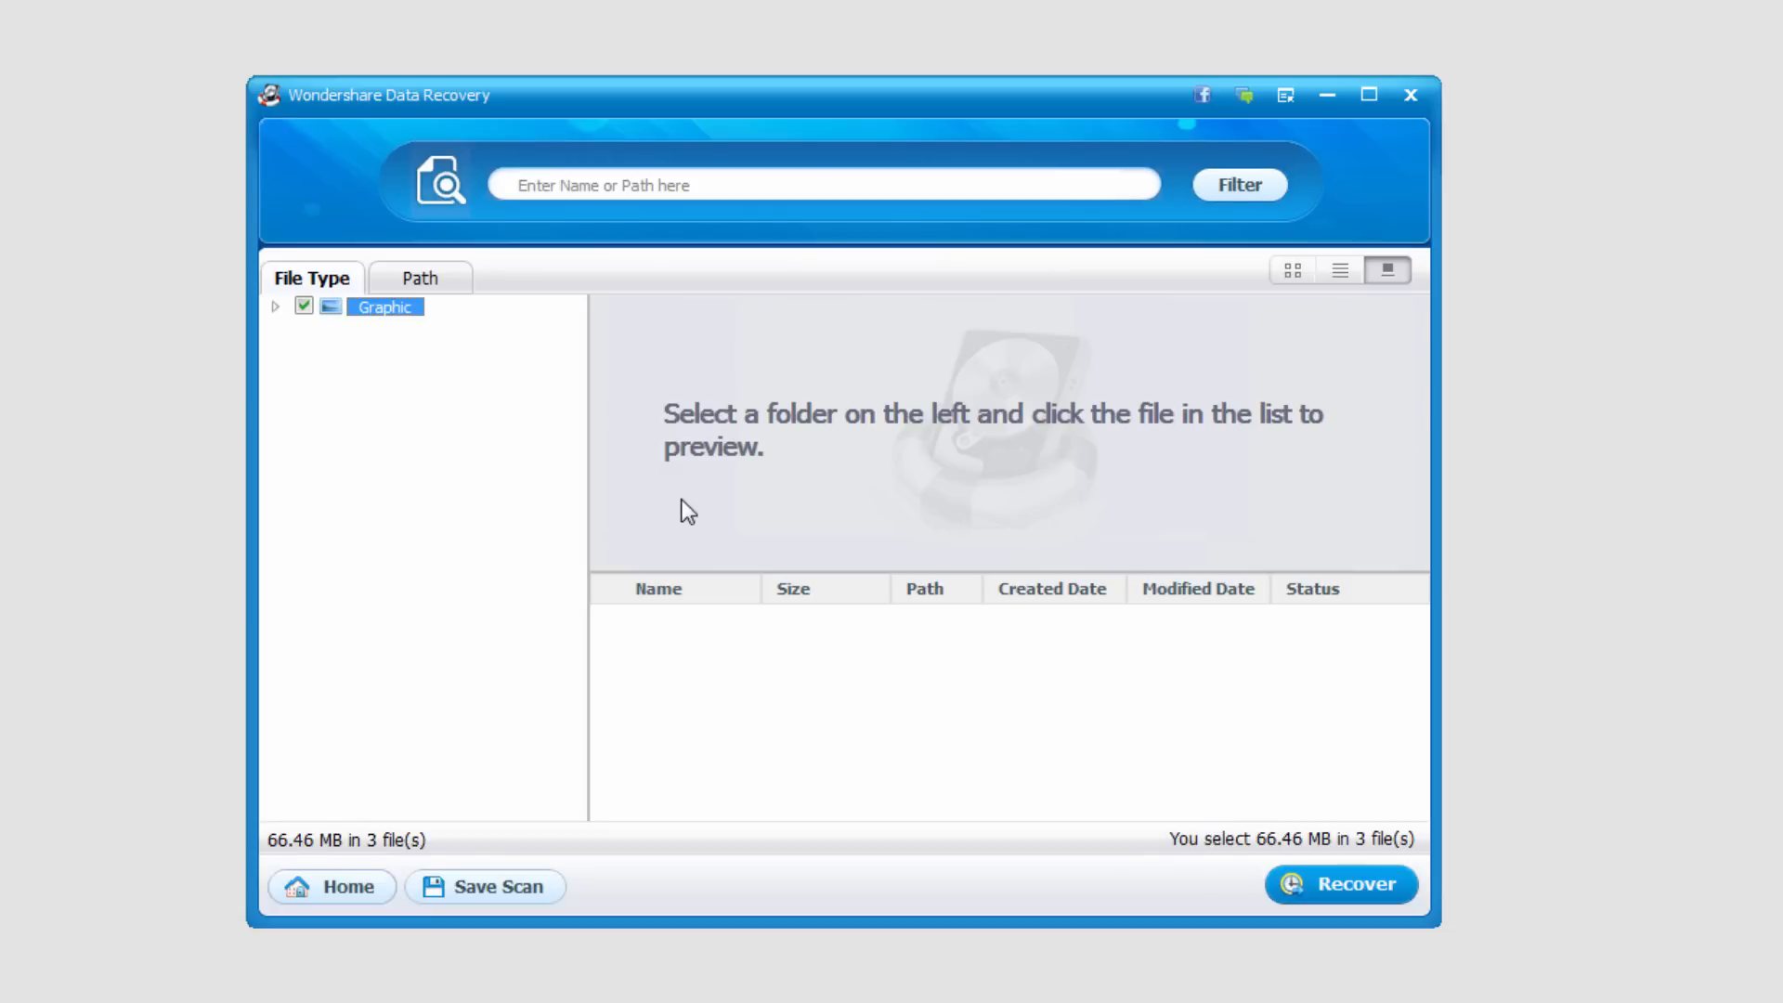
pyautogui.moveTo(389, 489)
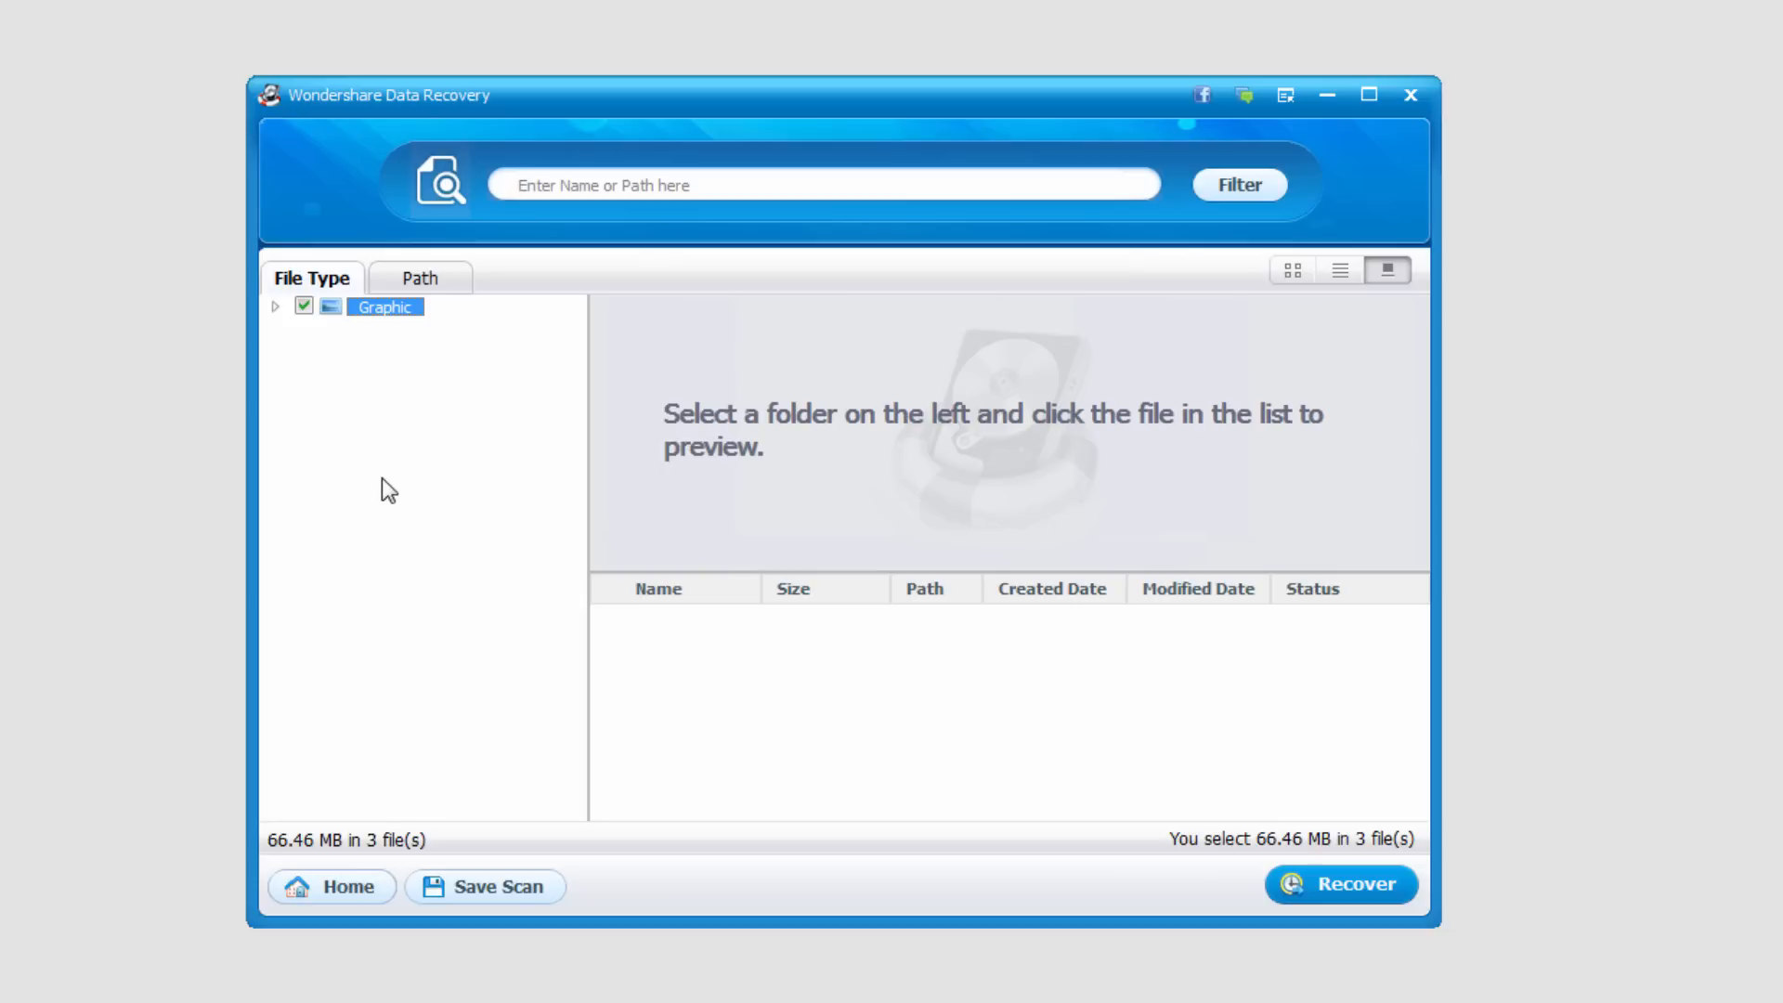
pyautogui.moveTo(279, 316)
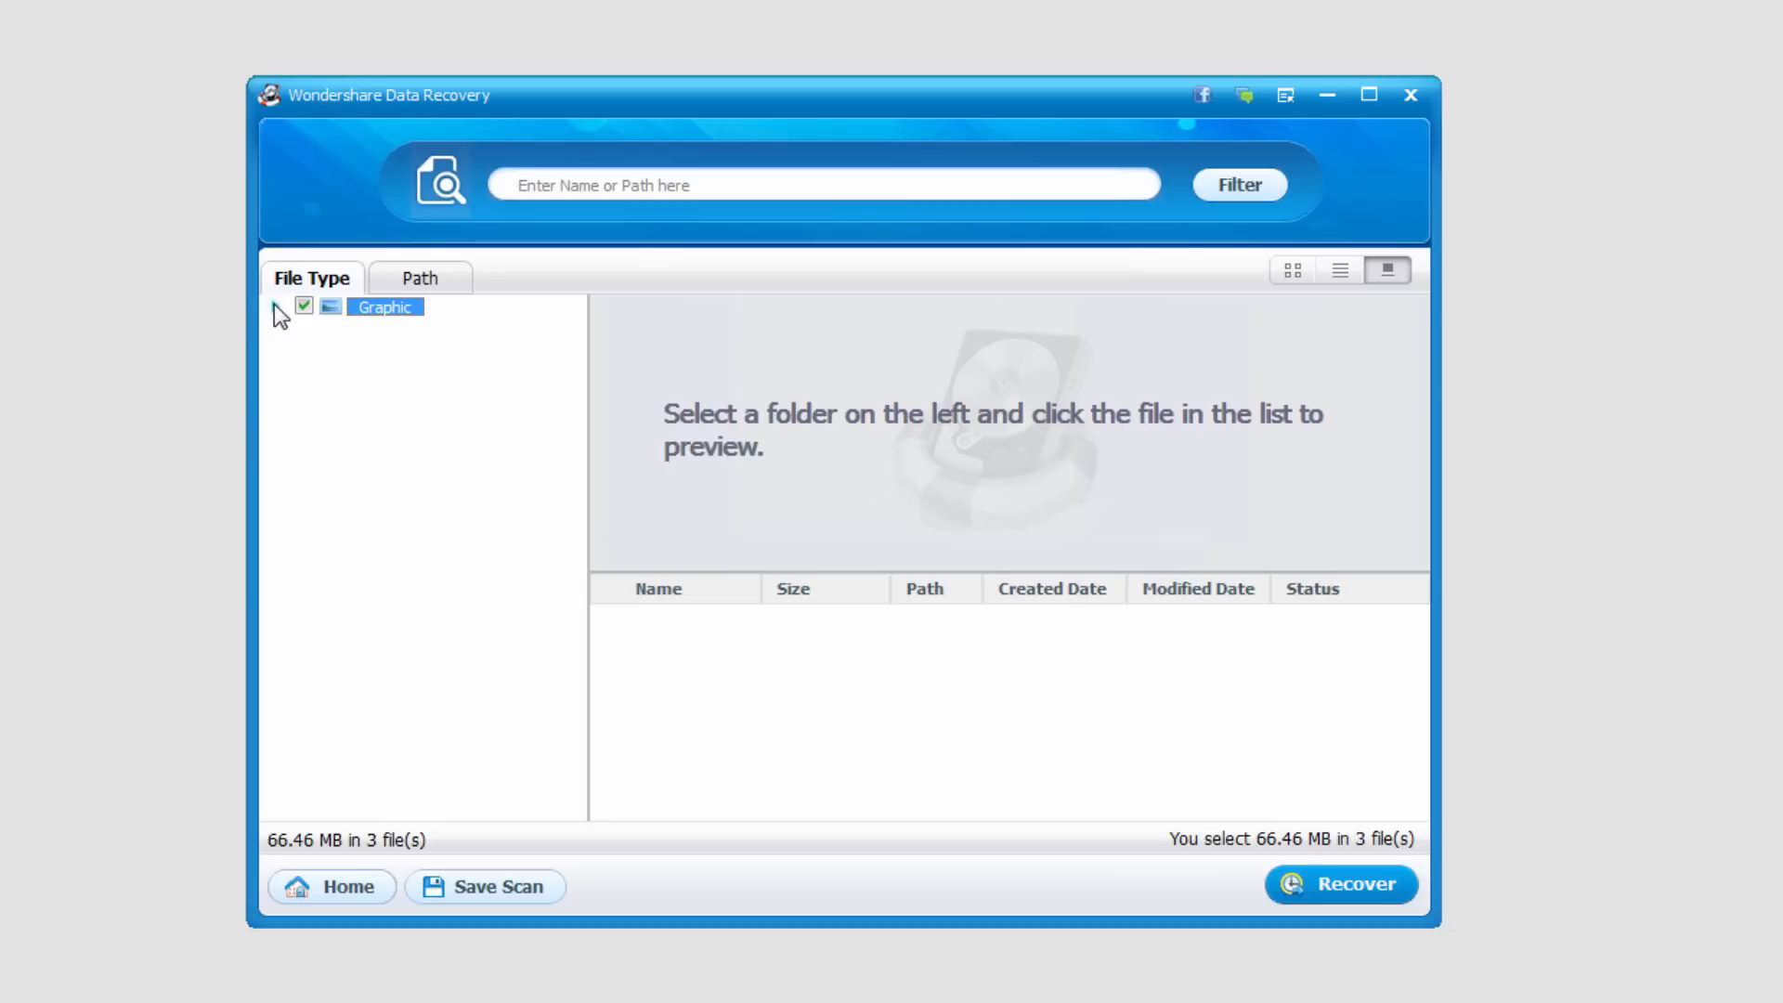
# - Expand Graphic, select CR2 to list the three found photos, and sort them by name
pyautogui.click(277, 308)
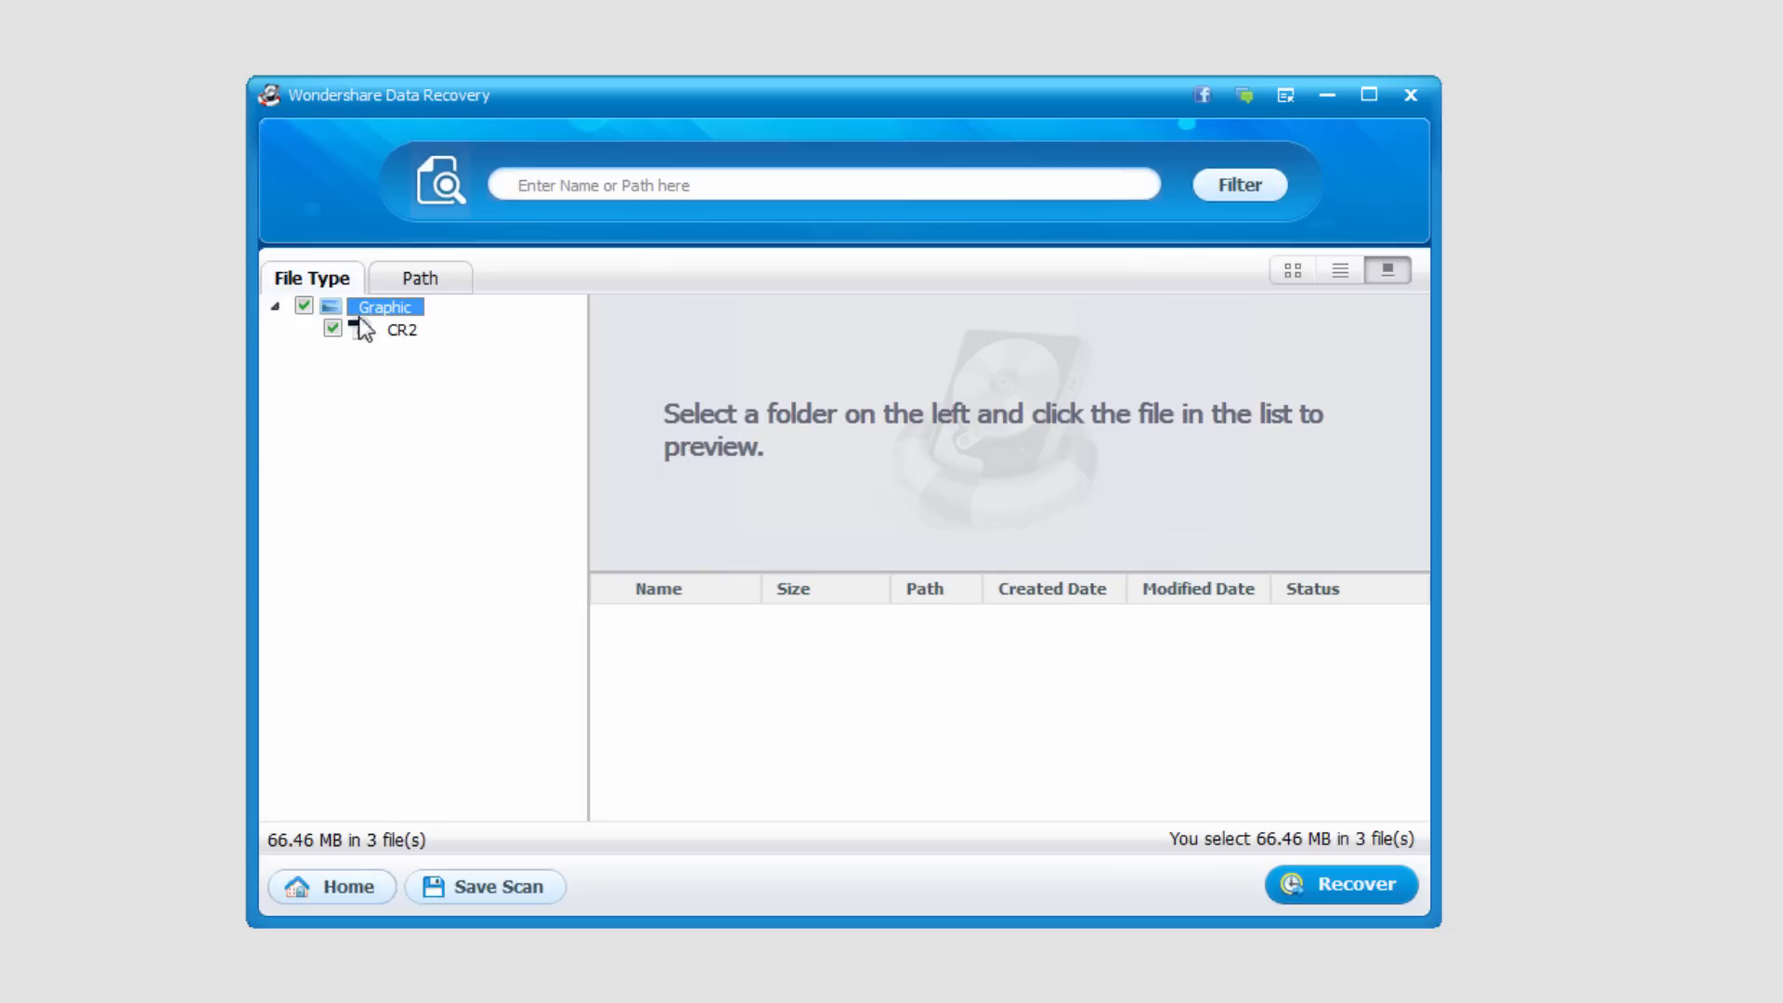
pyautogui.click(400, 329)
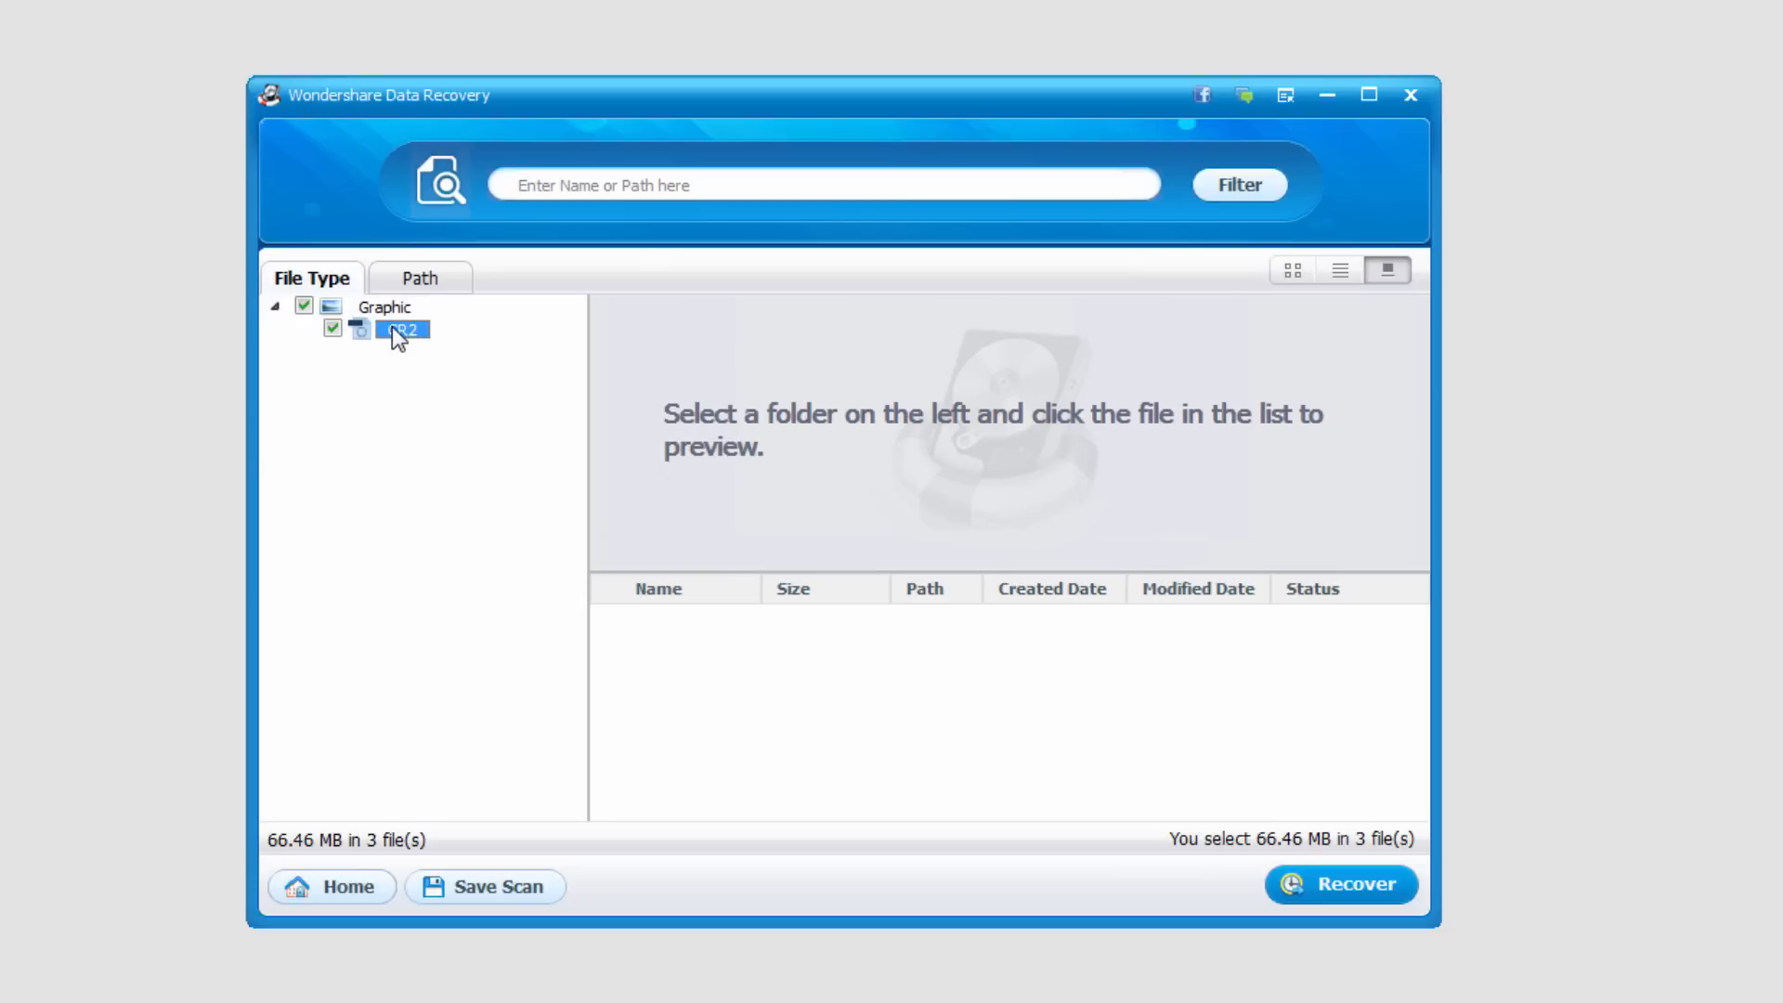
pyautogui.click(401, 329)
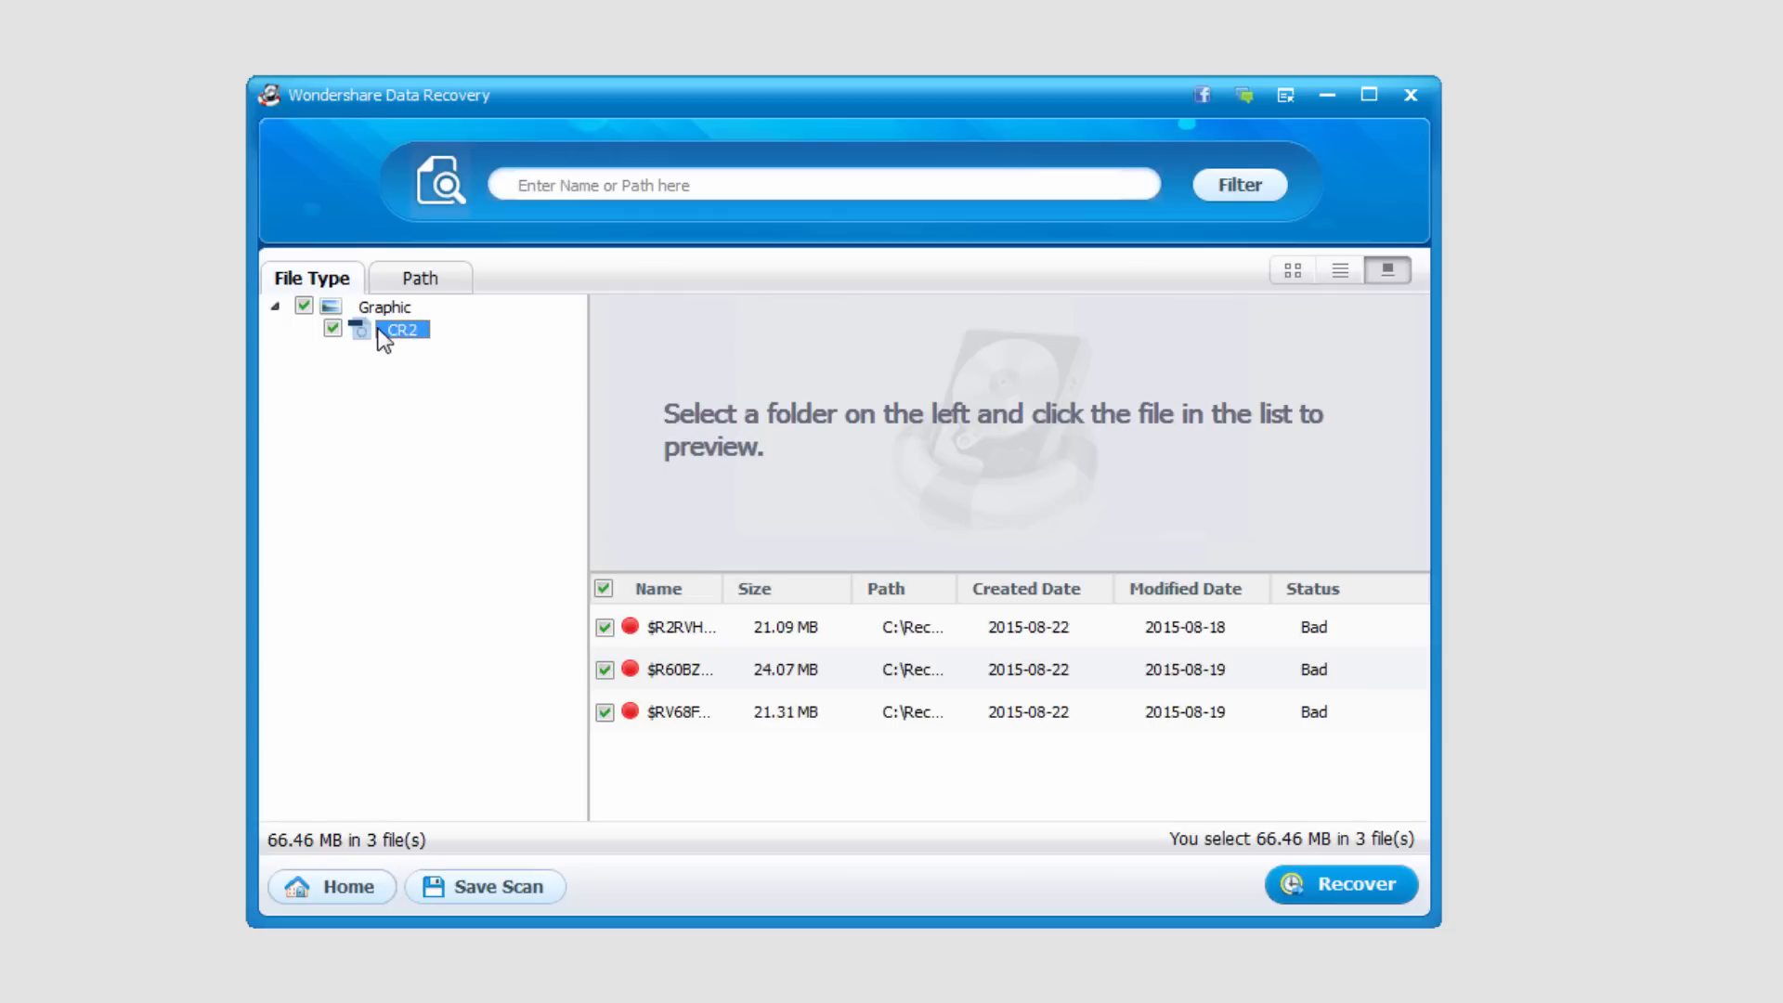
pyautogui.moveTo(388, 407)
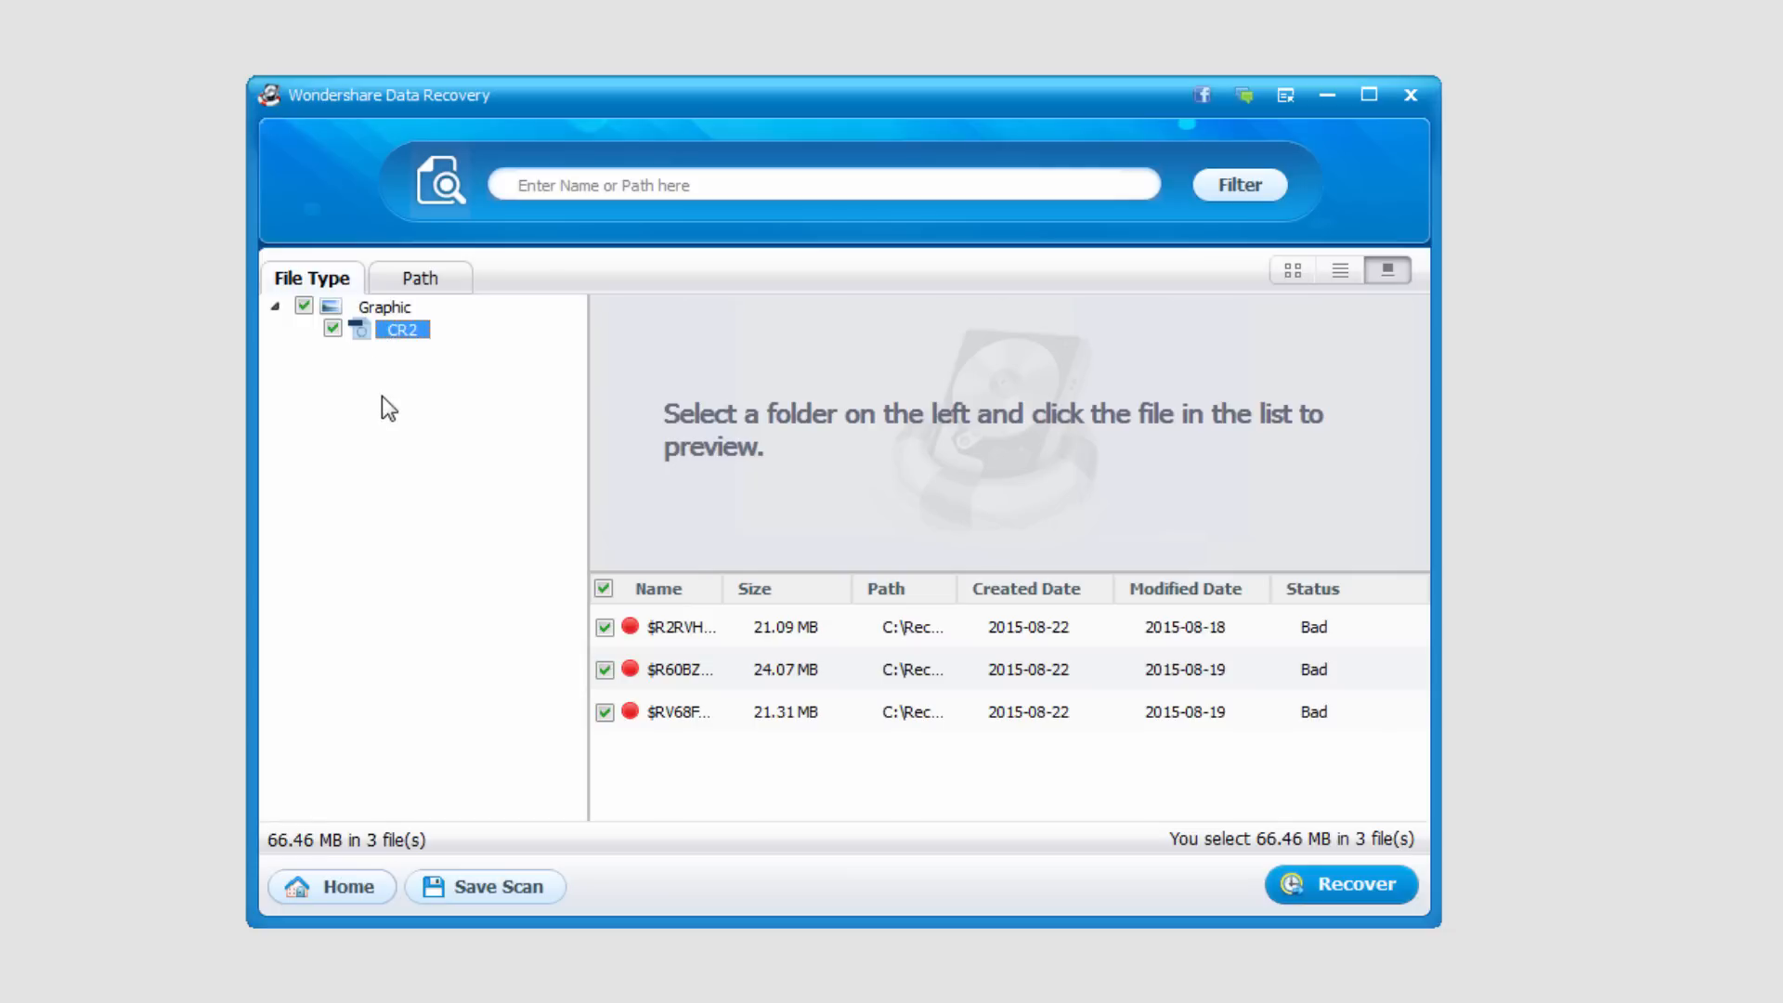
pyautogui.moveTo(573, 615)
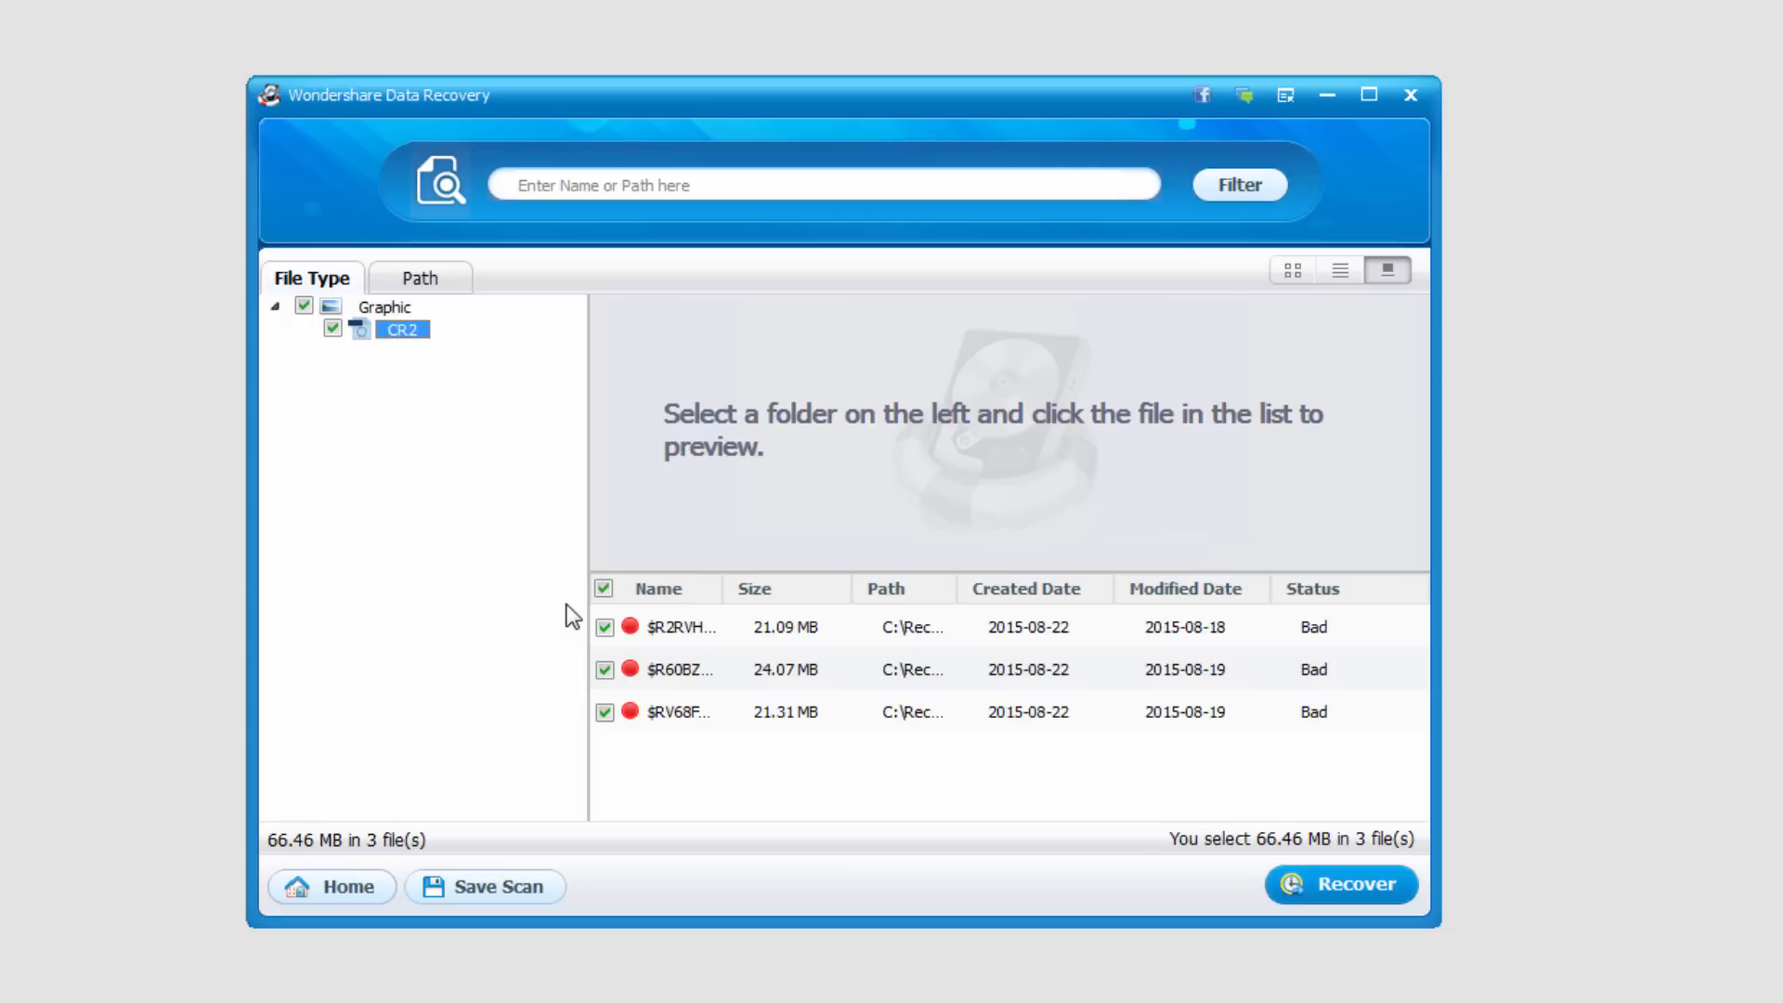
pyautogui.moveTo(725, 601)
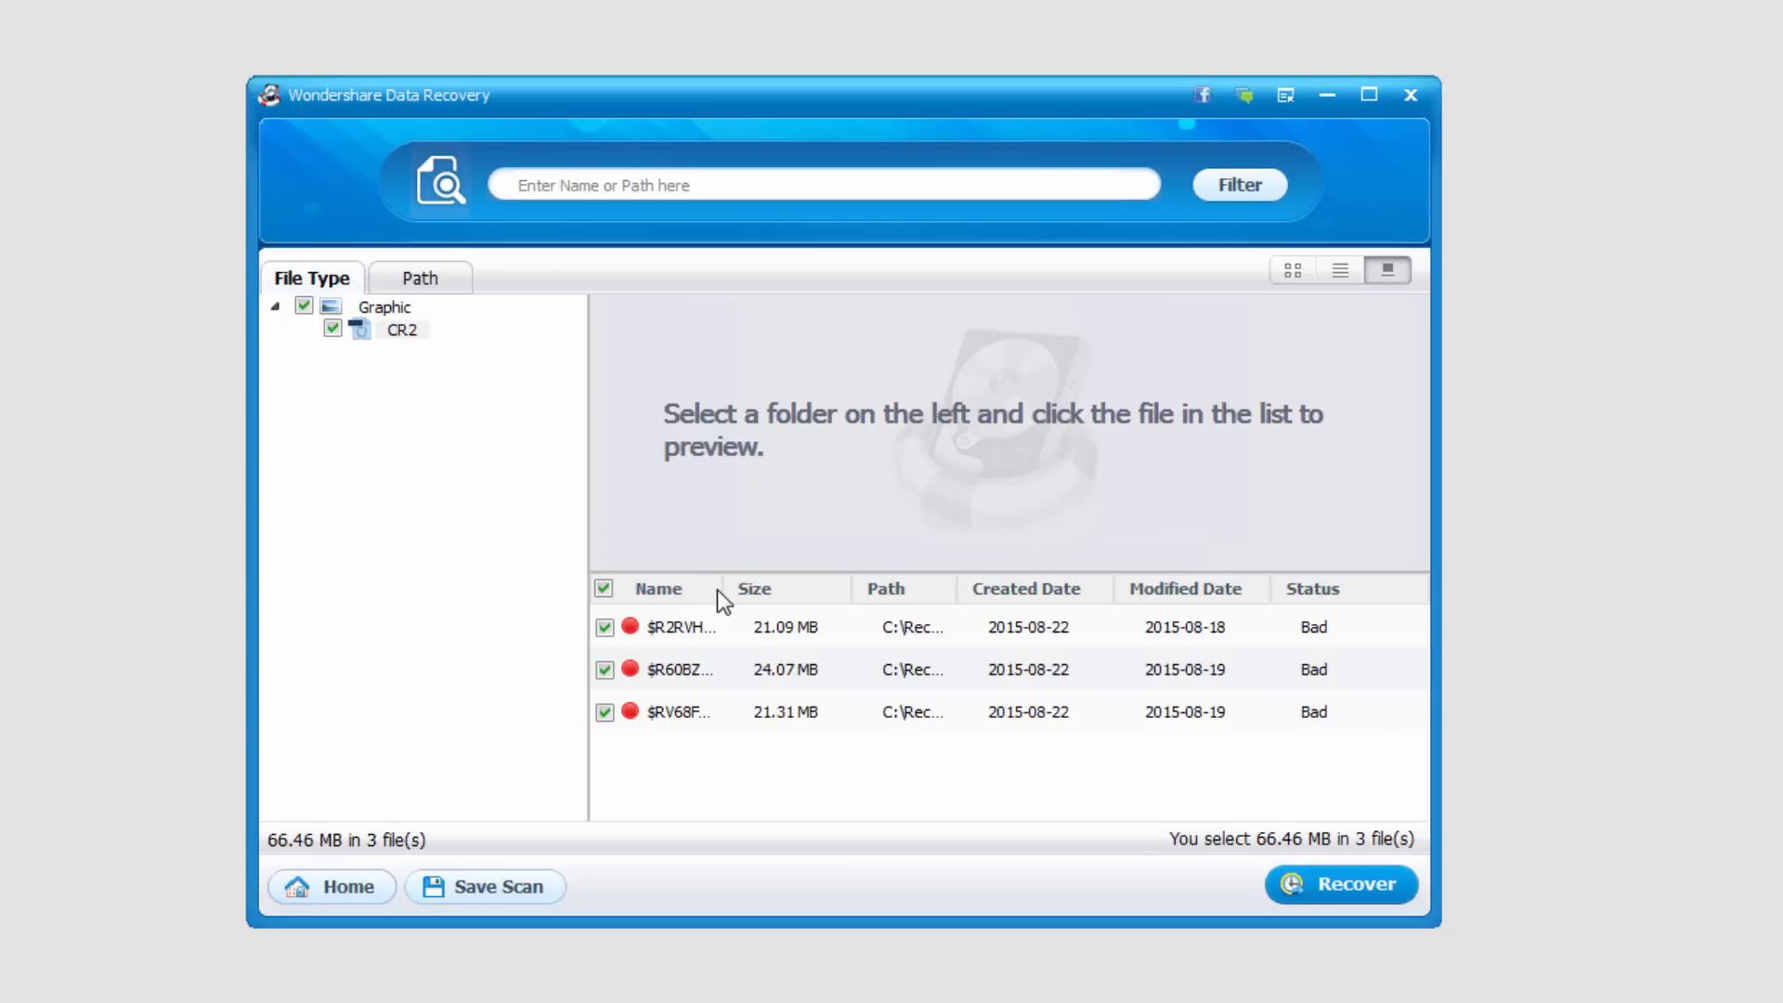
pyautogui.click(657, 588)
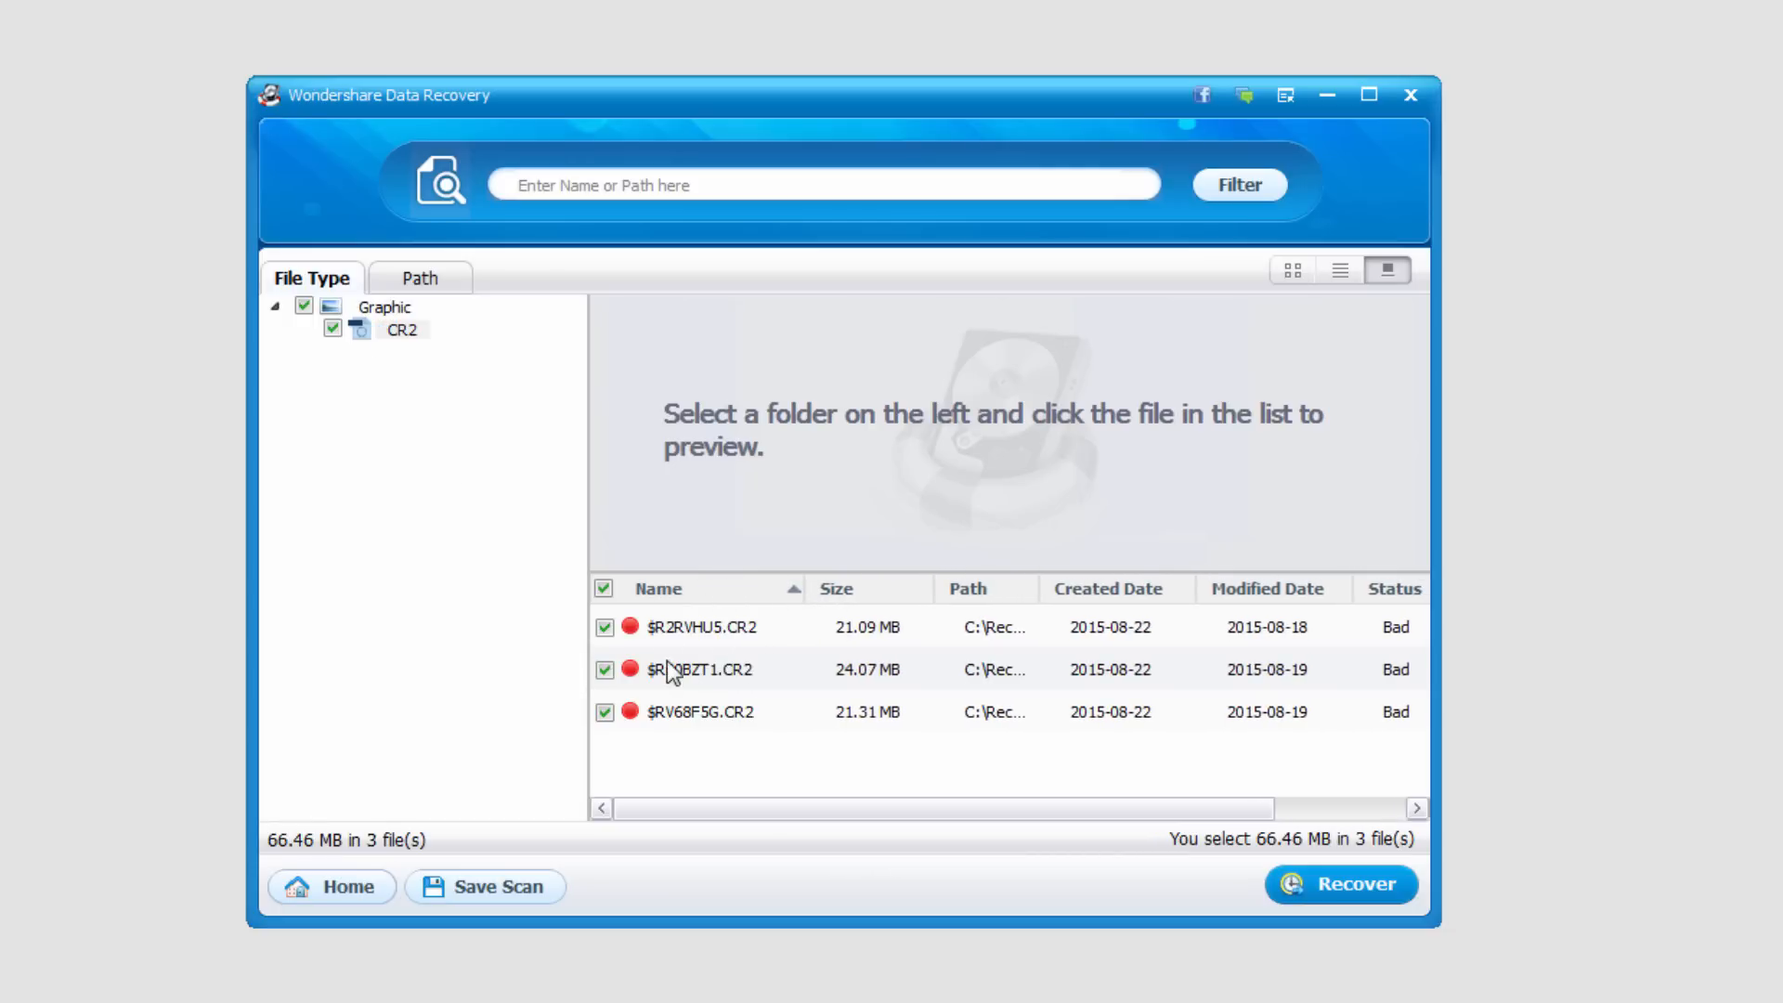
pyautogui.moveTo(952, 708)
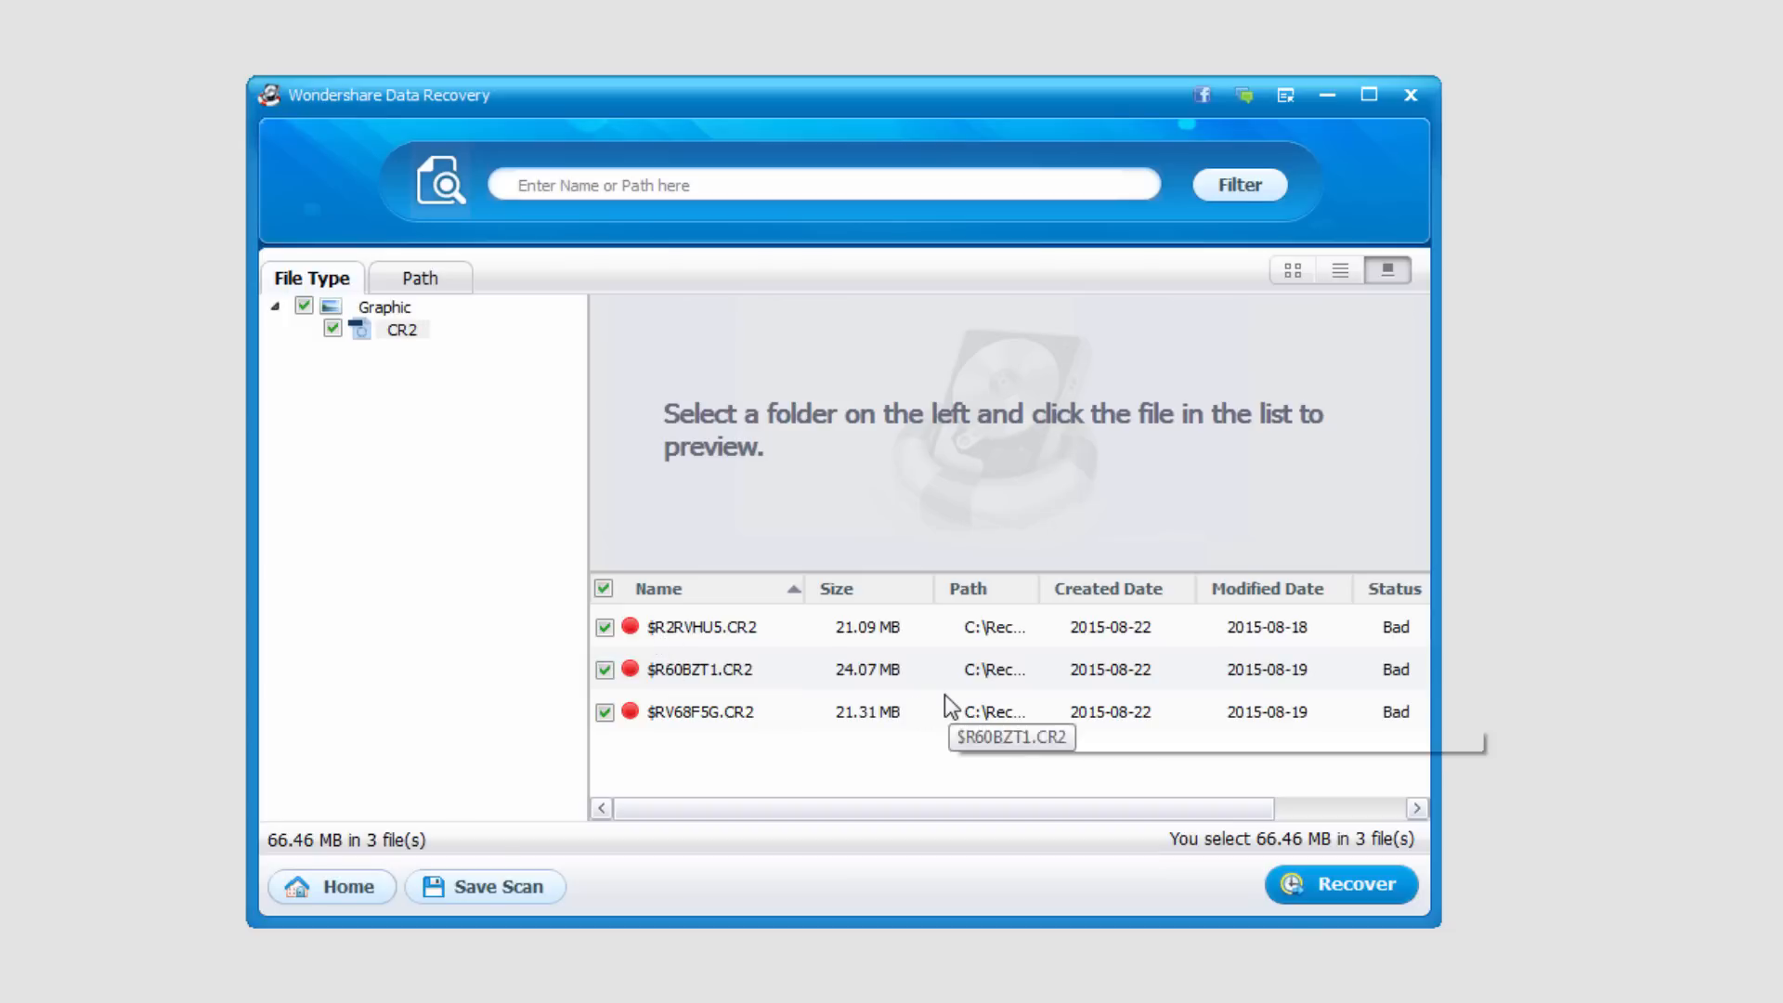
pyautogui.moveTo(736, 659)
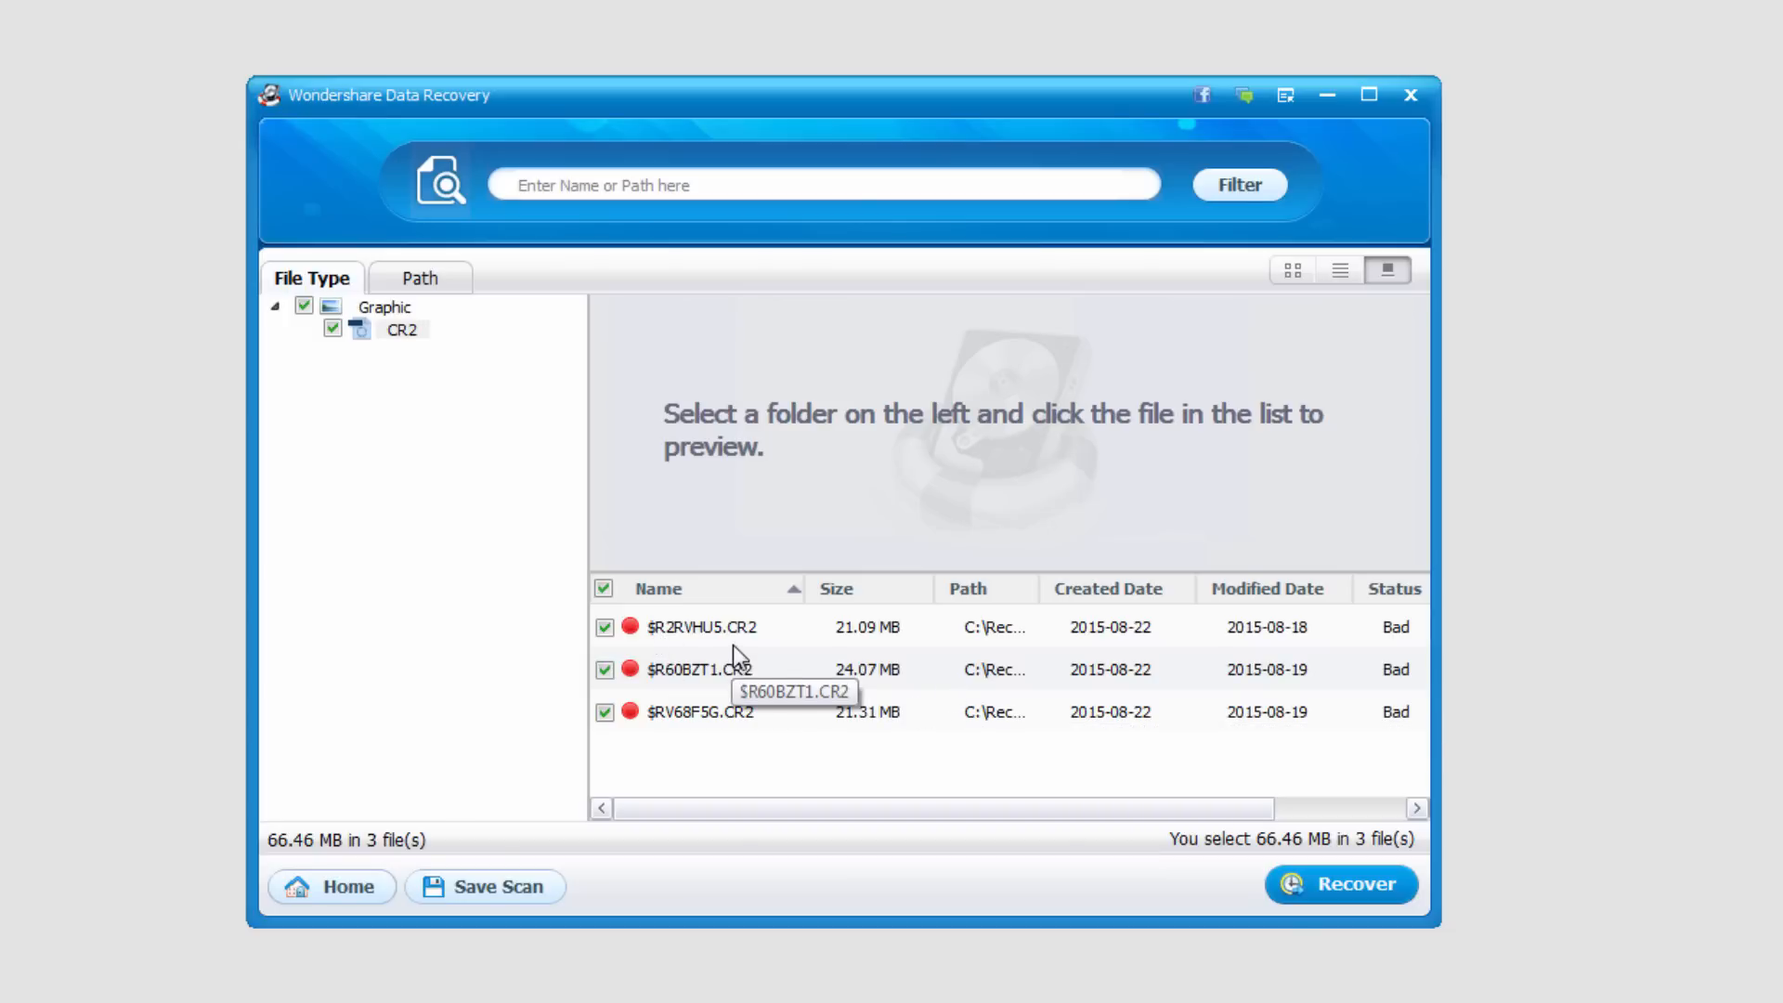
# - Preview the first CR2 file, which reports no preview available and possible corruption
pyautogui.click(705, 627)
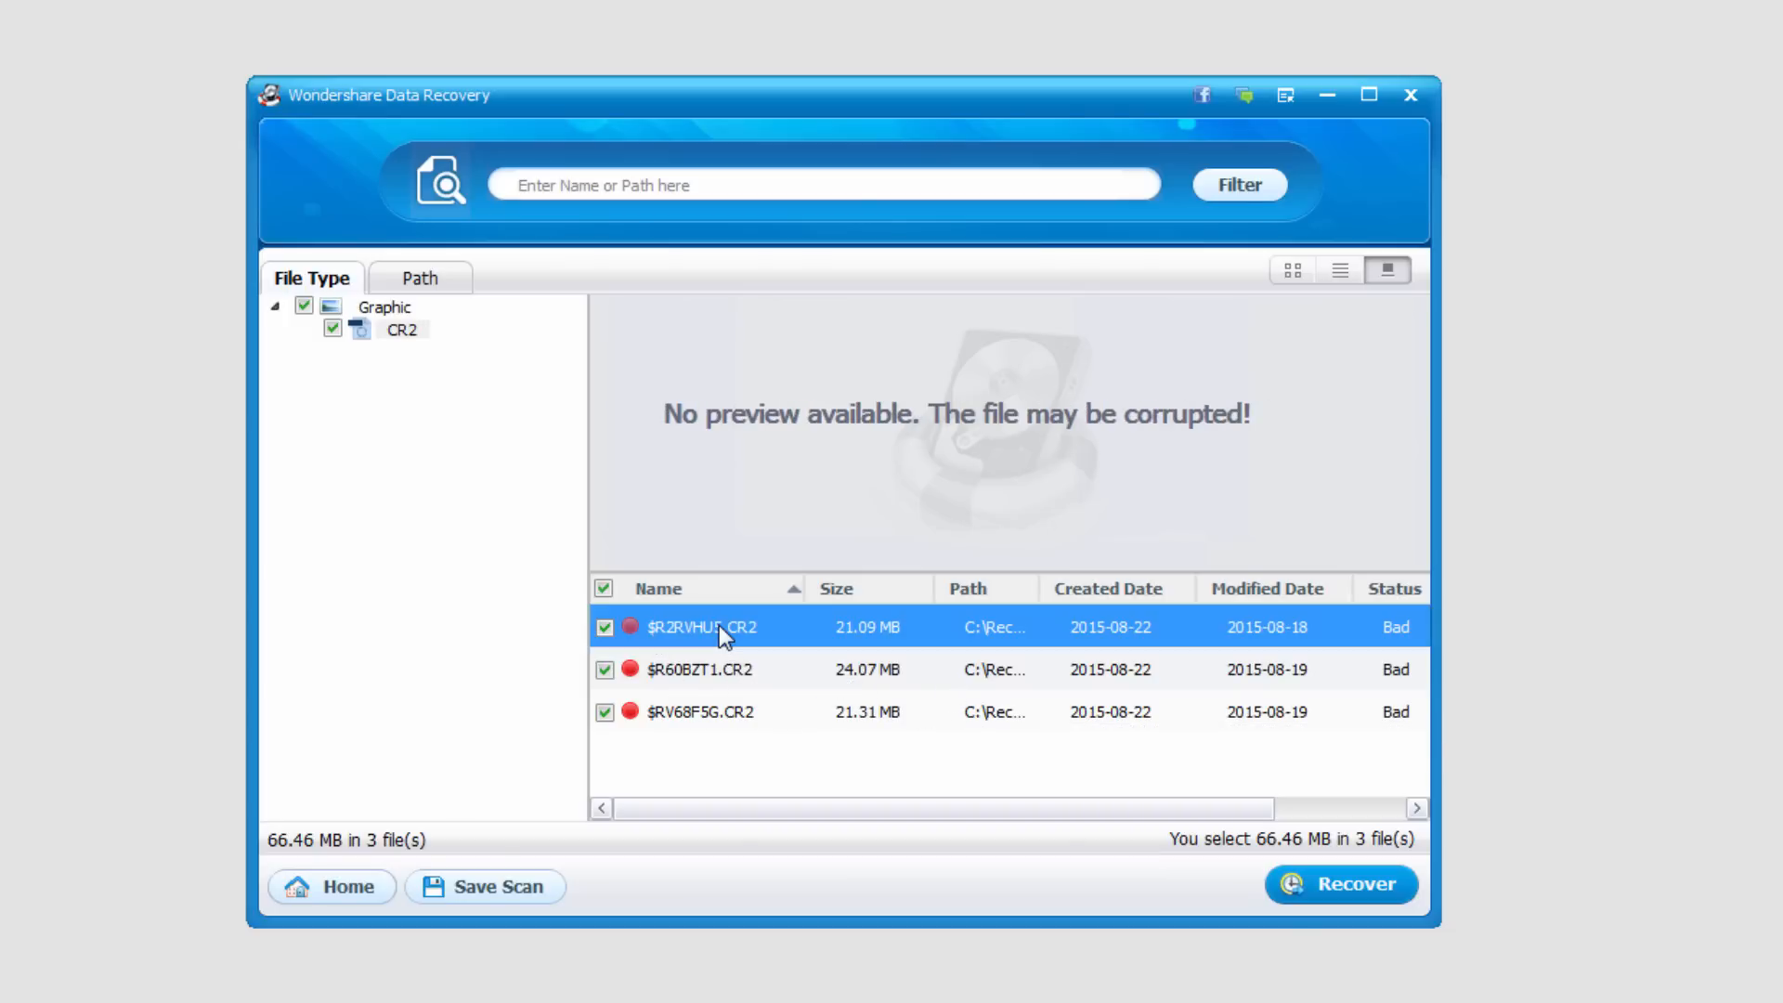
pyautogui.moveTo(794, 432)
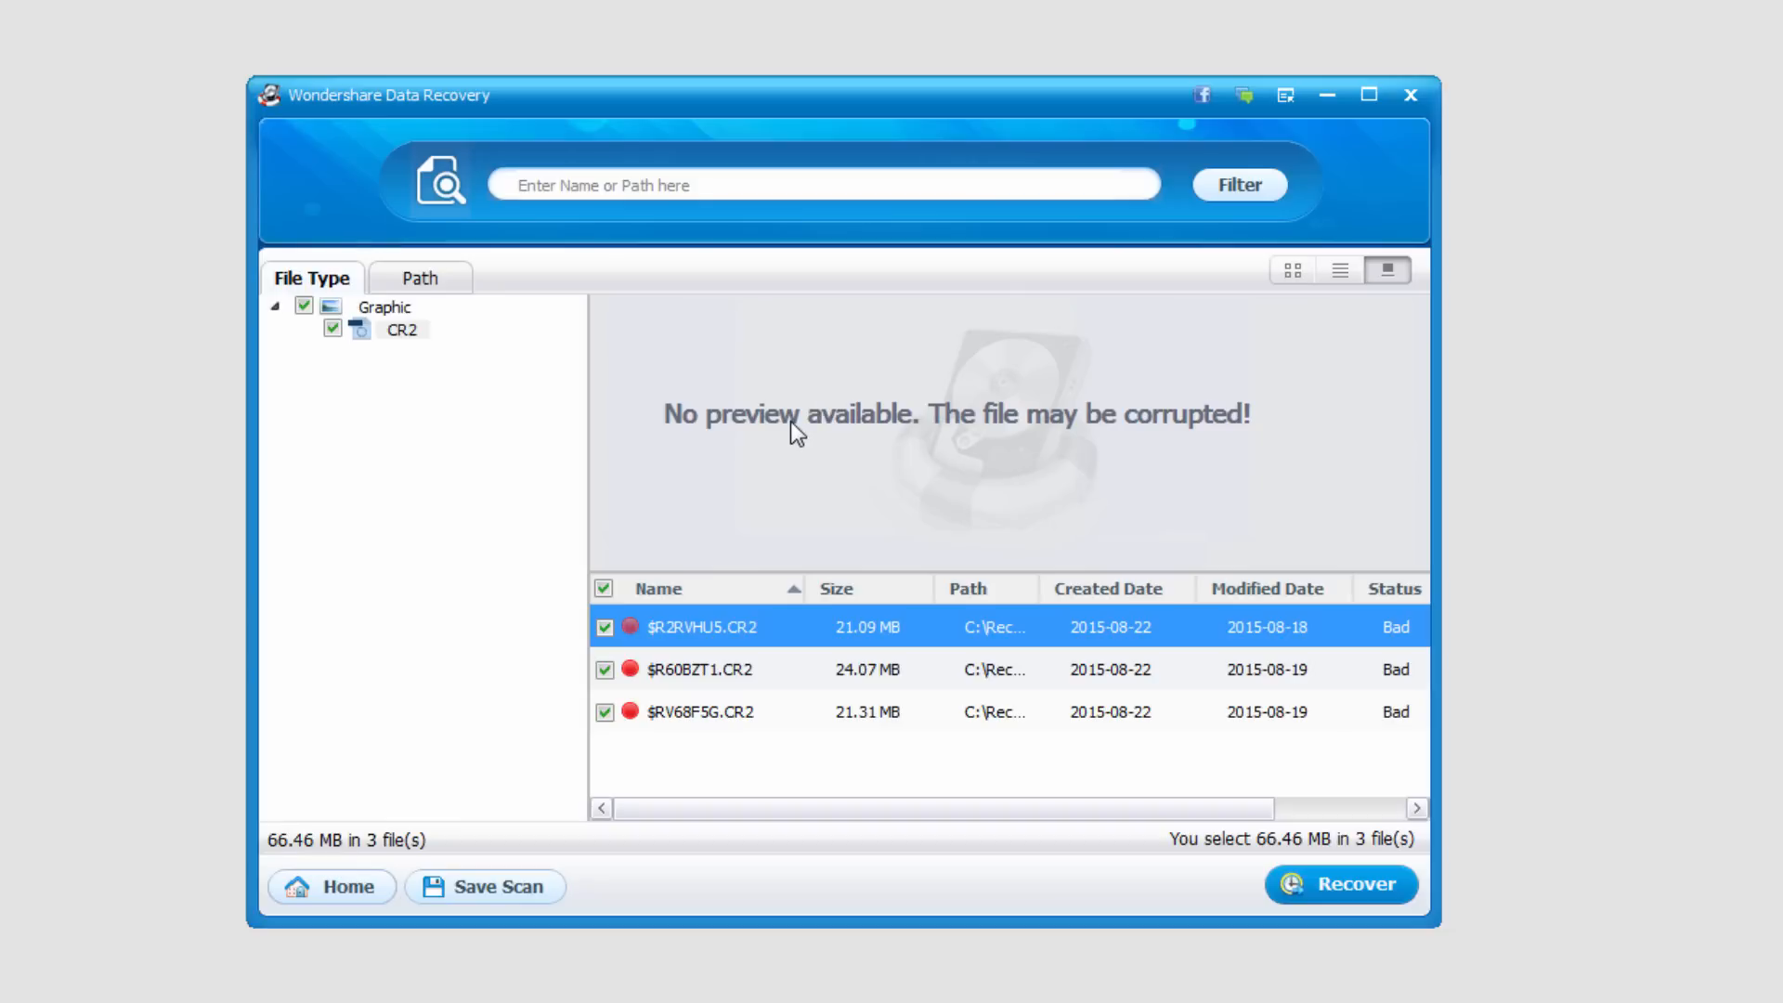
pyautogui.moveTo(730, 637)
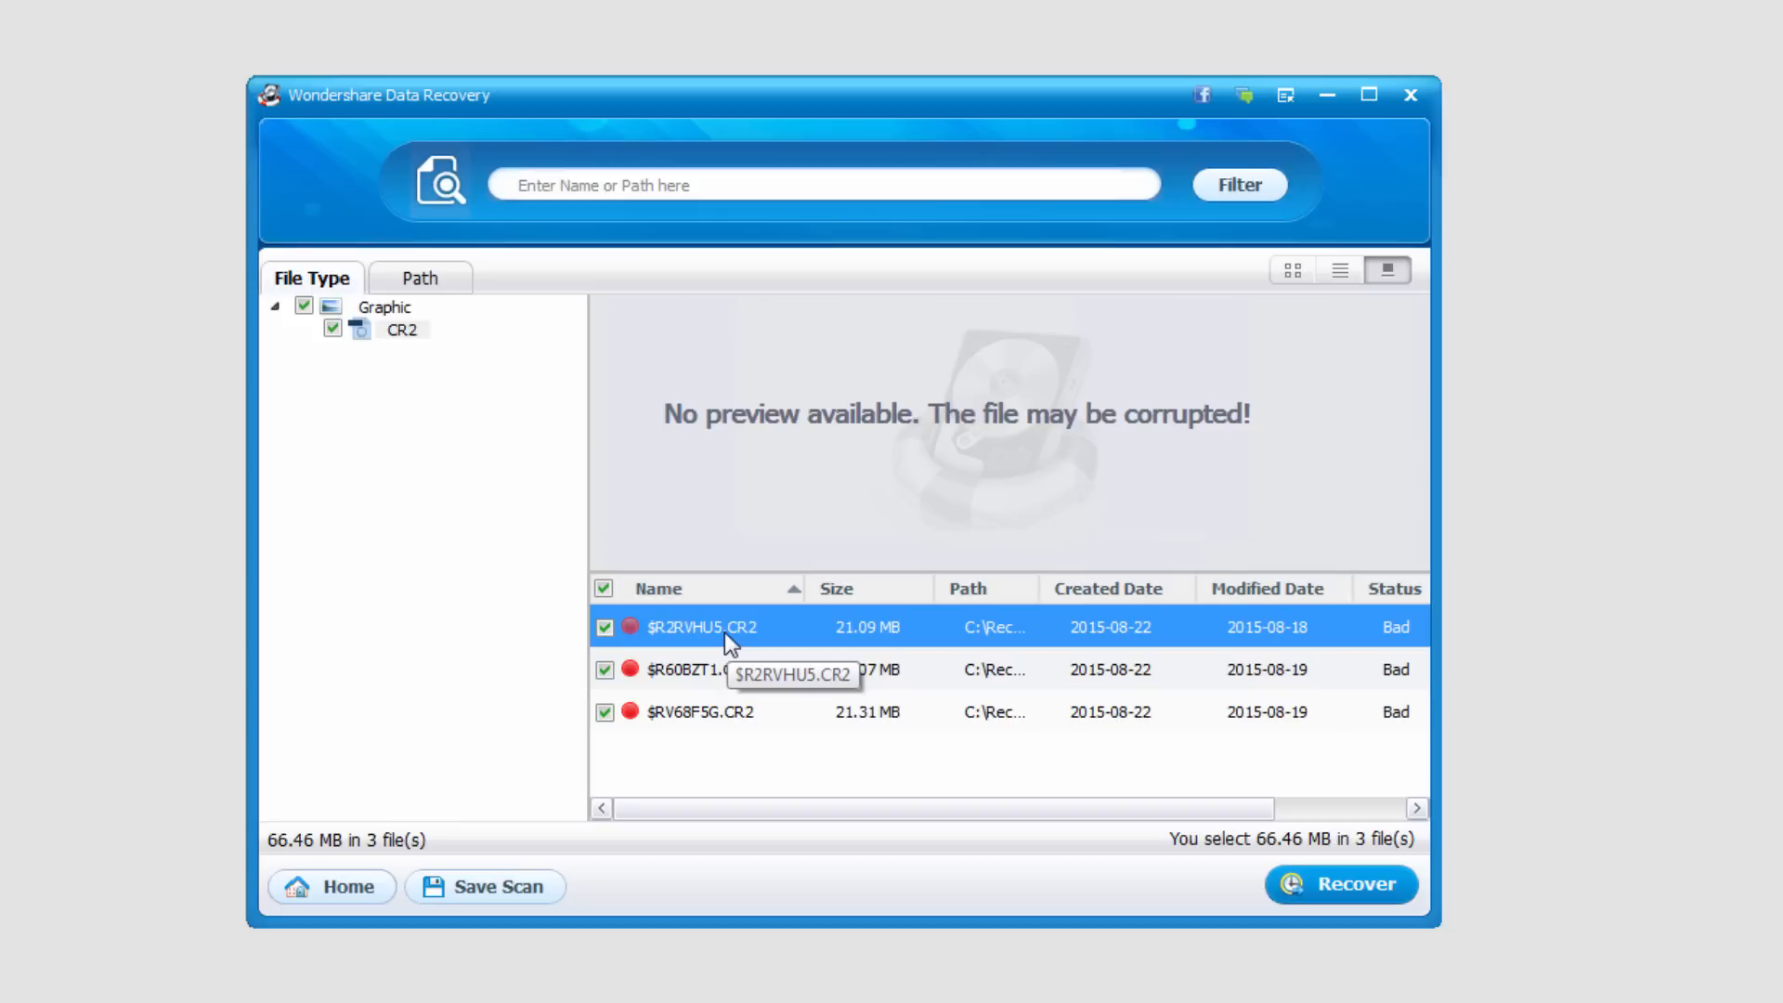
pyautogui.moveTo(703, 665)
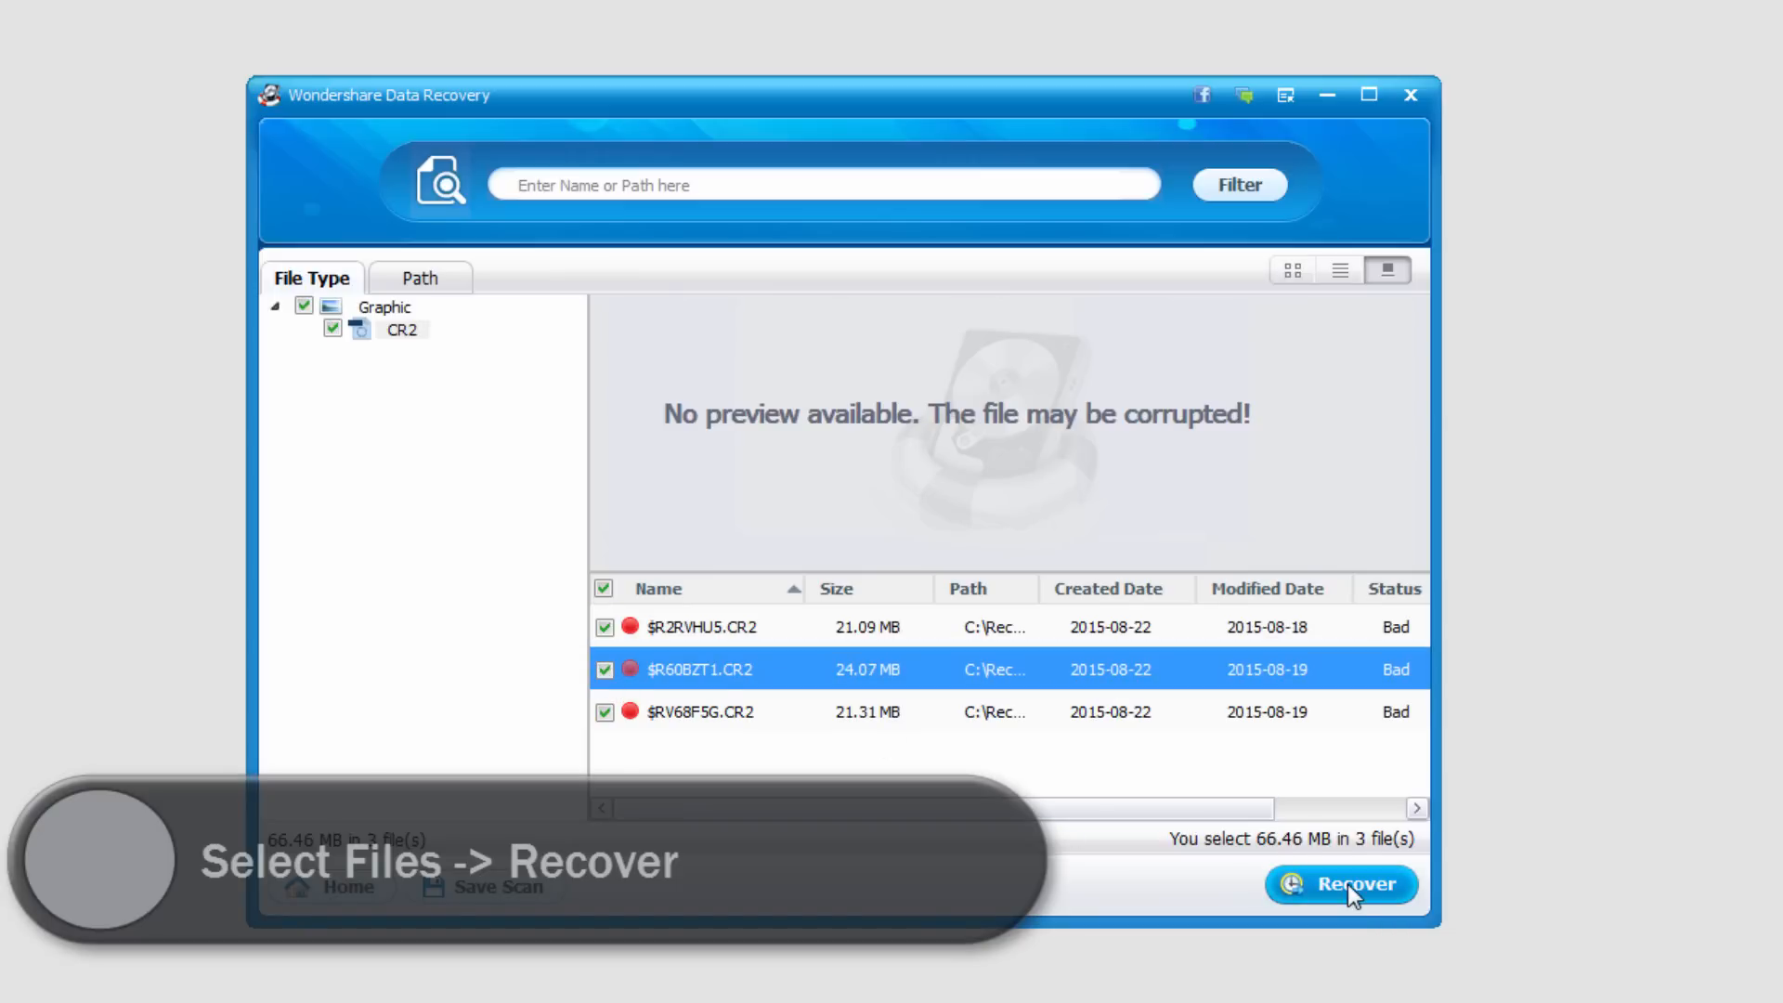
# - Recover the three checked CR2 photos into the Documents folder on drive C:
pyautogui.click(1339, 883)
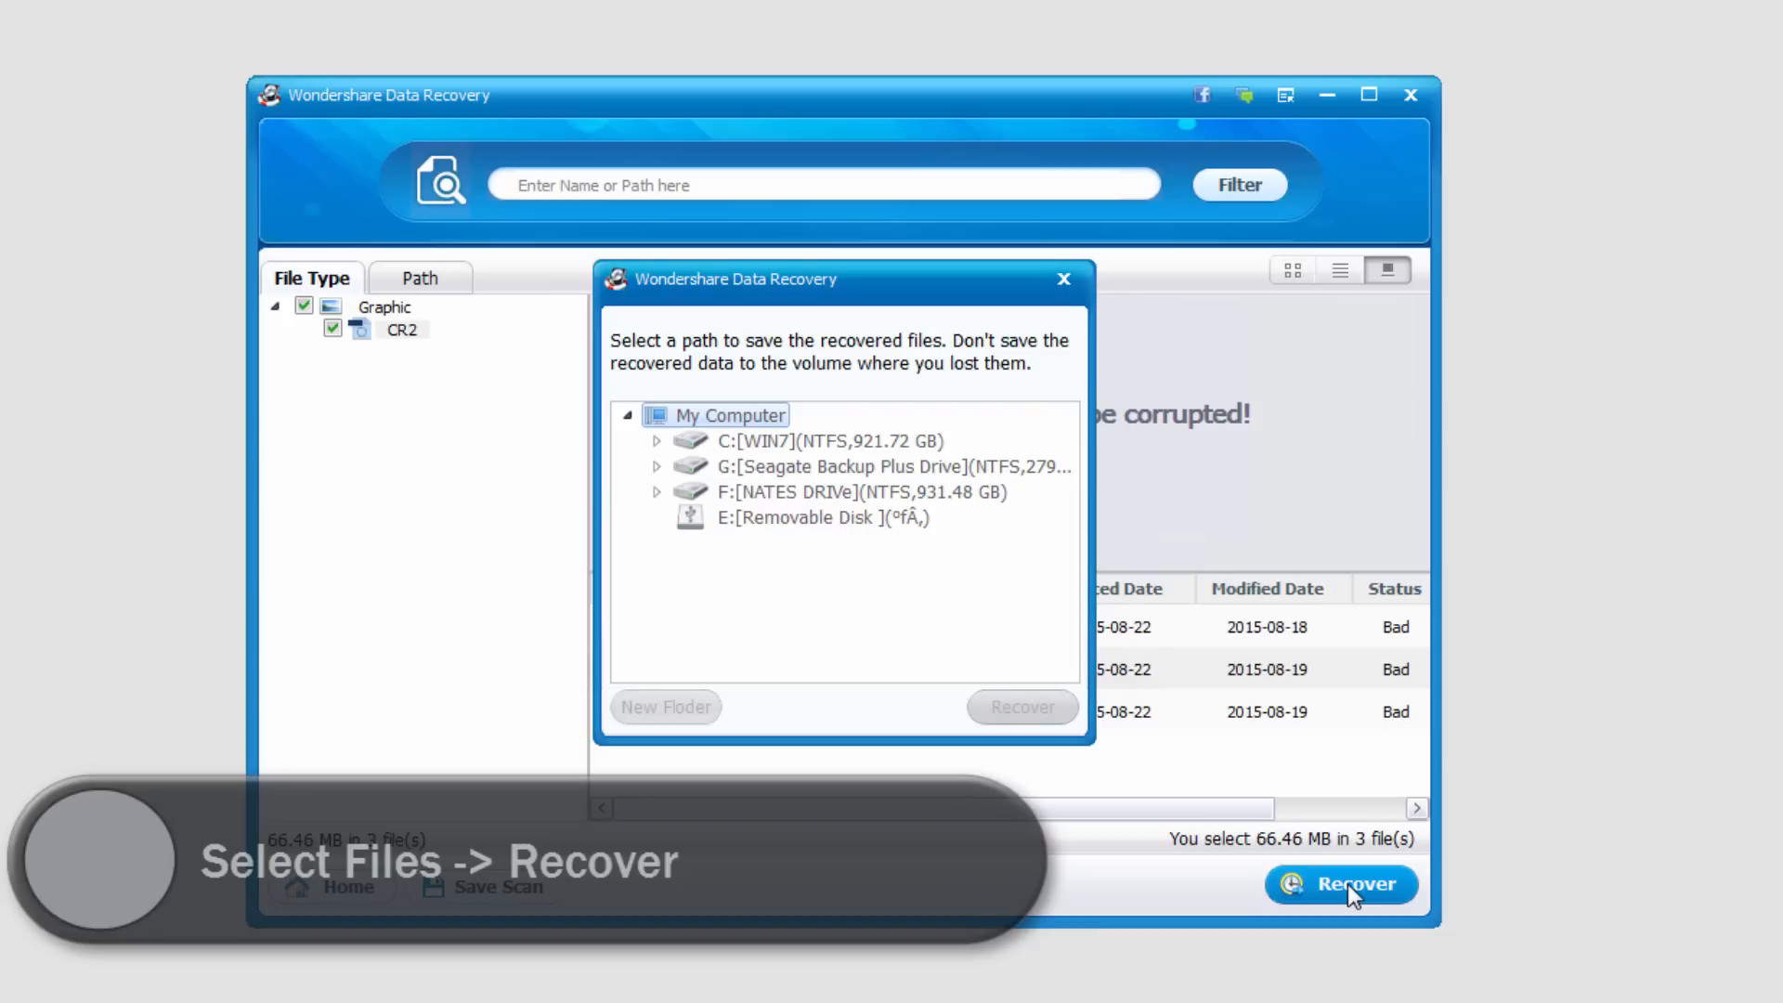
pyautogui.click(657, 441)
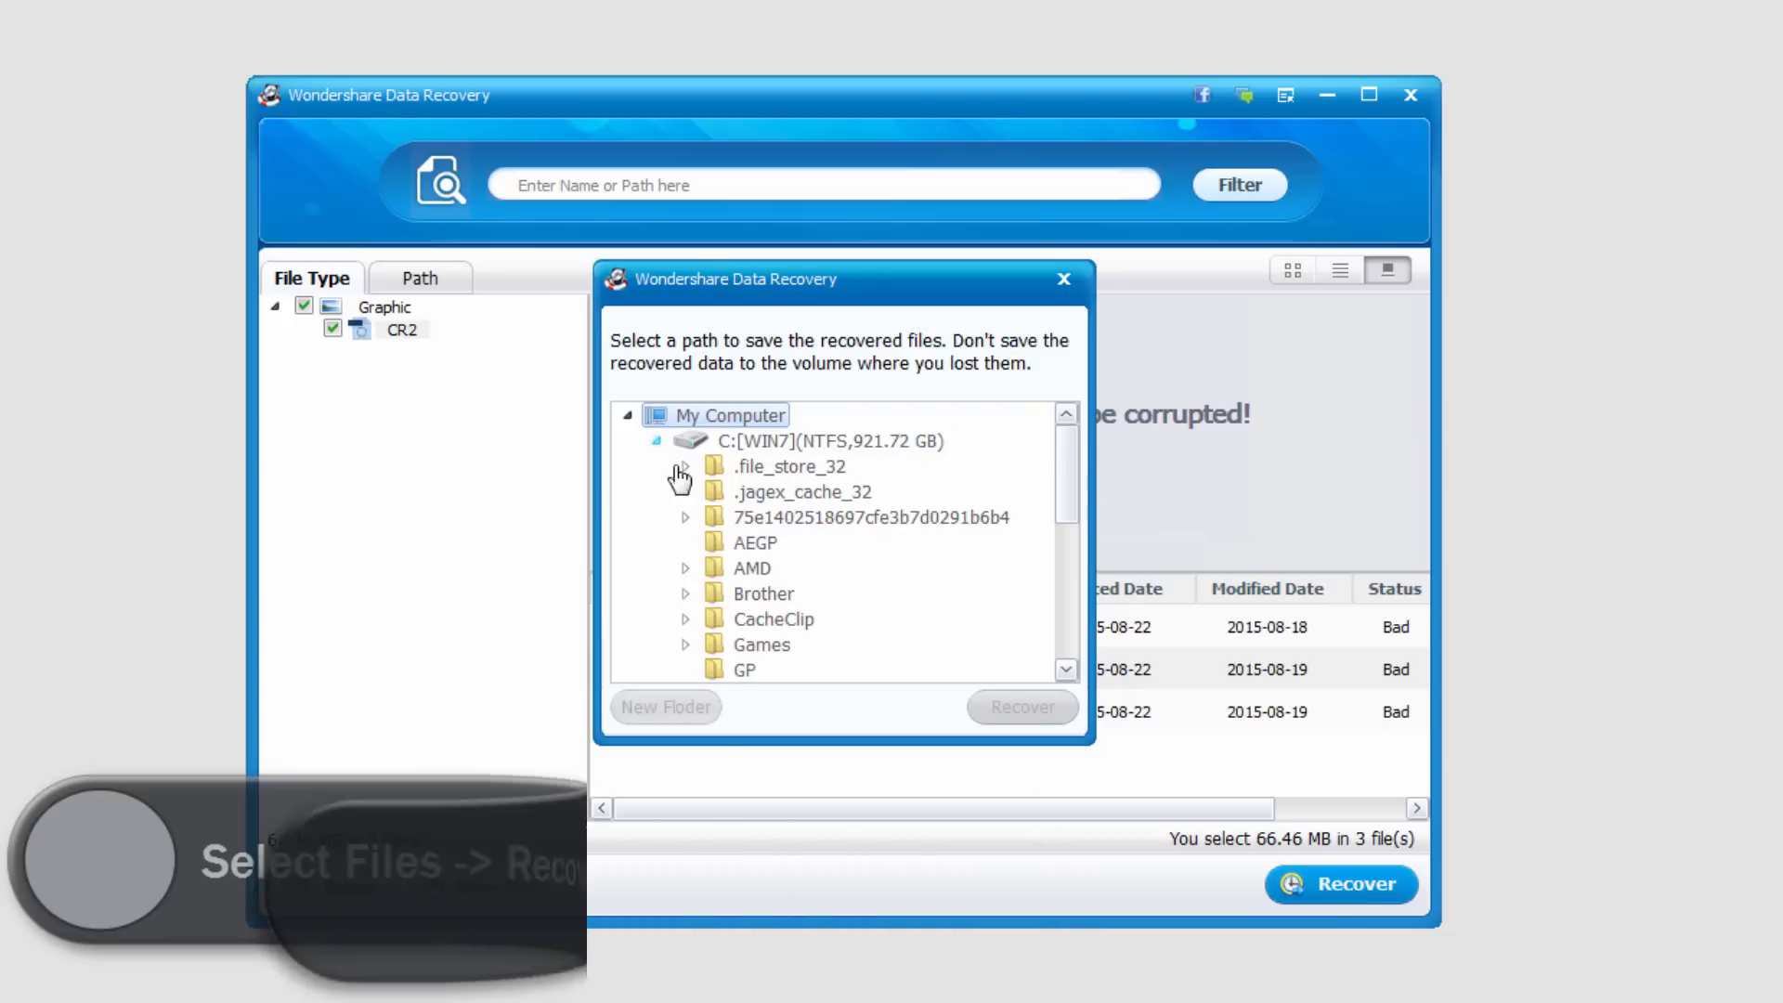
pyautogui.scroll(-3)
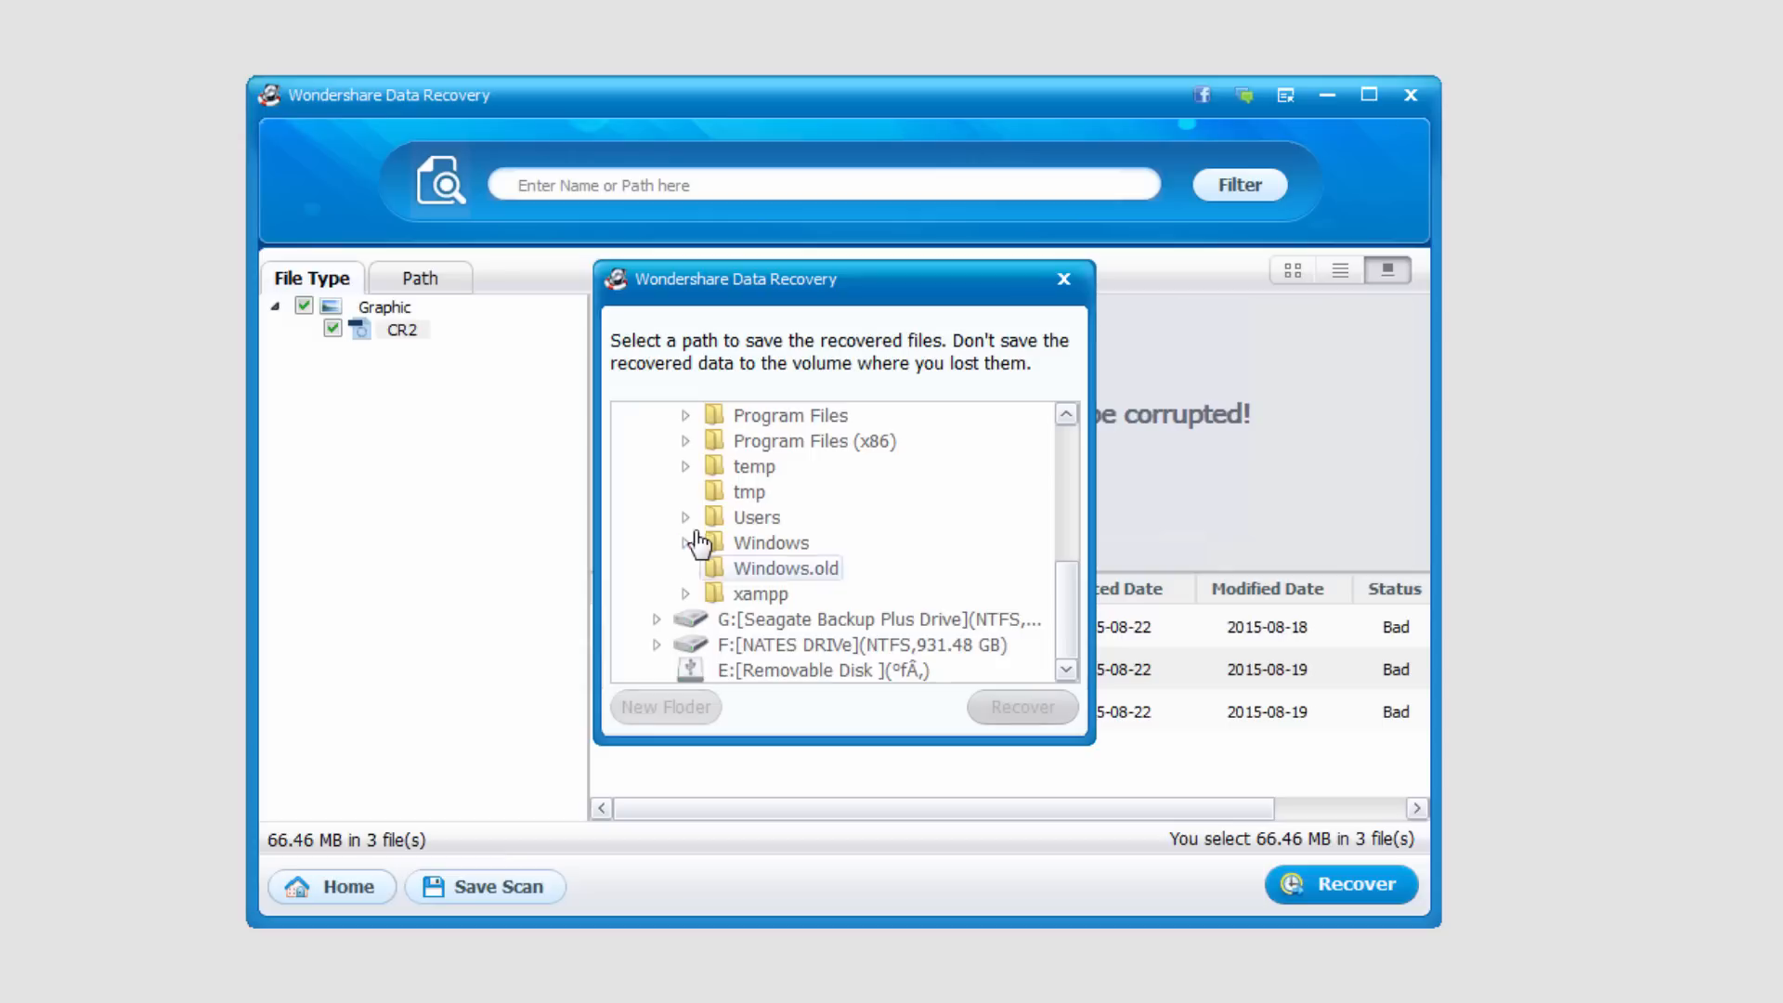
pyautogui.click(1020, 706)
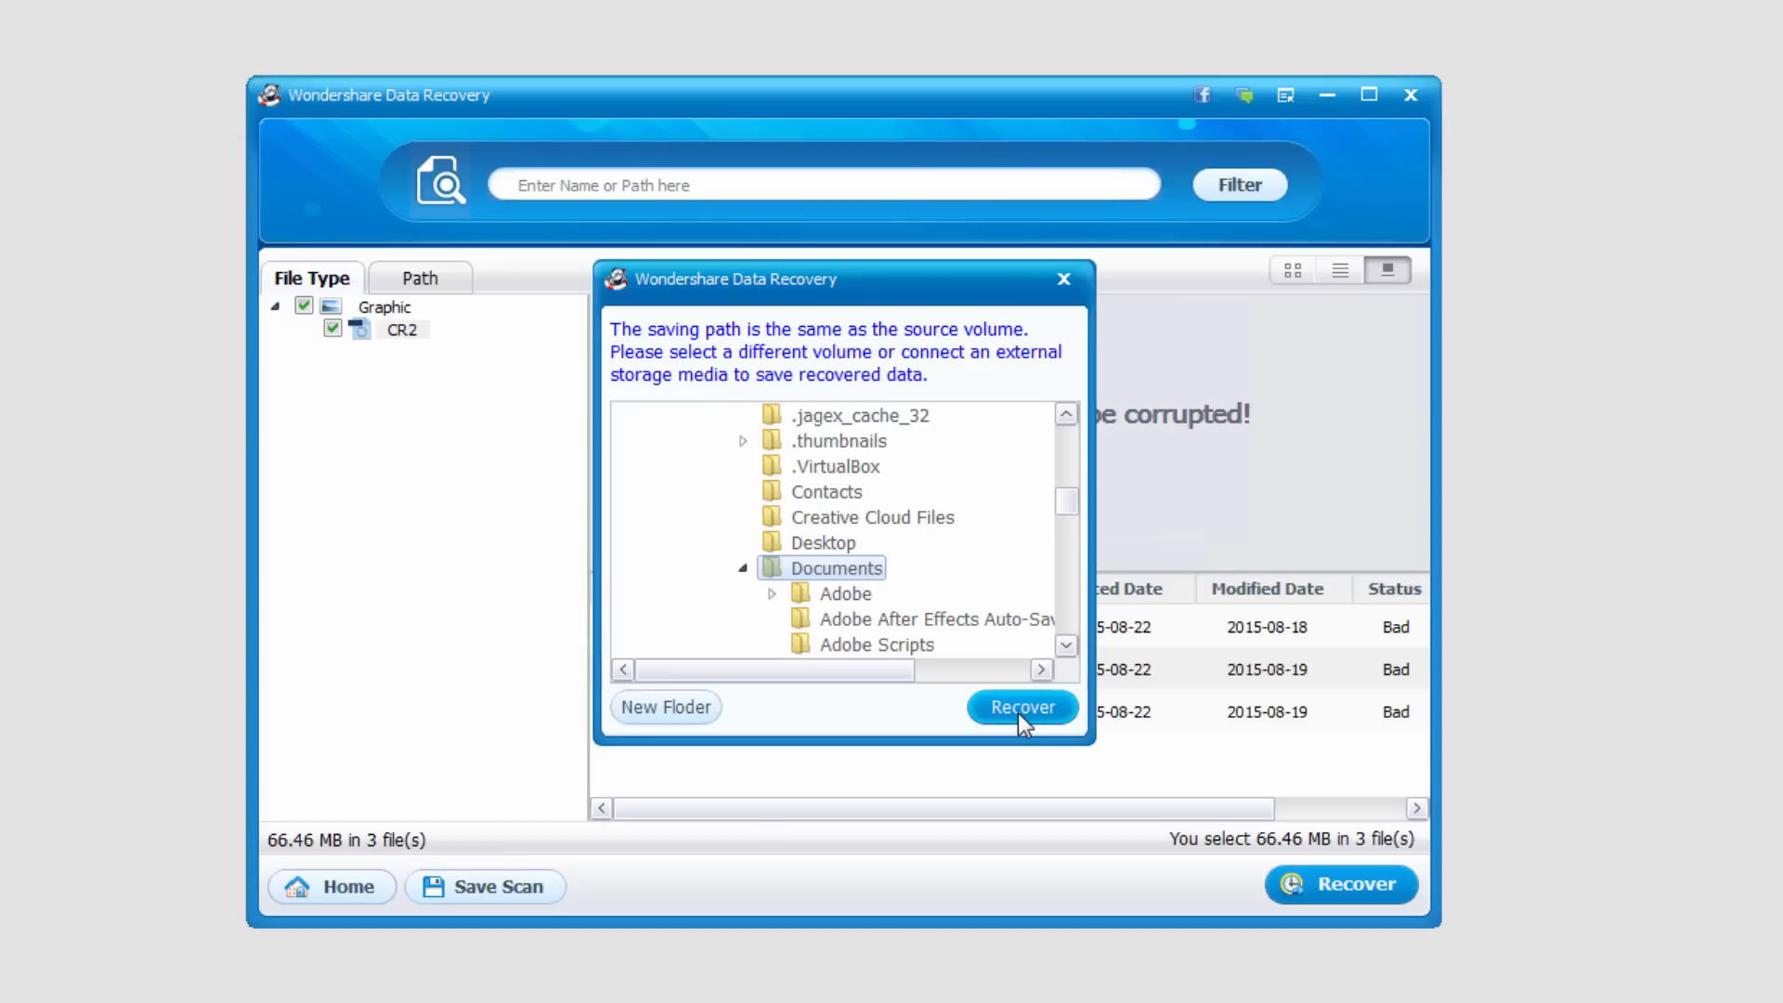
pyautogui.click(1020, 706)
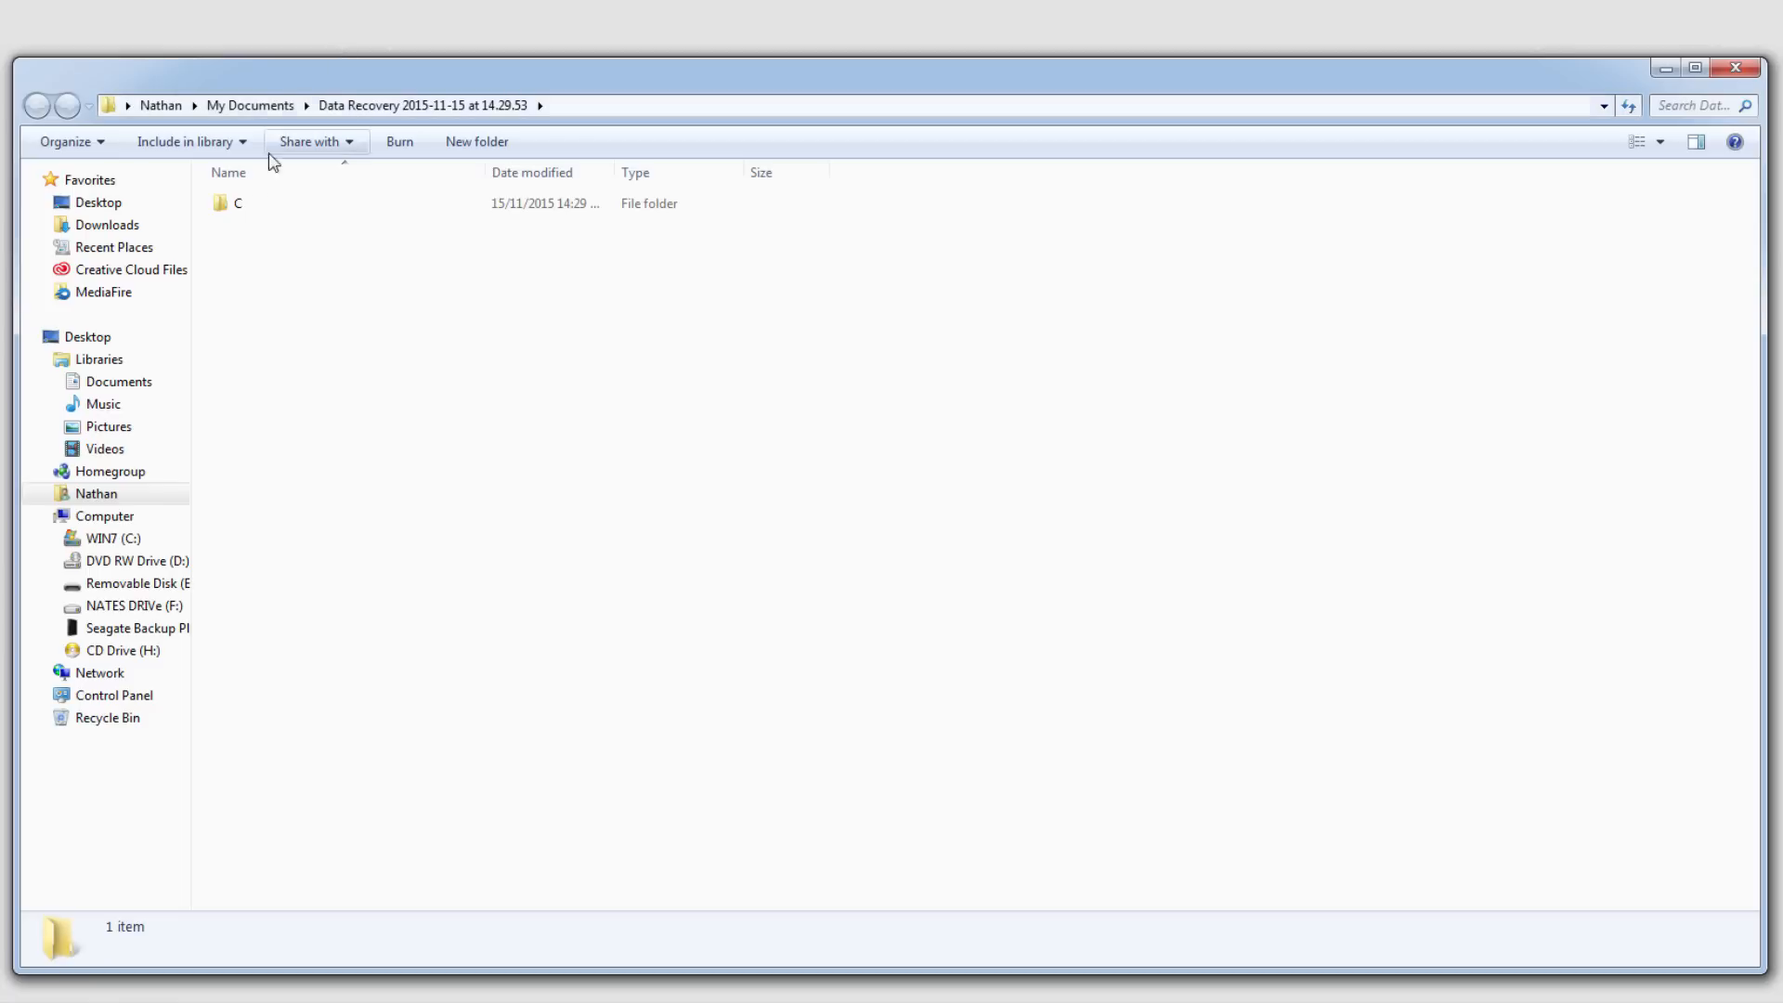
# - Open the recovered C folder and select the first recovered CR2 photo
pyautogui.doubleClick(236, 202)
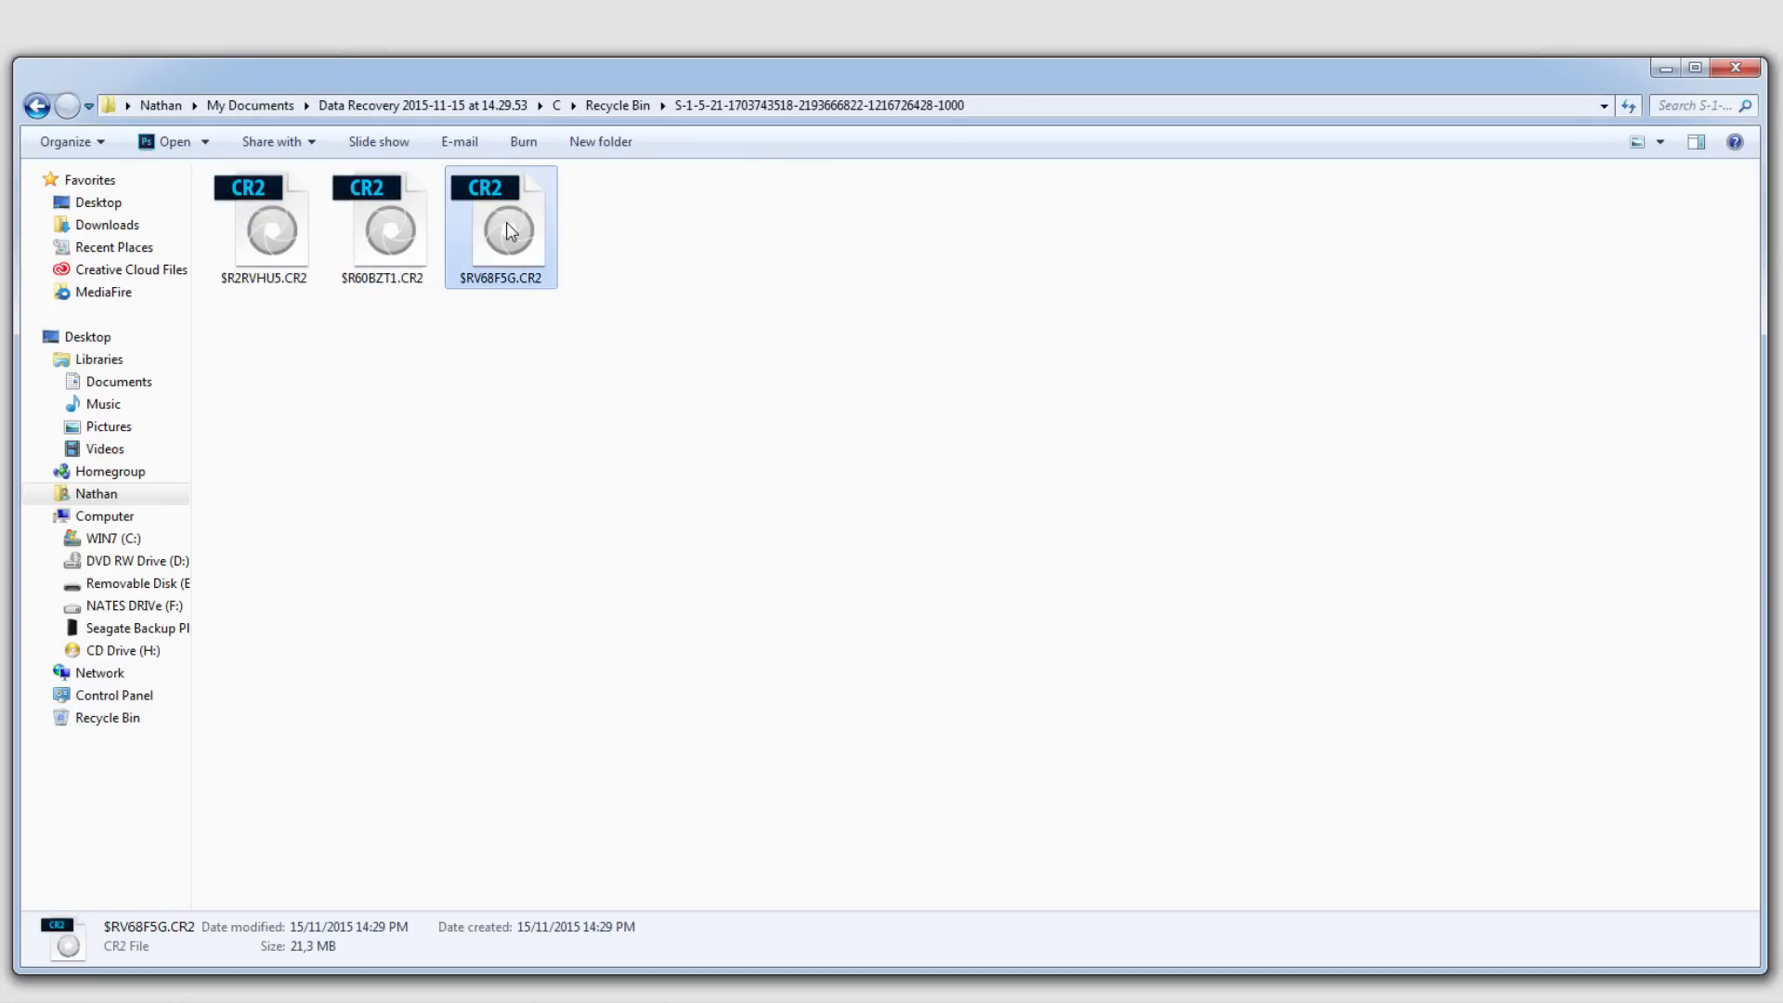
pyautogui.click(262, 222)
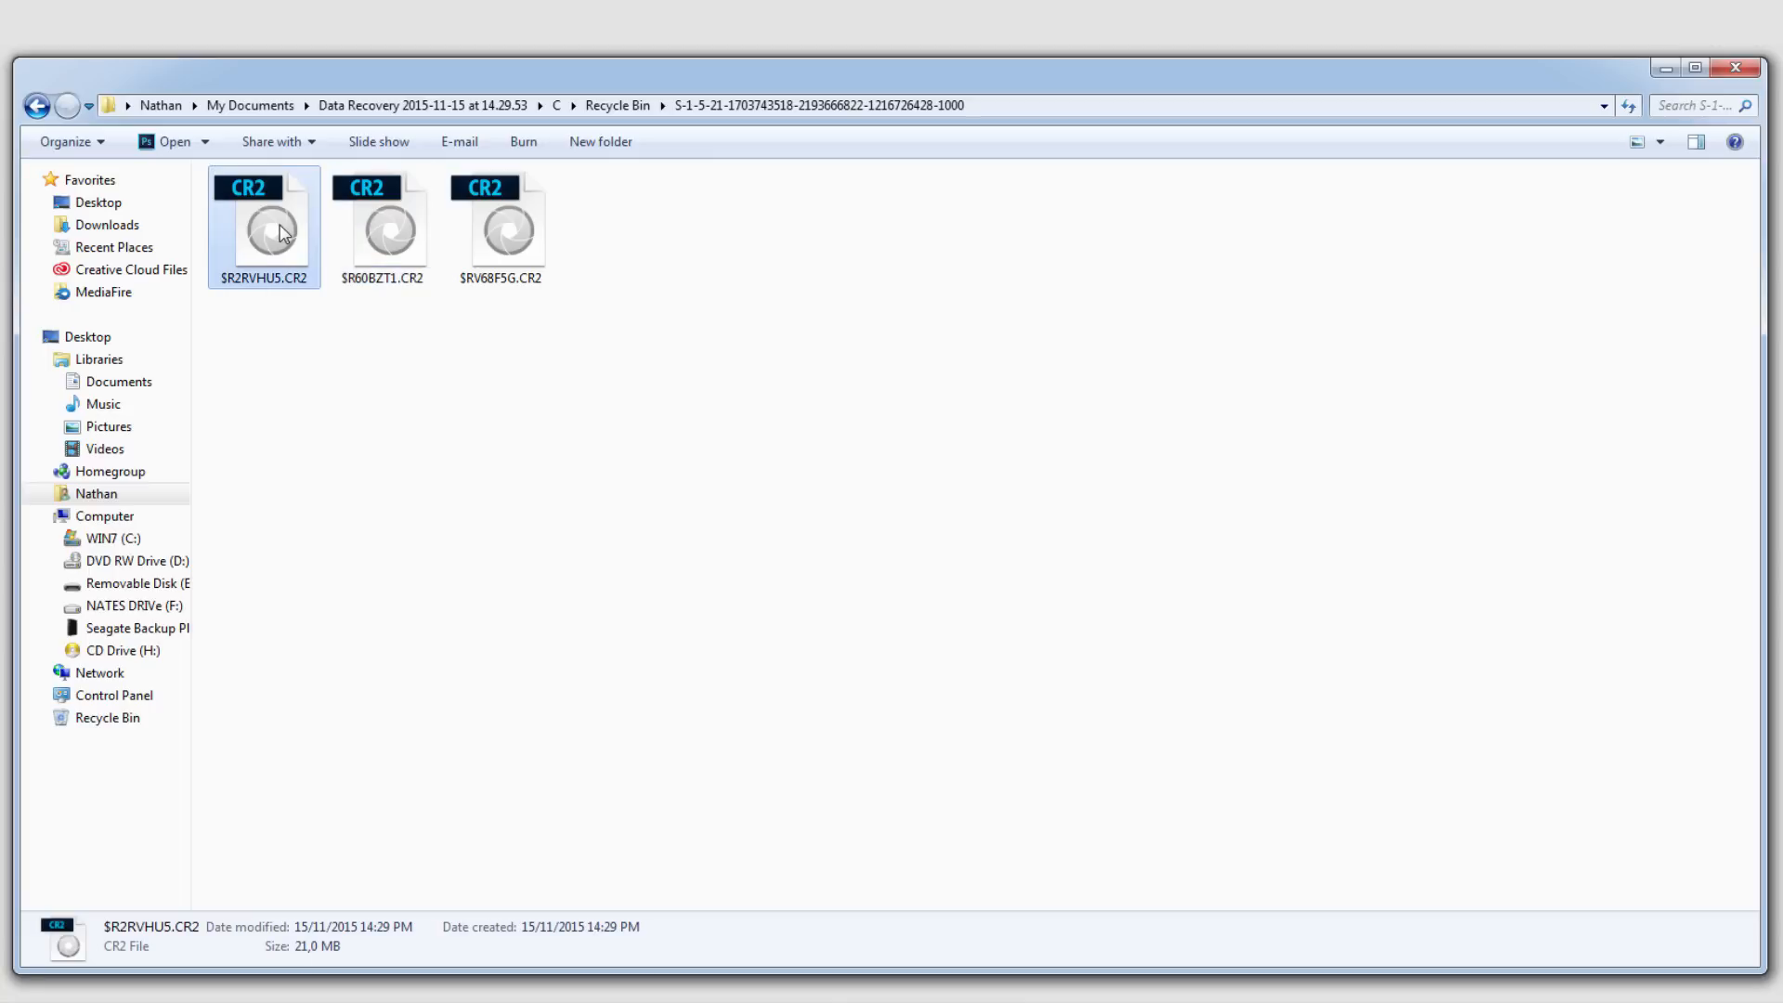